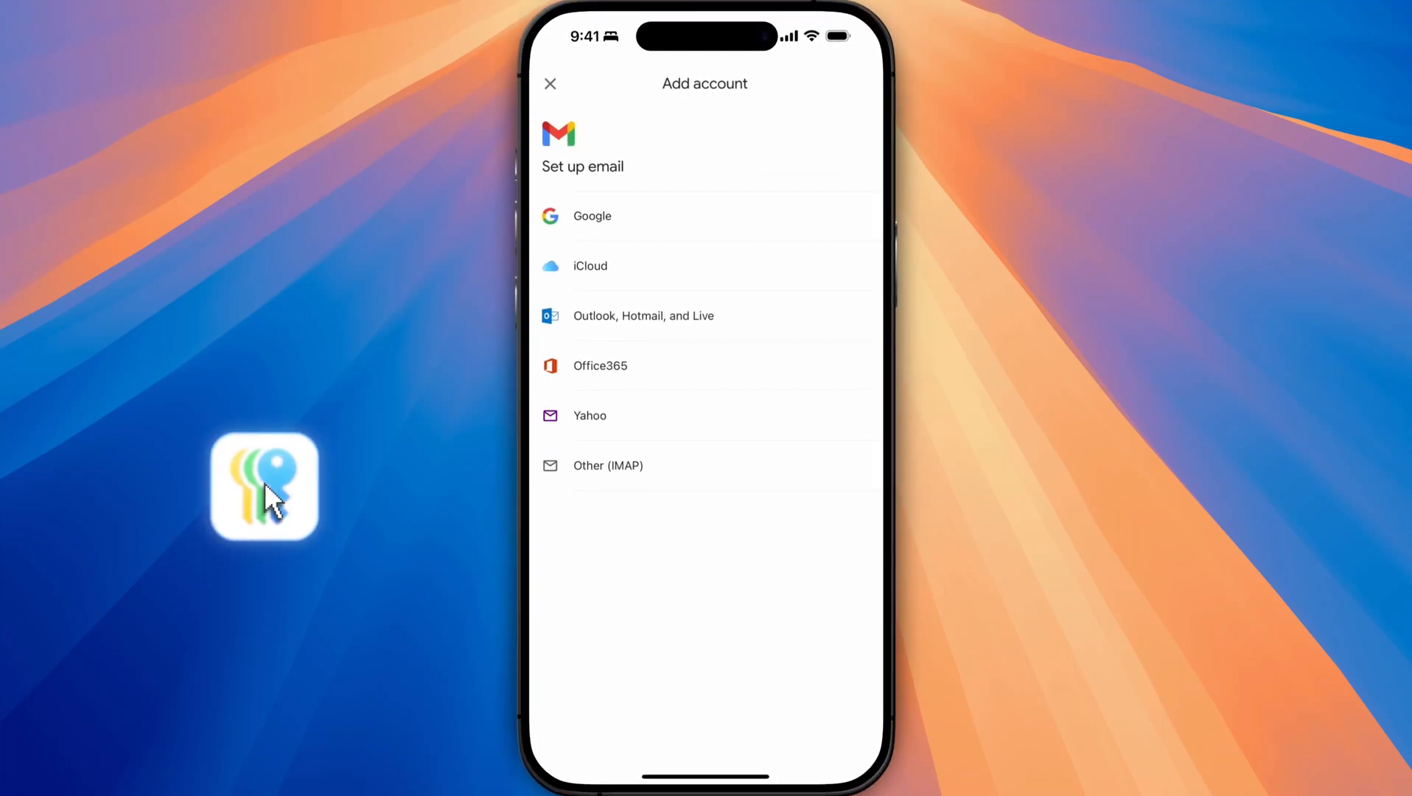
Add a Google account in Gmail with the saved email autofilled and confirm the passkey Face ID sign-in.
left_click(591, 215)
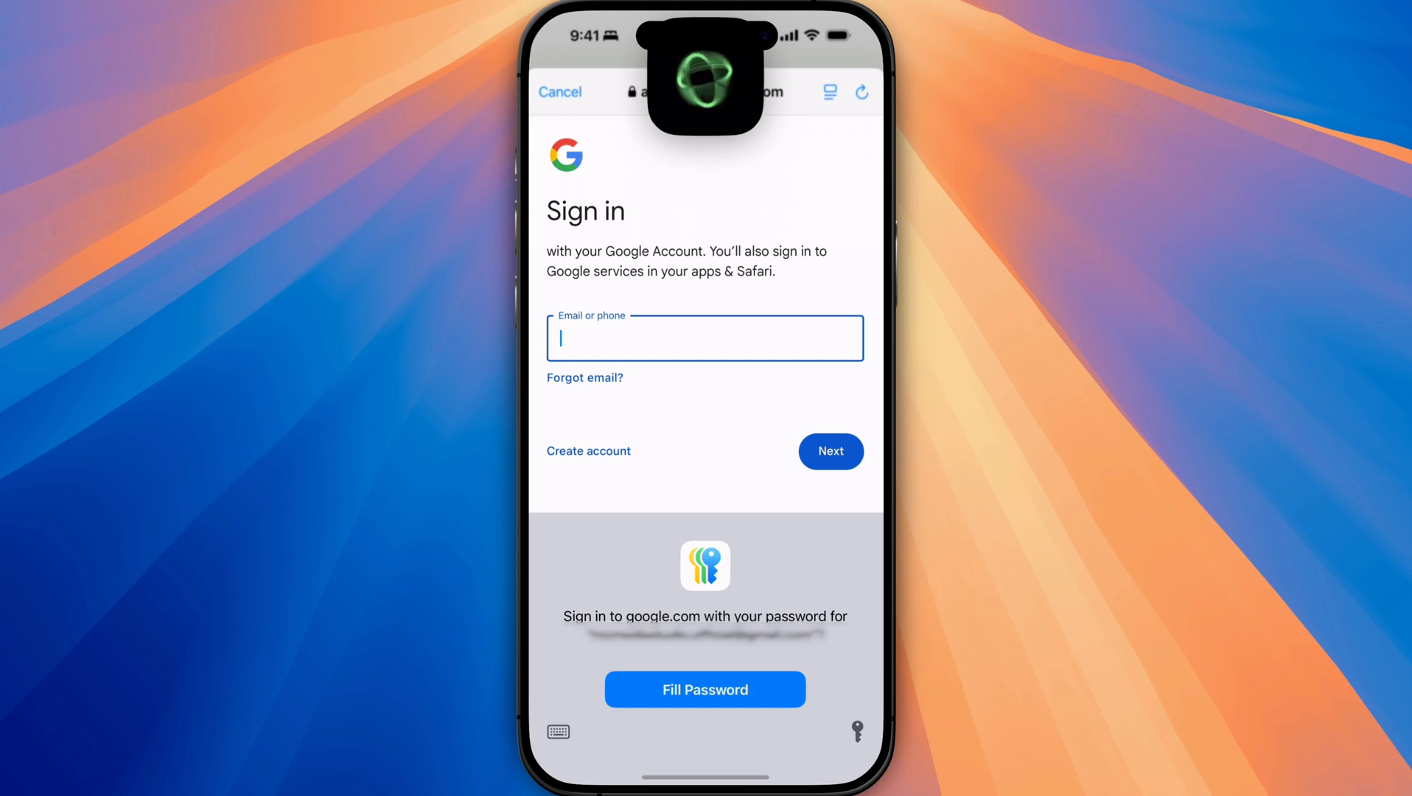
left_click(705, 688)
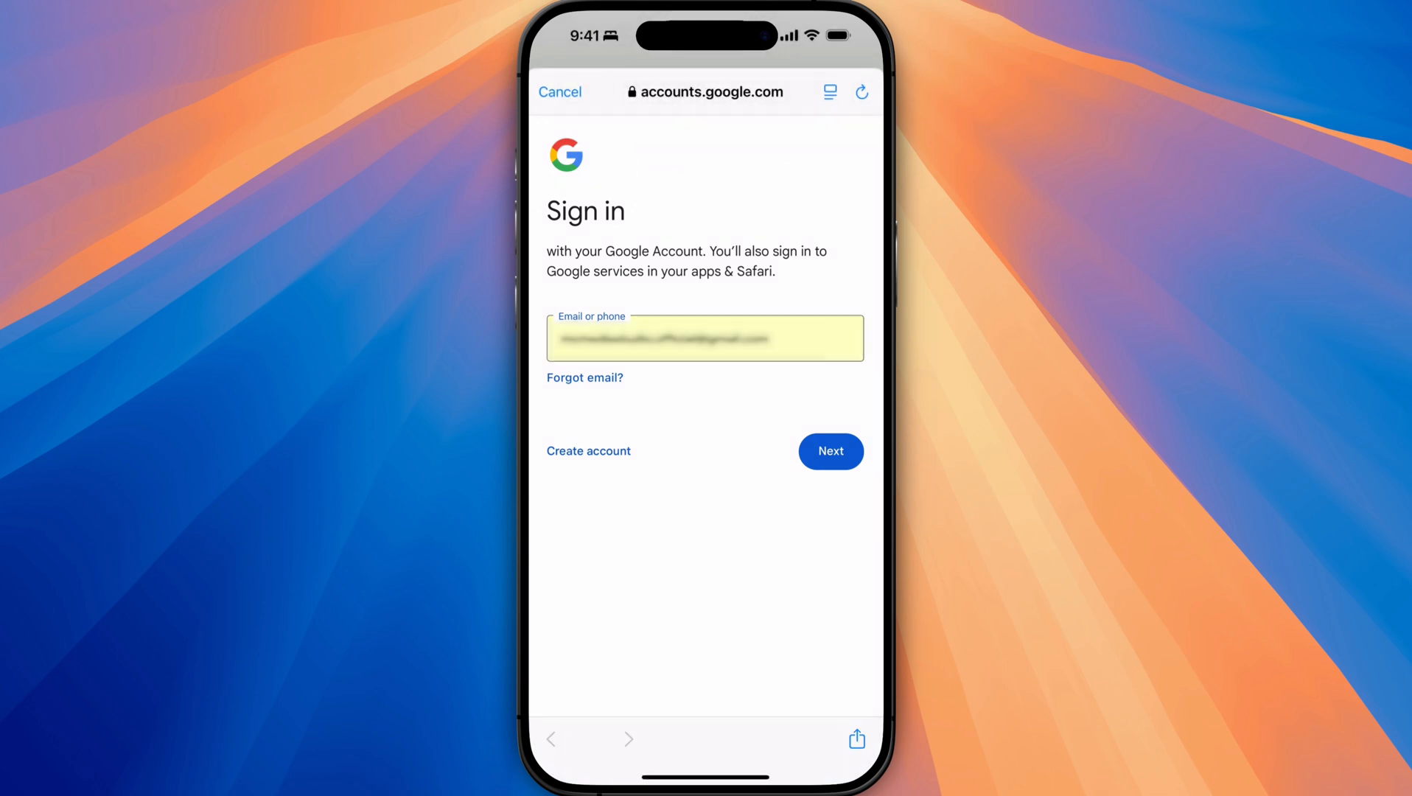
left_click(830, 451)
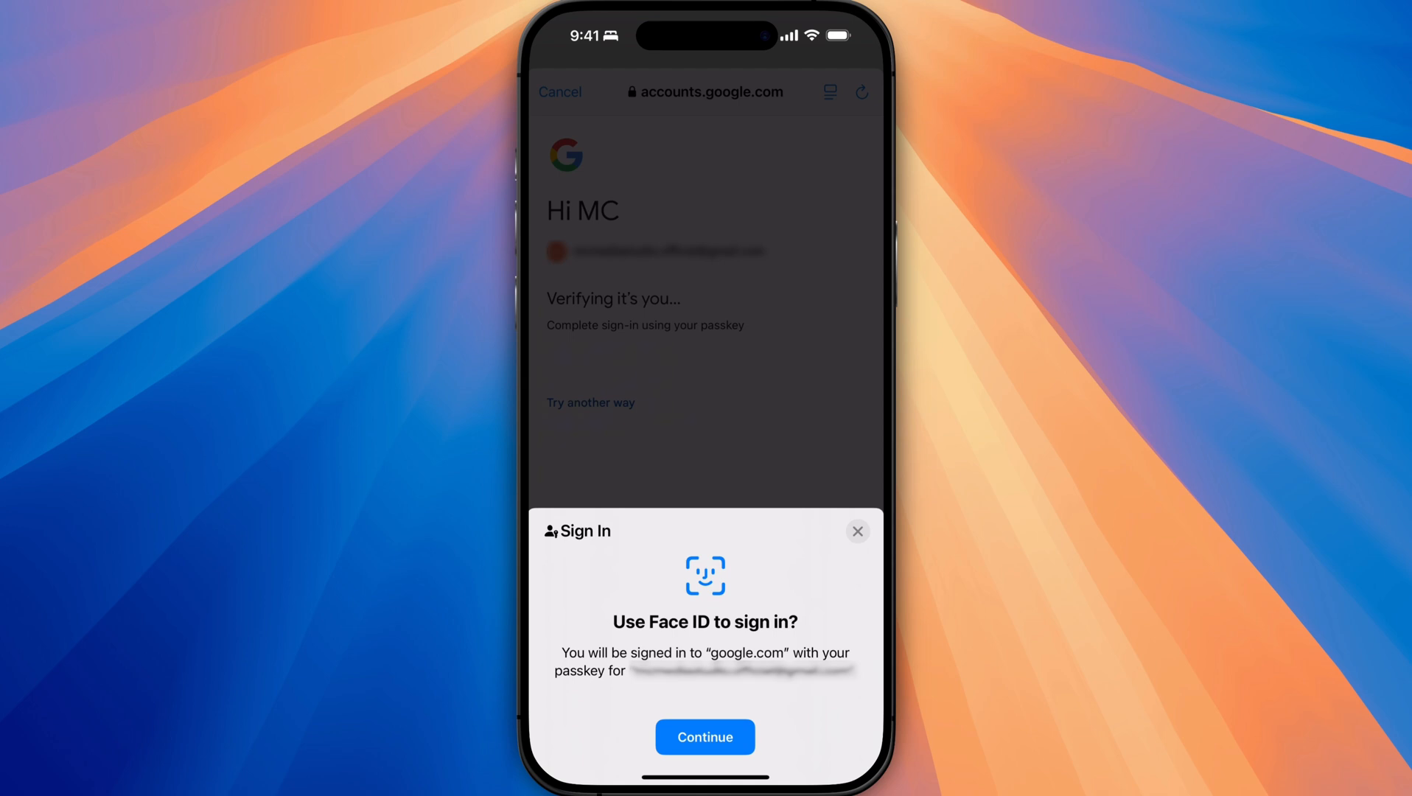
left_click(705, 736)
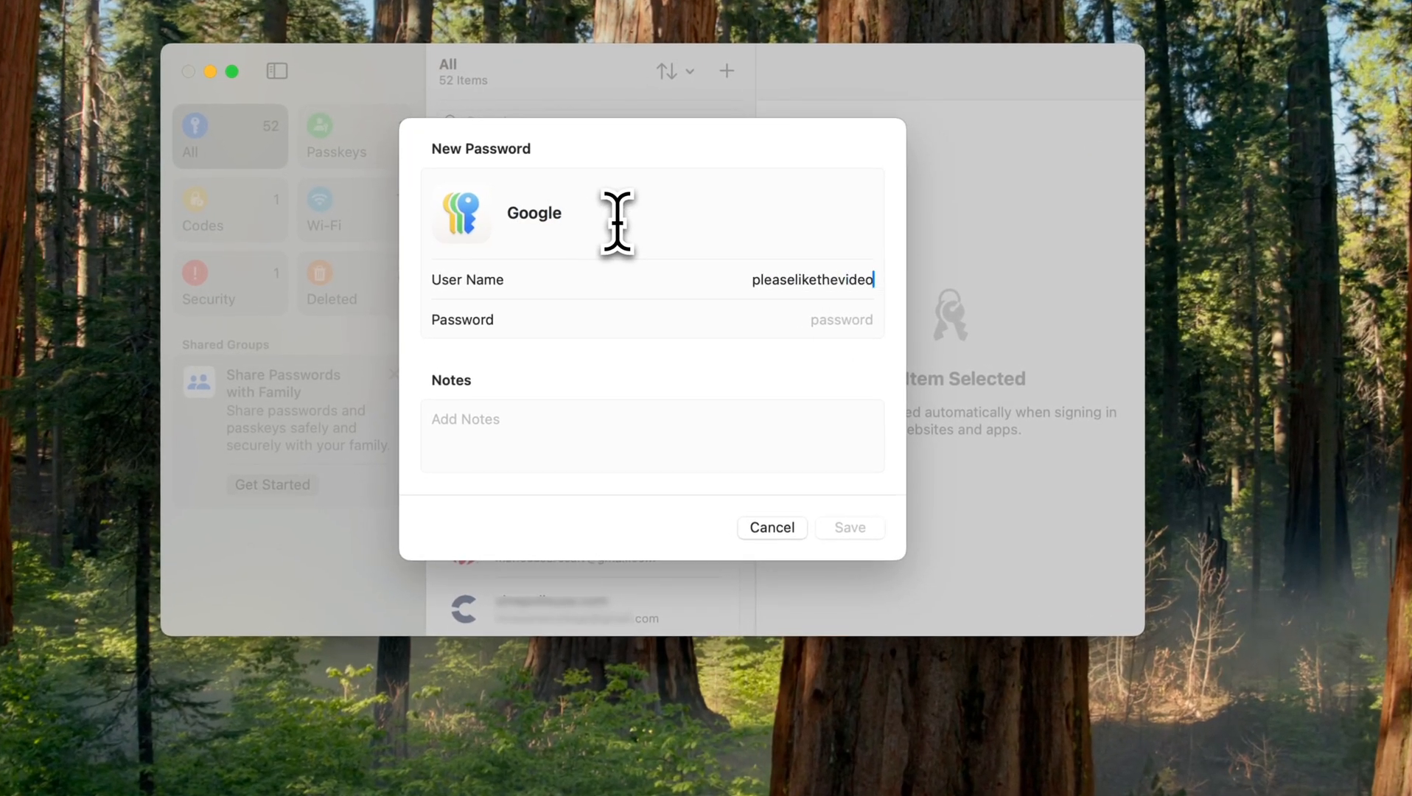
Use a suggested password without special characters and note 'This is the password for my google account'.
left_click(840, 320)
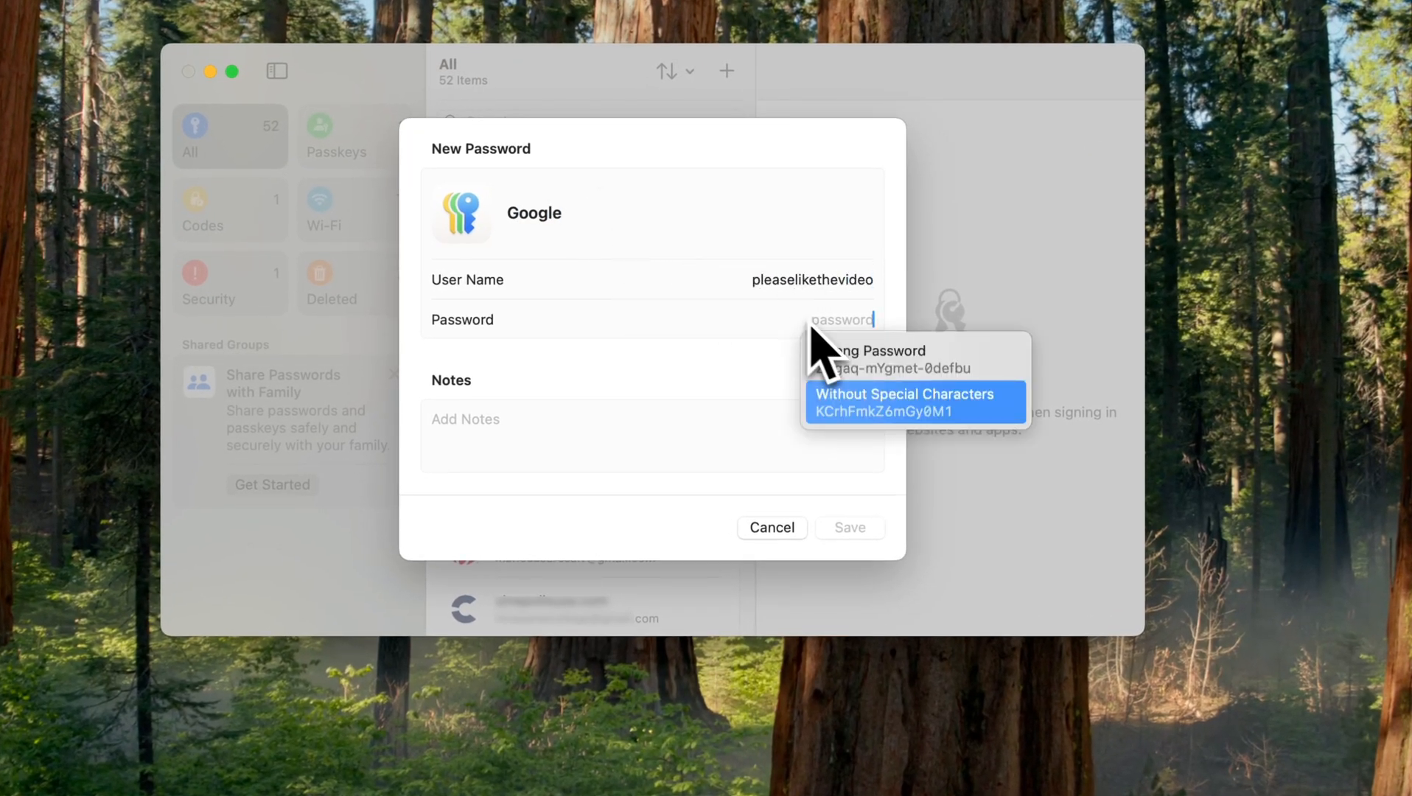
left_click(903, 401)
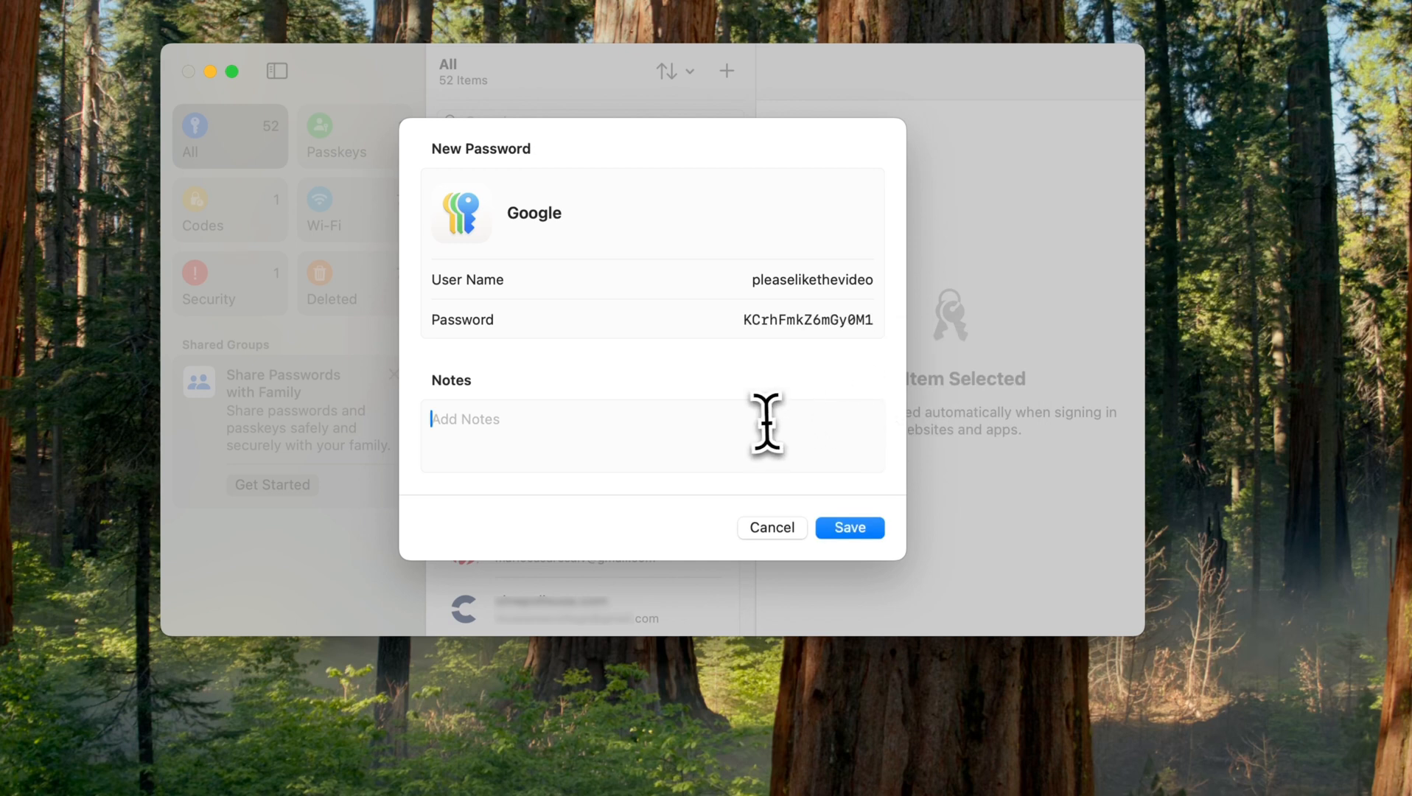
type("This is the password for m")
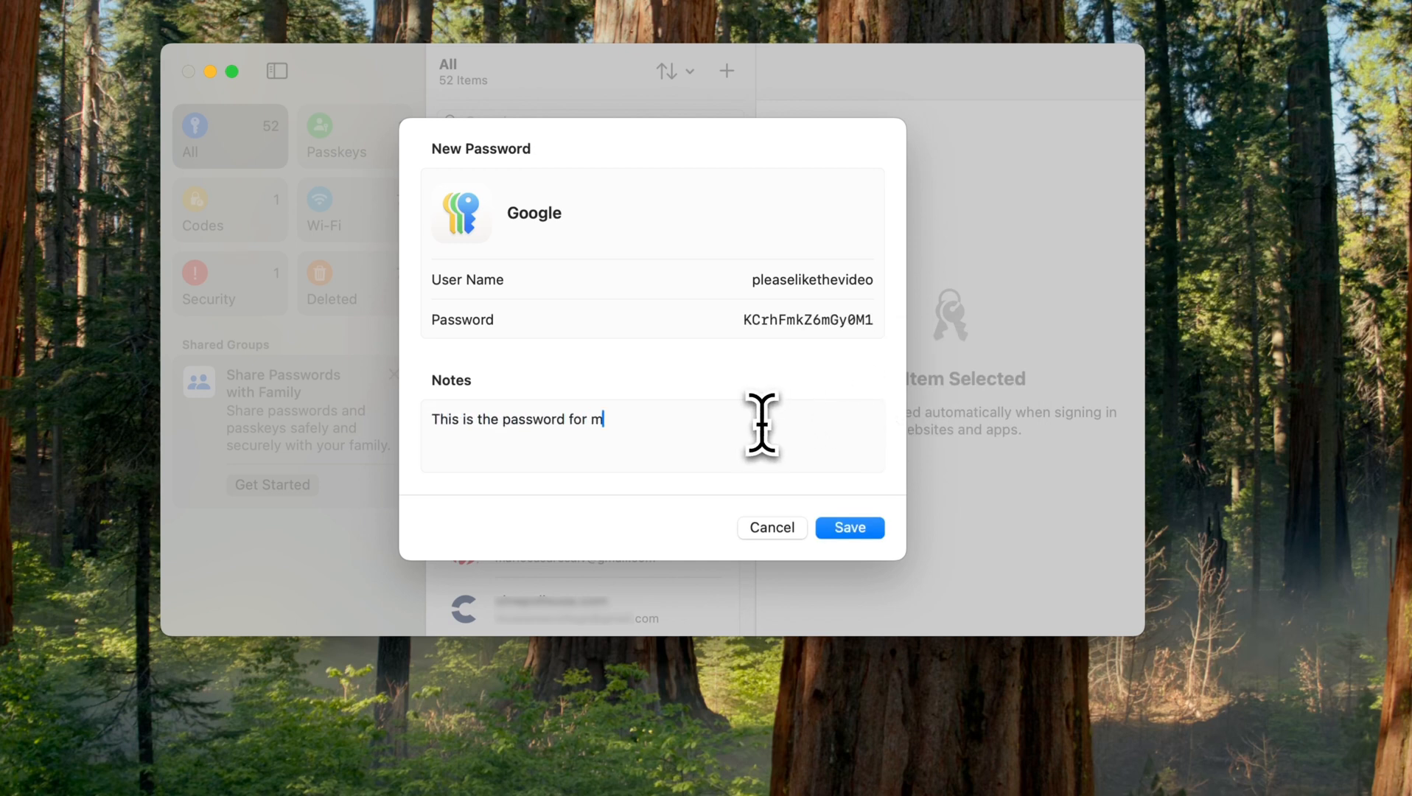
type("y google account")
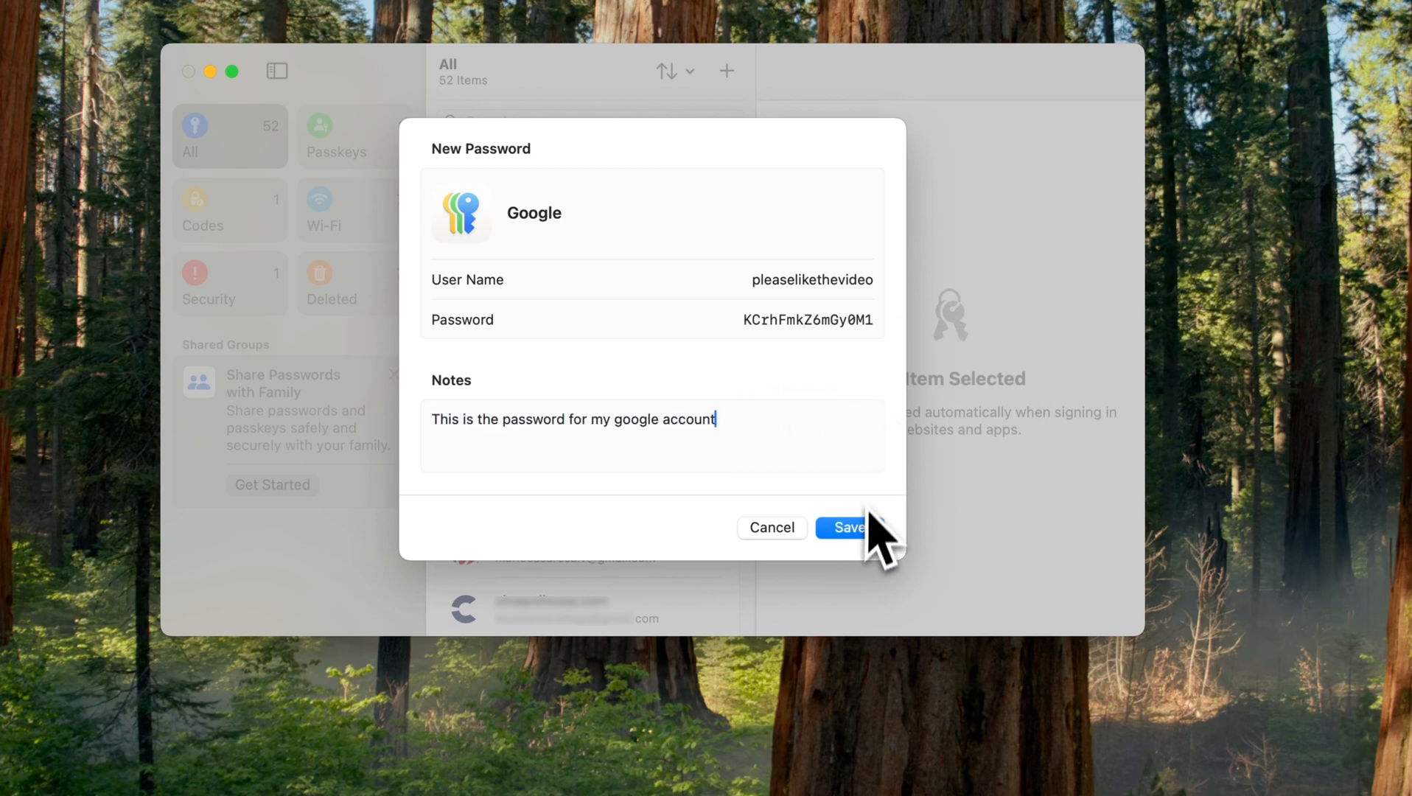
Save the Google entry and choose Chrome Passwords.csv from Downloads for import.
left_click(843, 528)
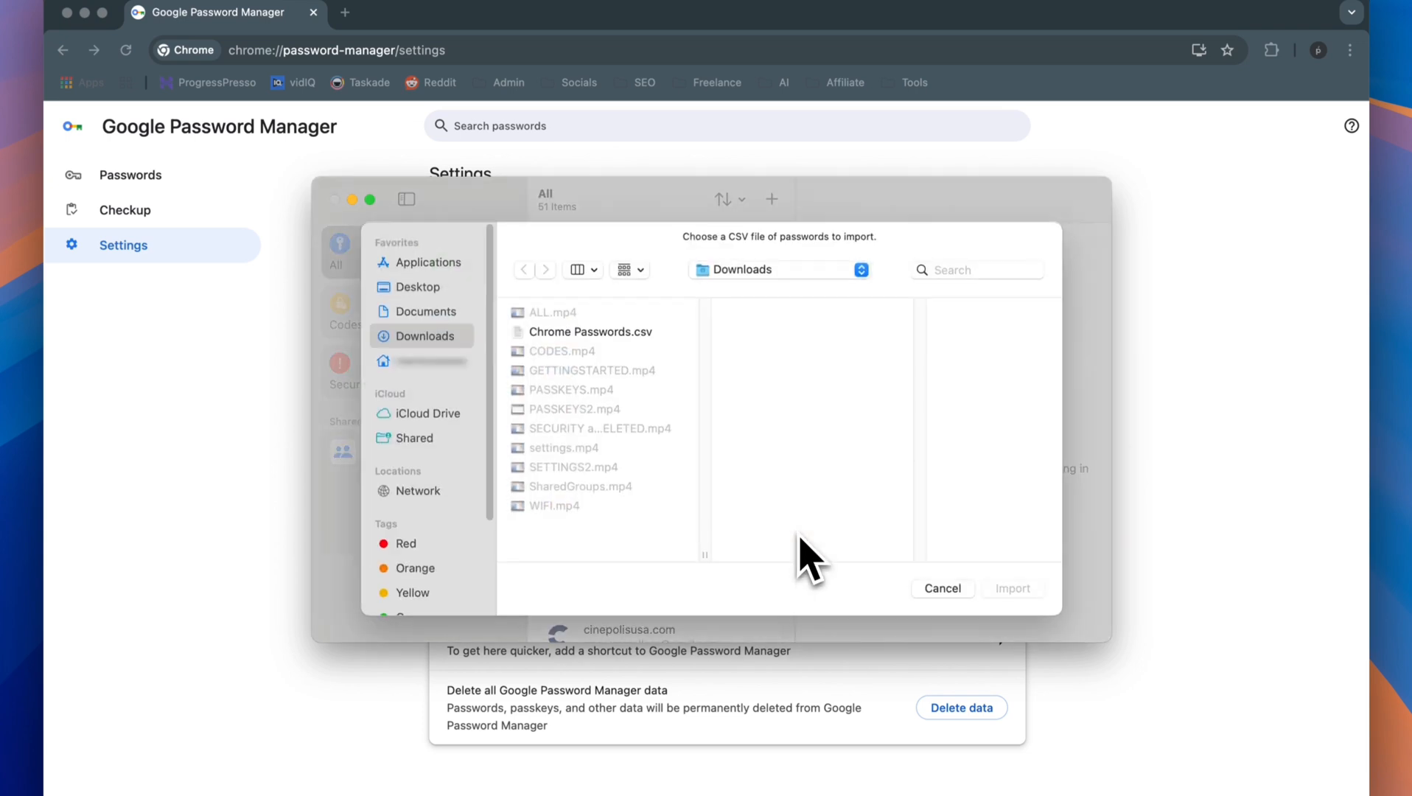
left_click(591, 331)
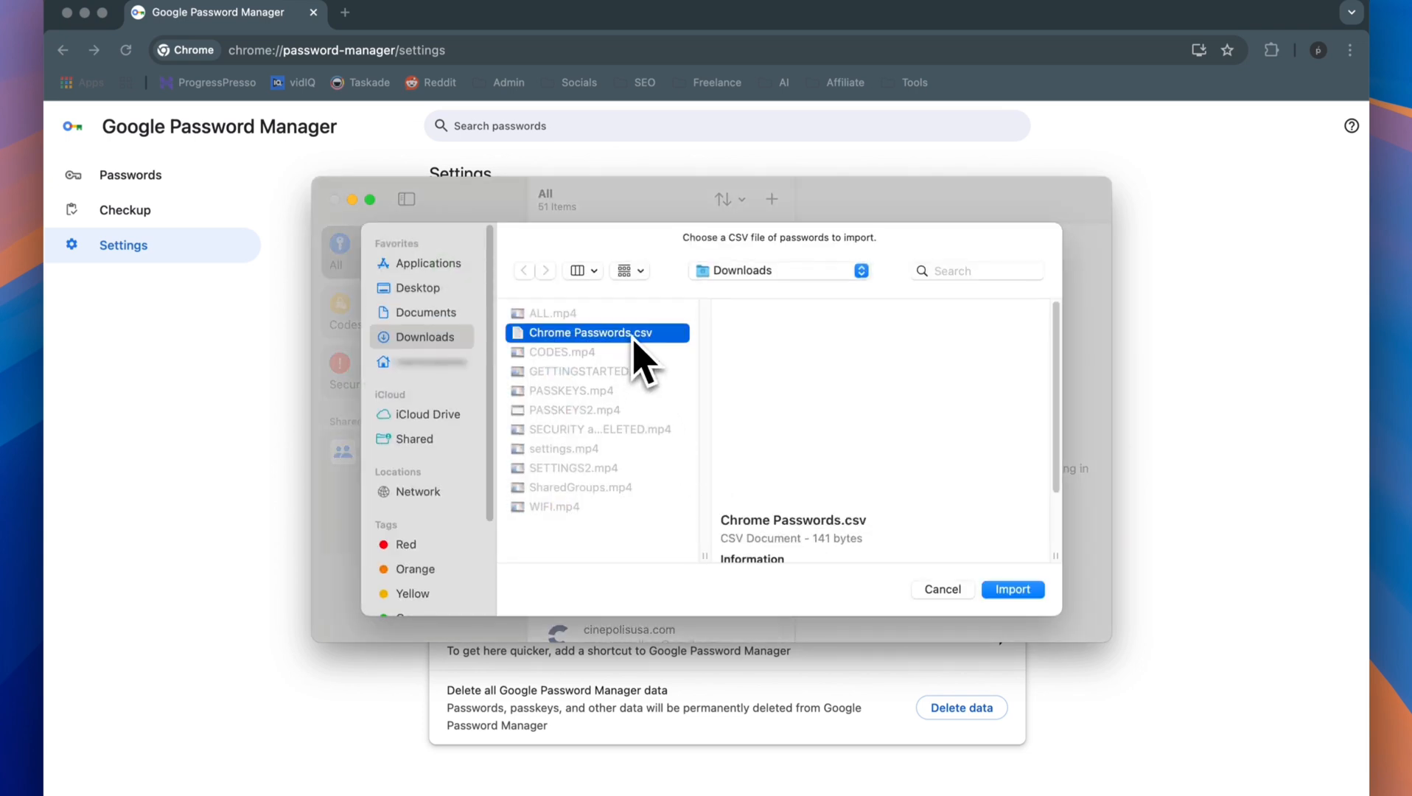
mouse_move(1042, 626)
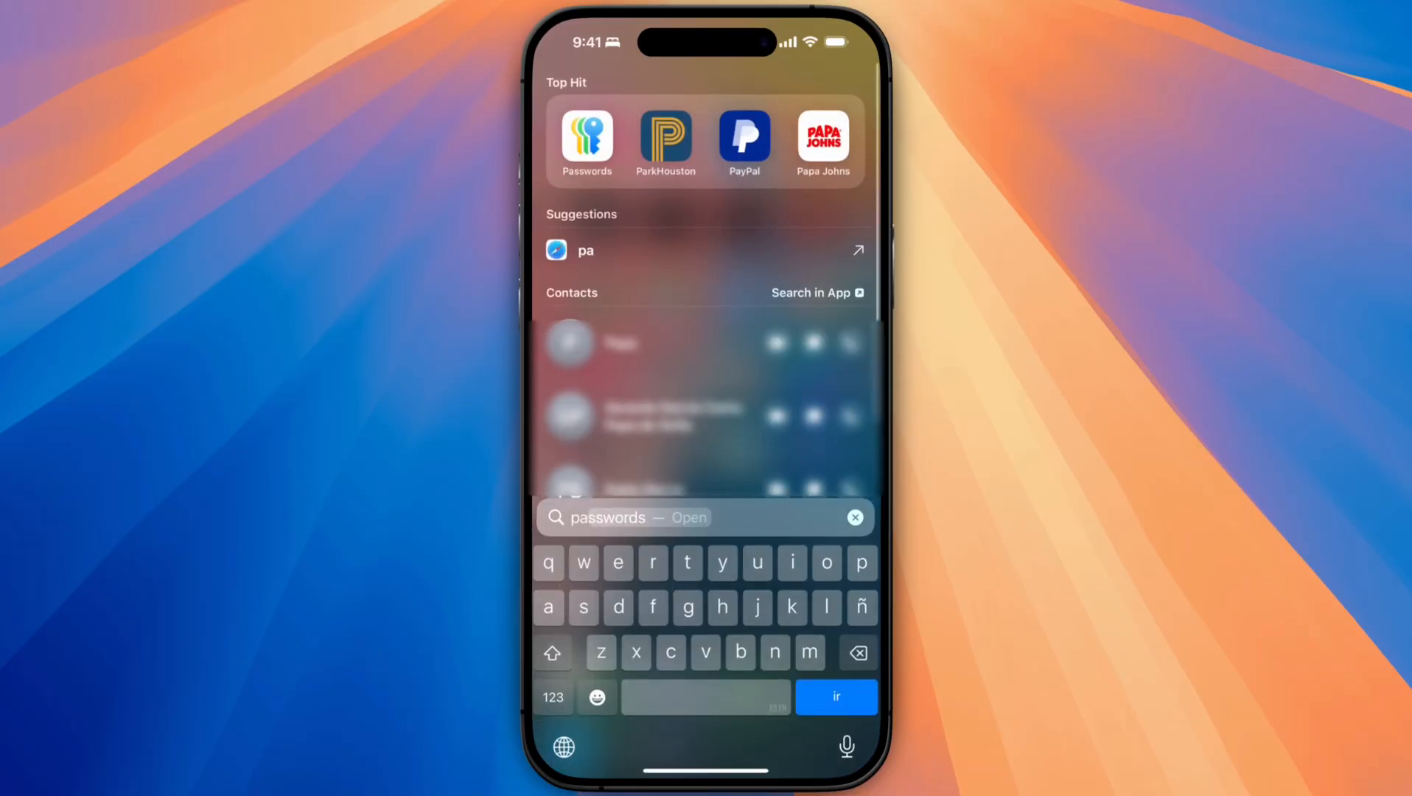
Launch the Passwords app from the Spotlight Top Hit.
left_click(586, 141)
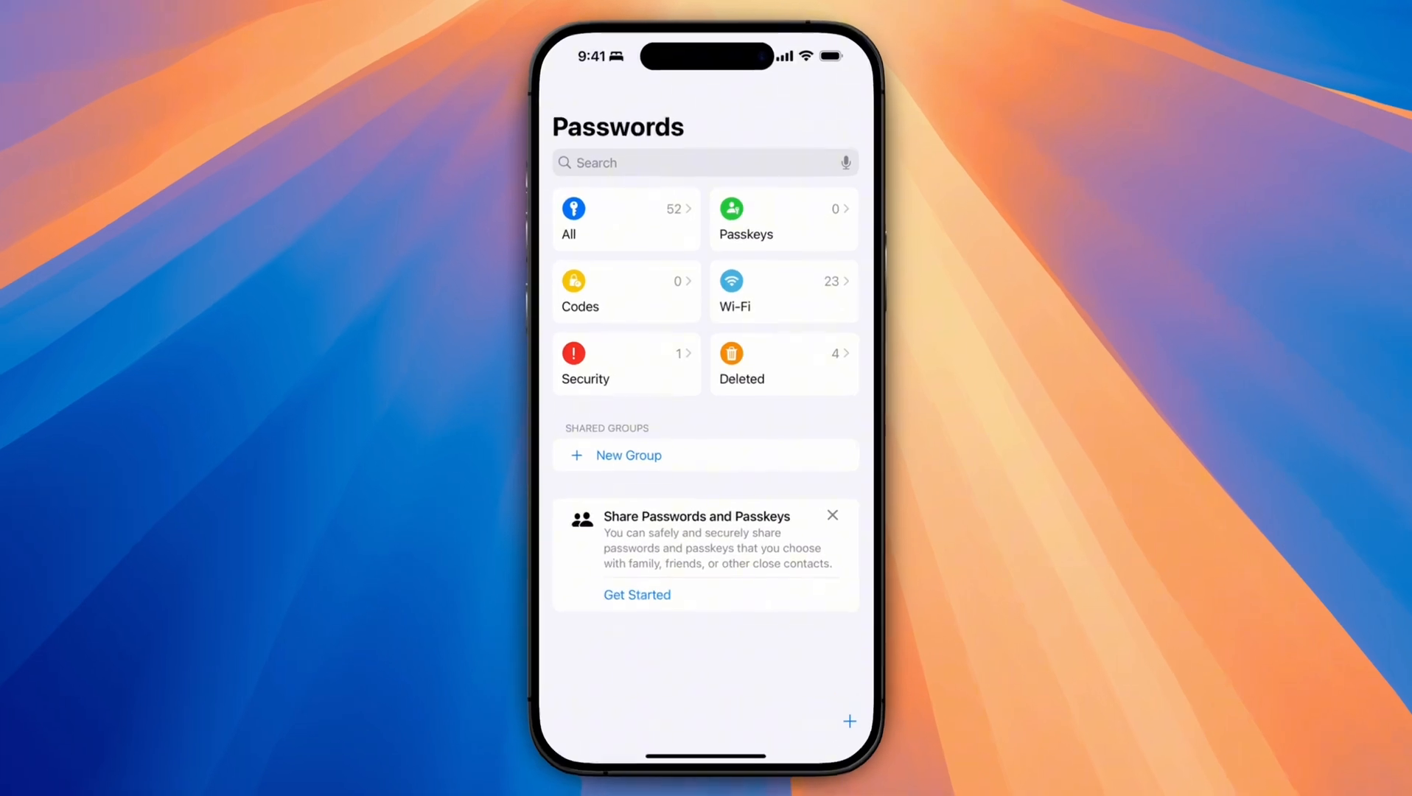
Show the All list of 52 saved items in alphabetical order.
left_click(622, 218)
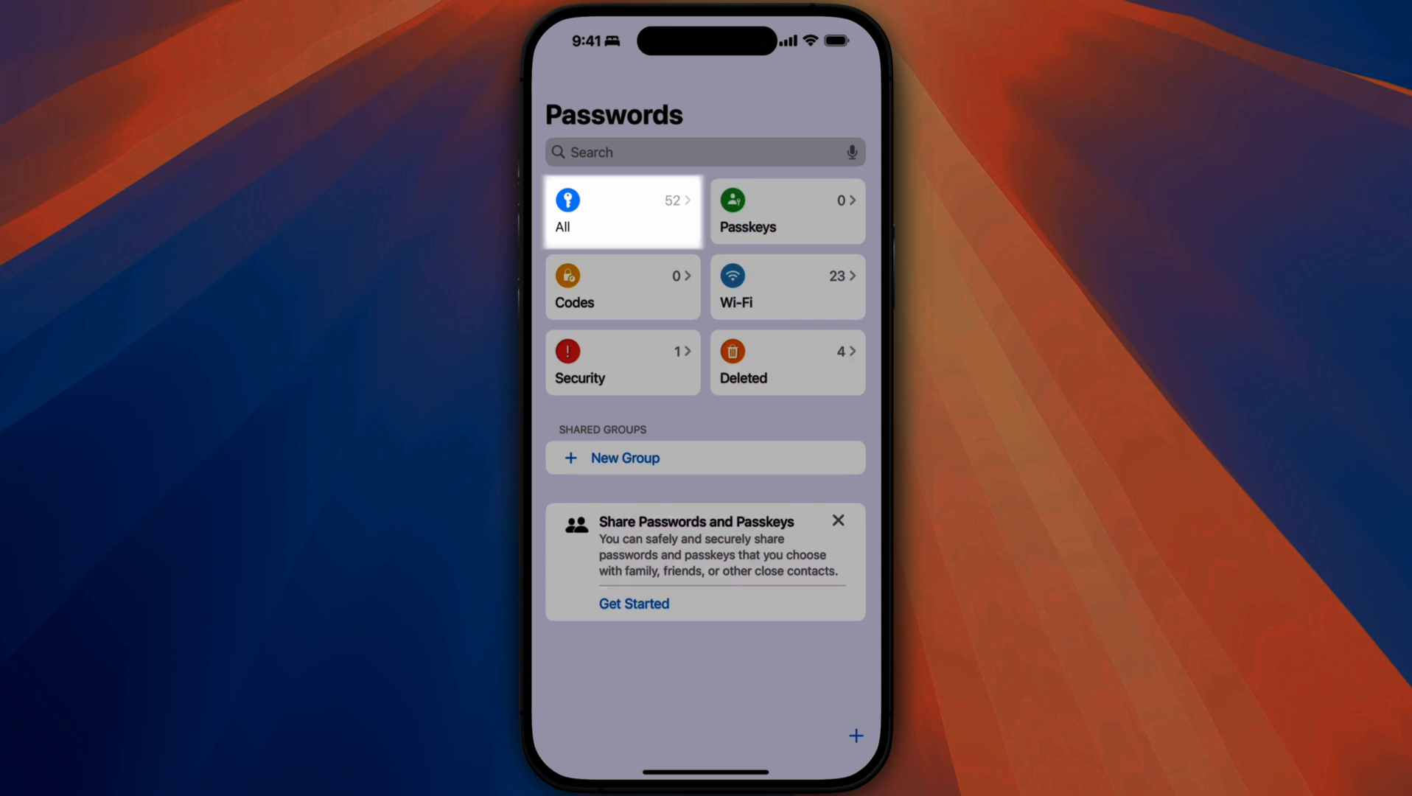
left_click(621, 212)
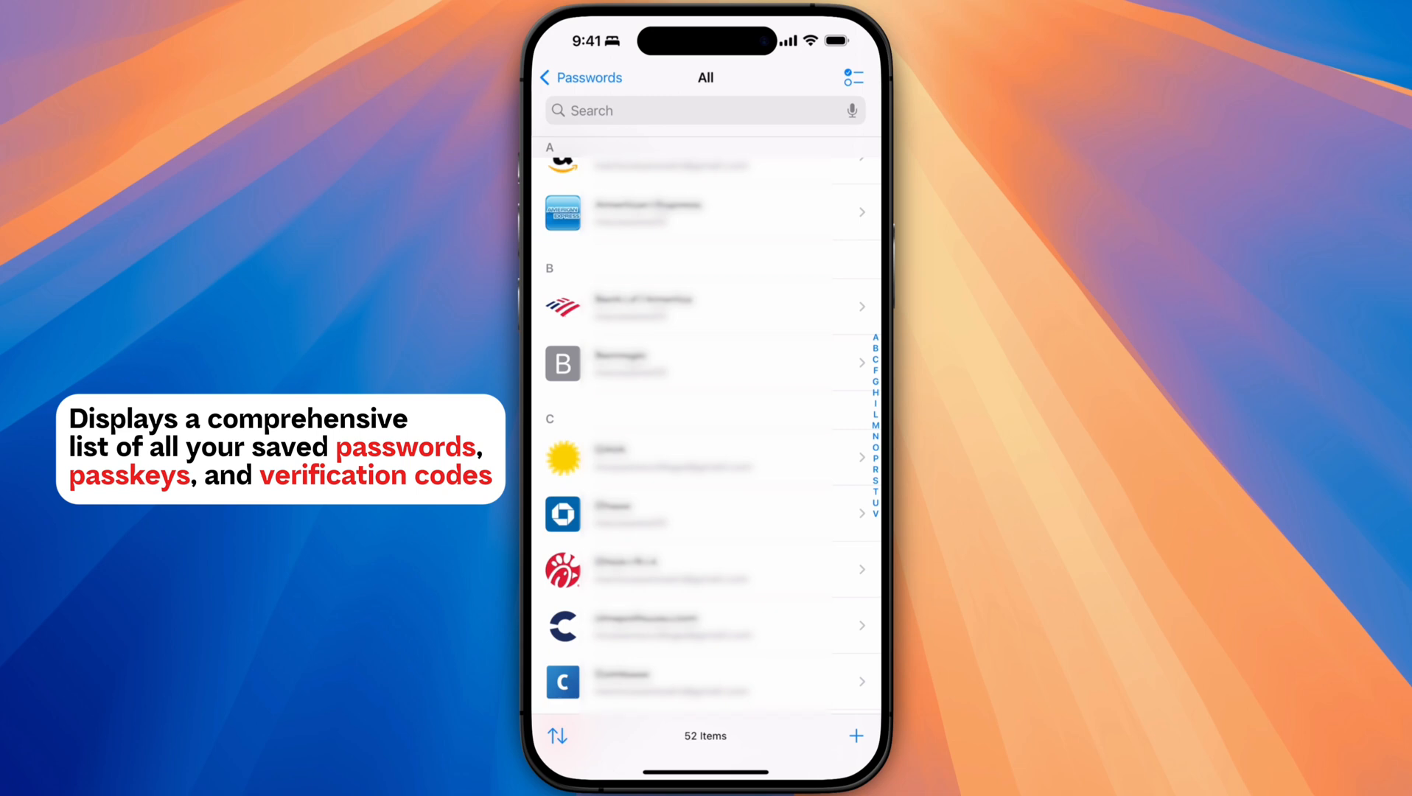
left_click(557, 735)
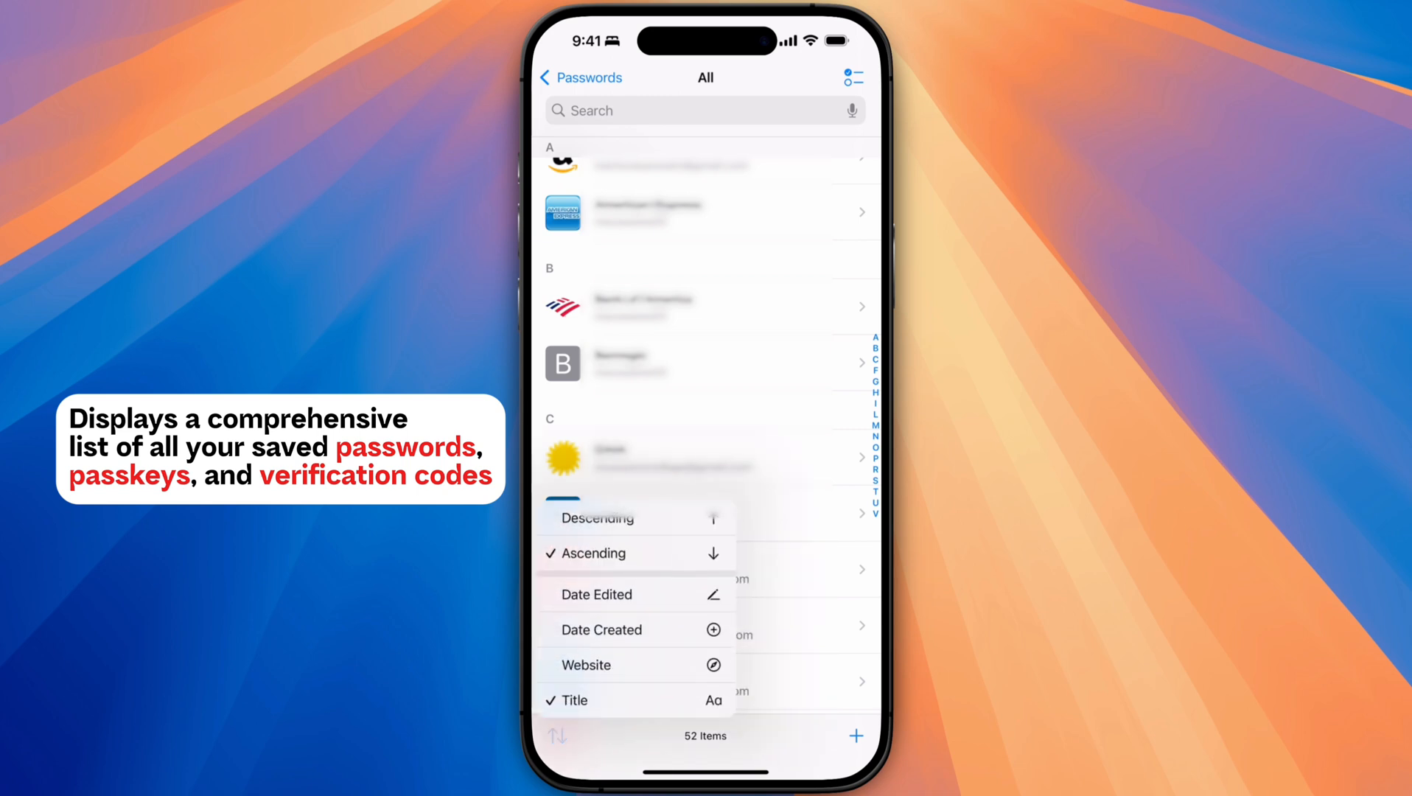
left_click(557, 735)
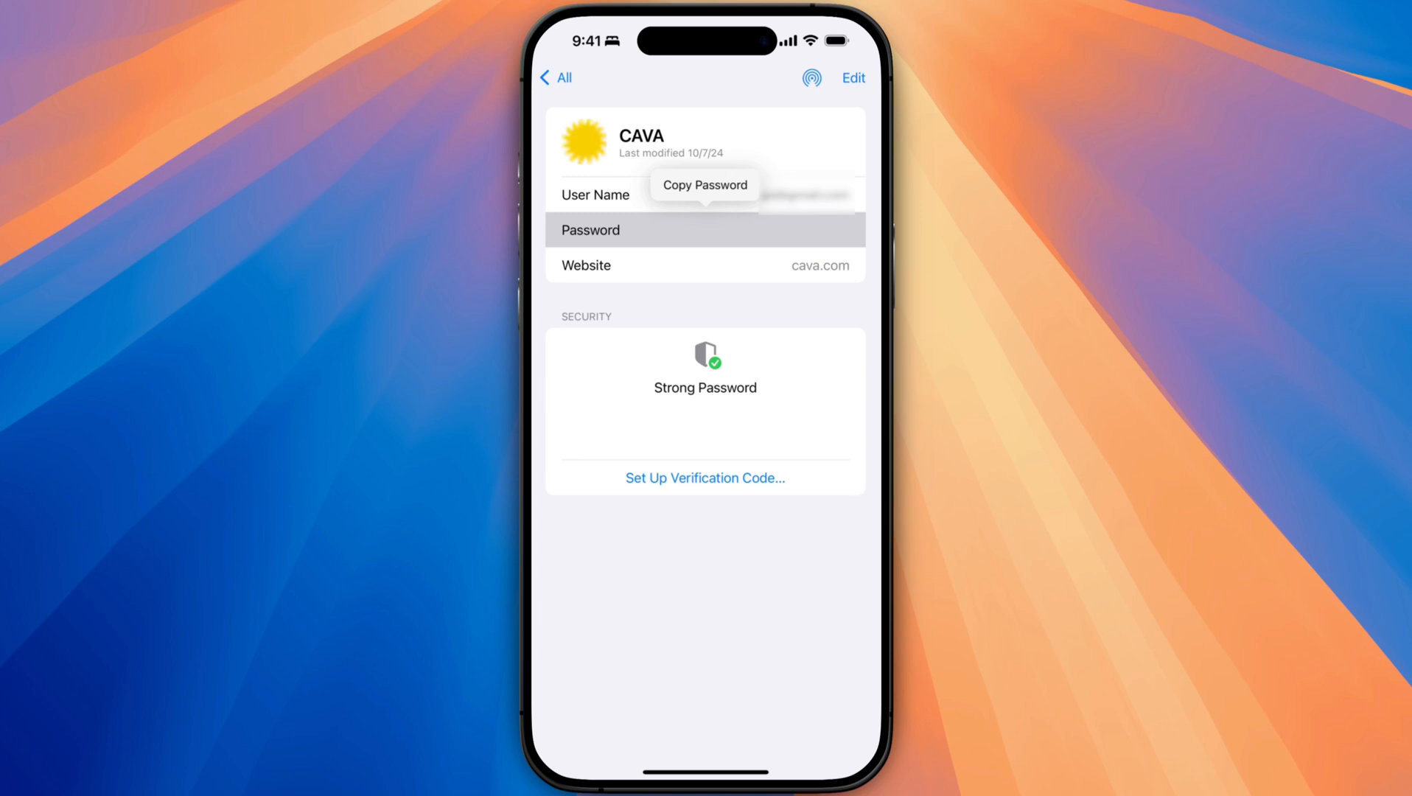
left_click(556, 79)
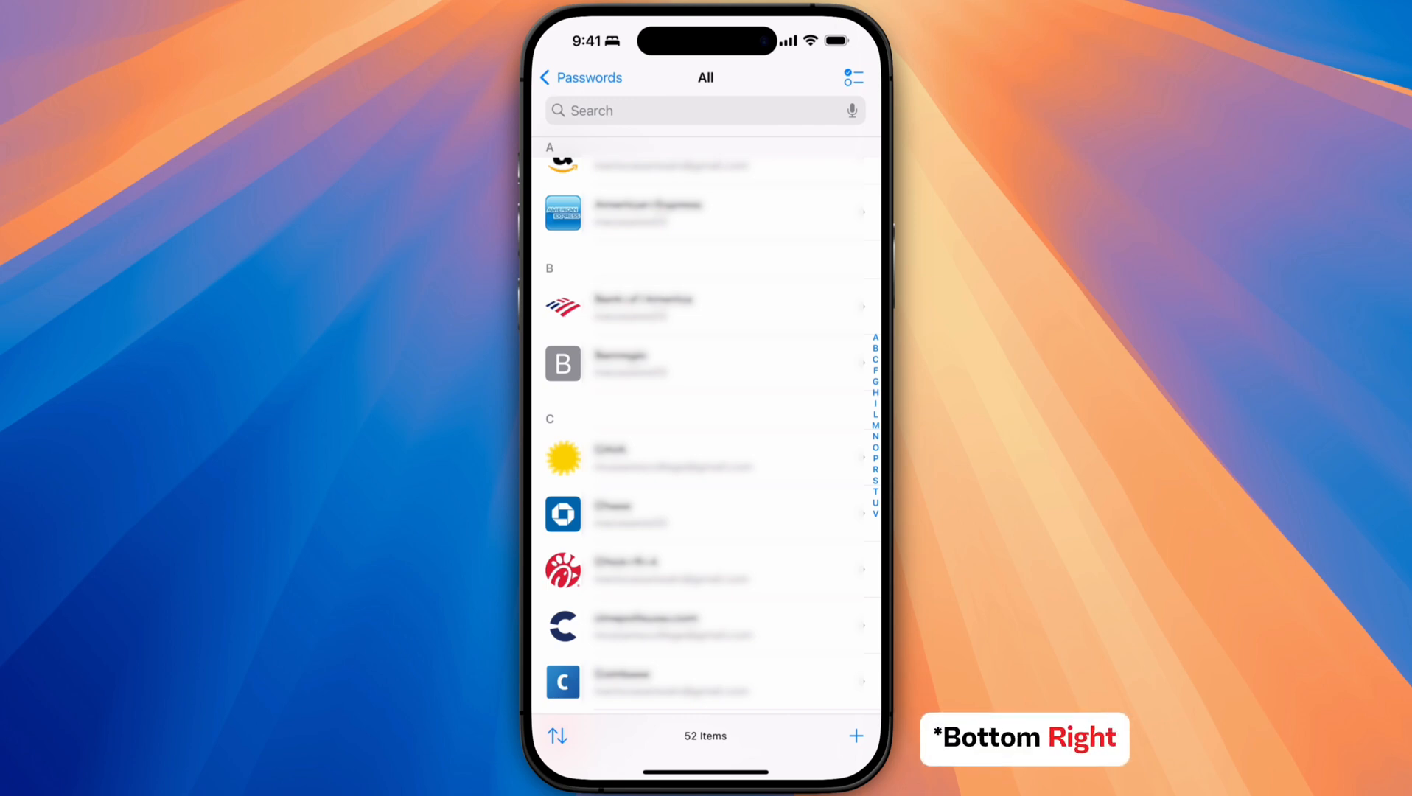
Draft a new entry labelled Test User with user name macUser and request a suggested password.
left_click(854, 735)
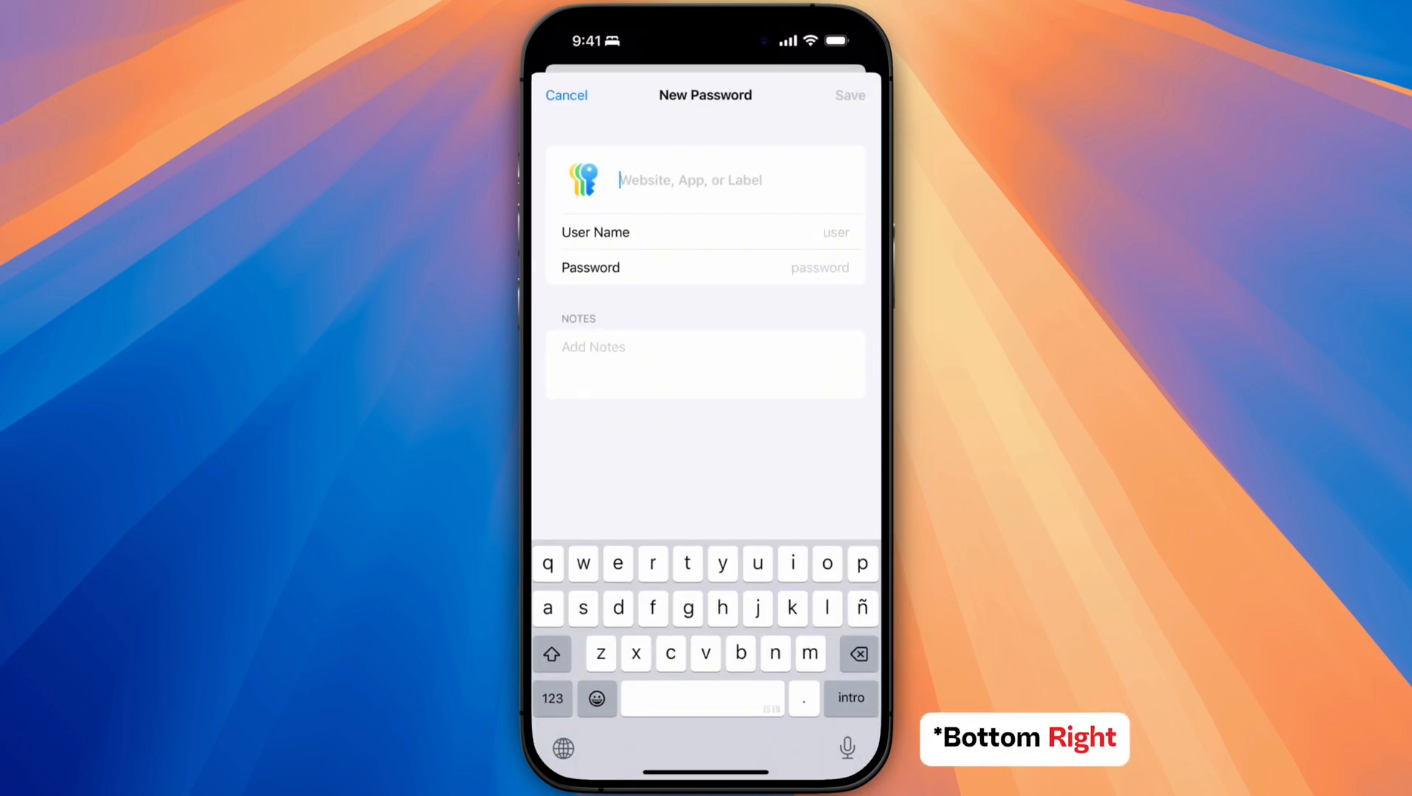
type("Test Use")
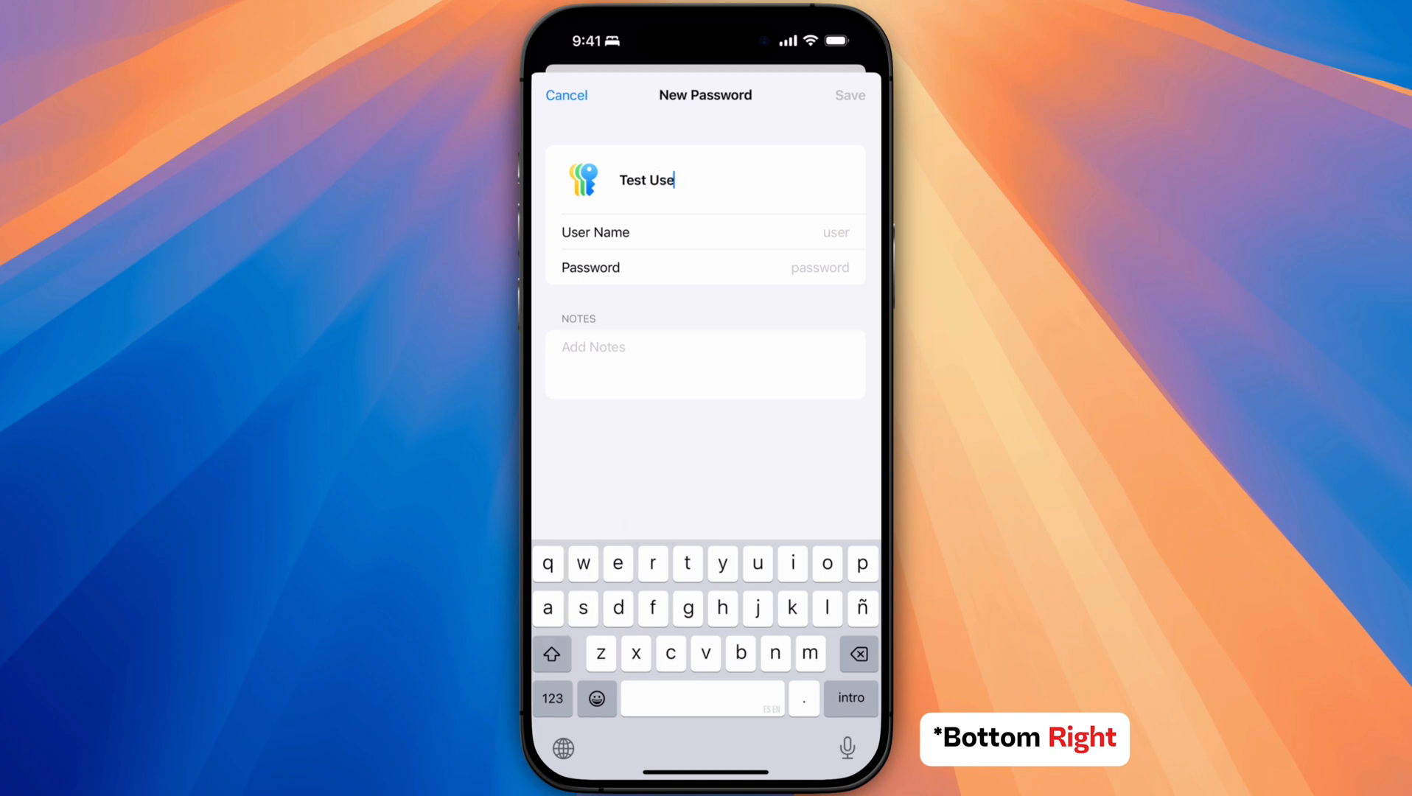
type("mad")
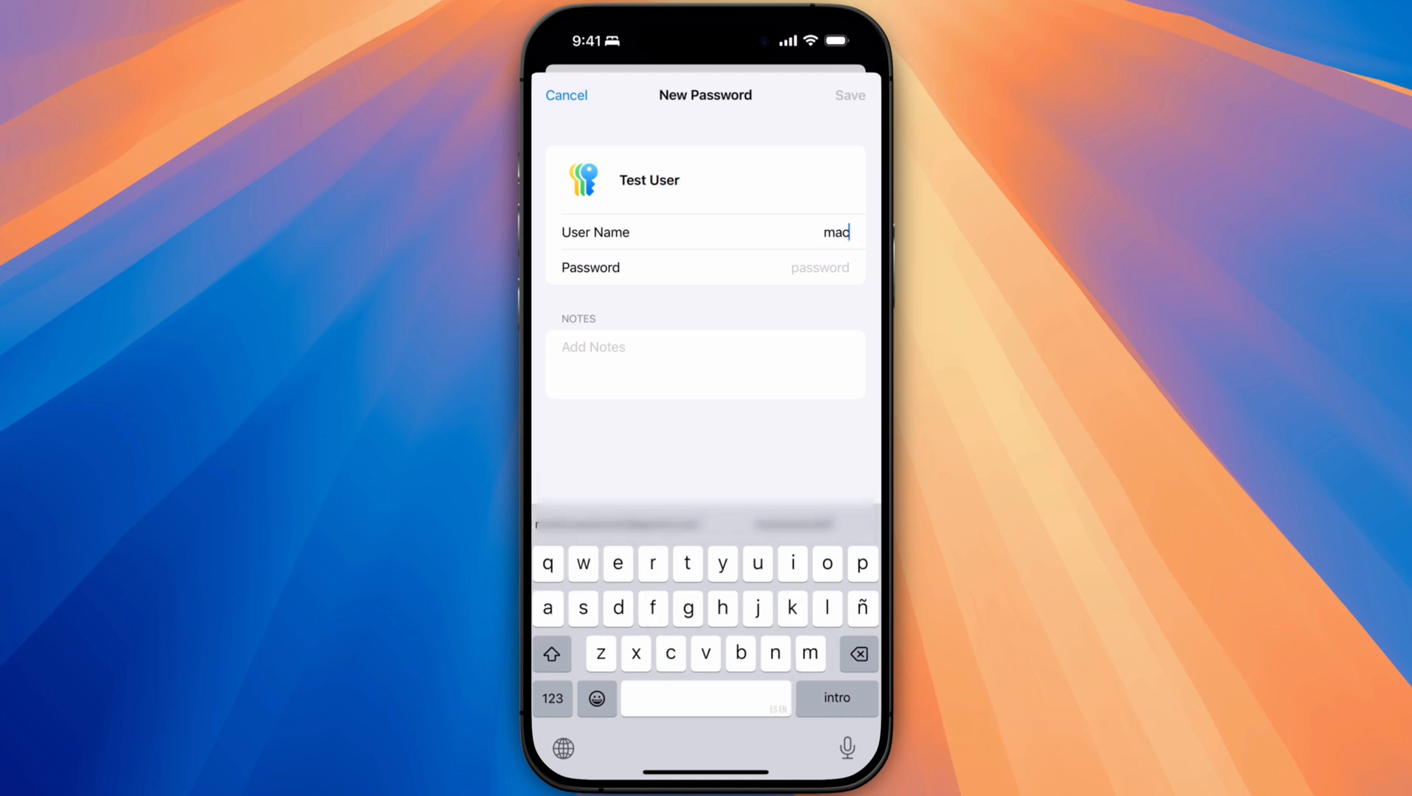
left_click(552, 653)
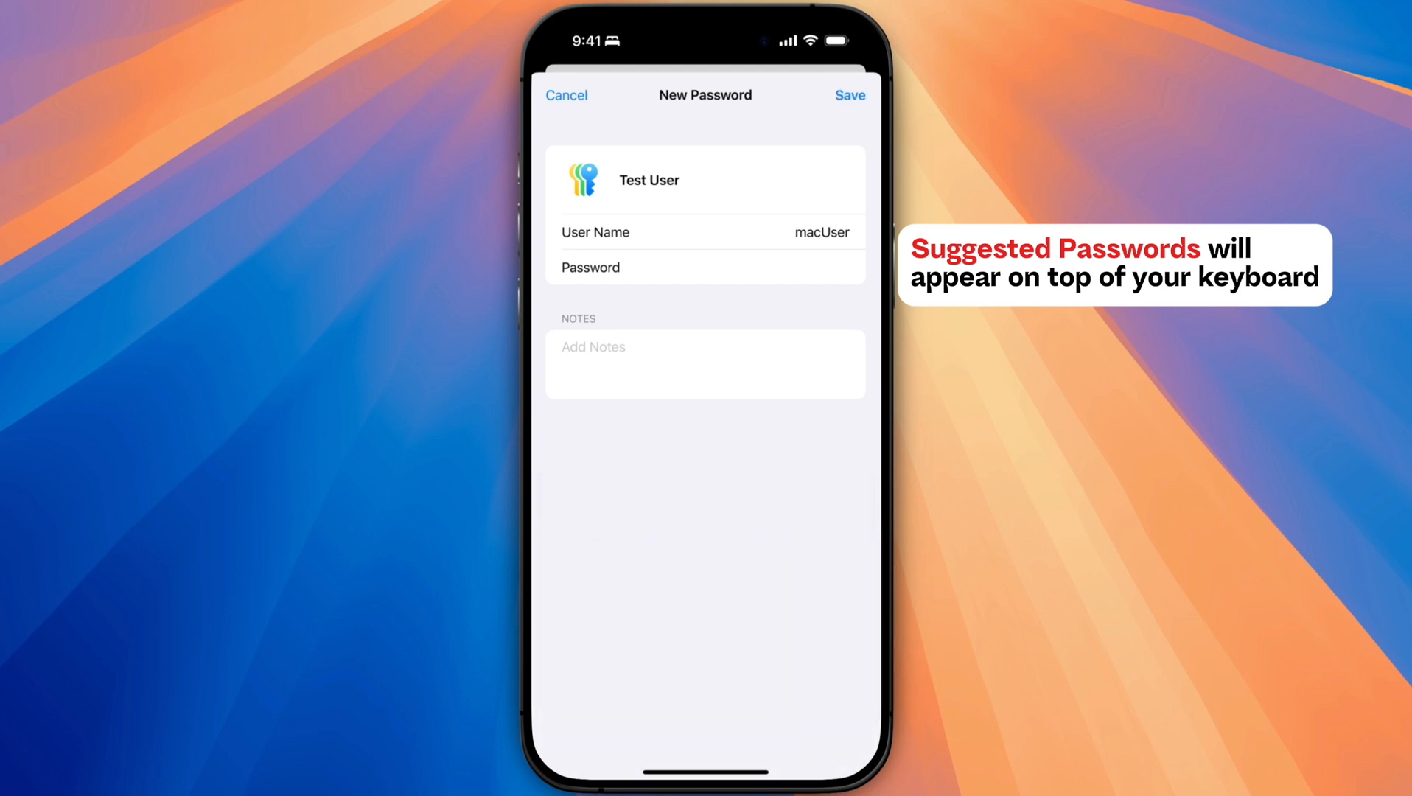
left_click(705, 346)
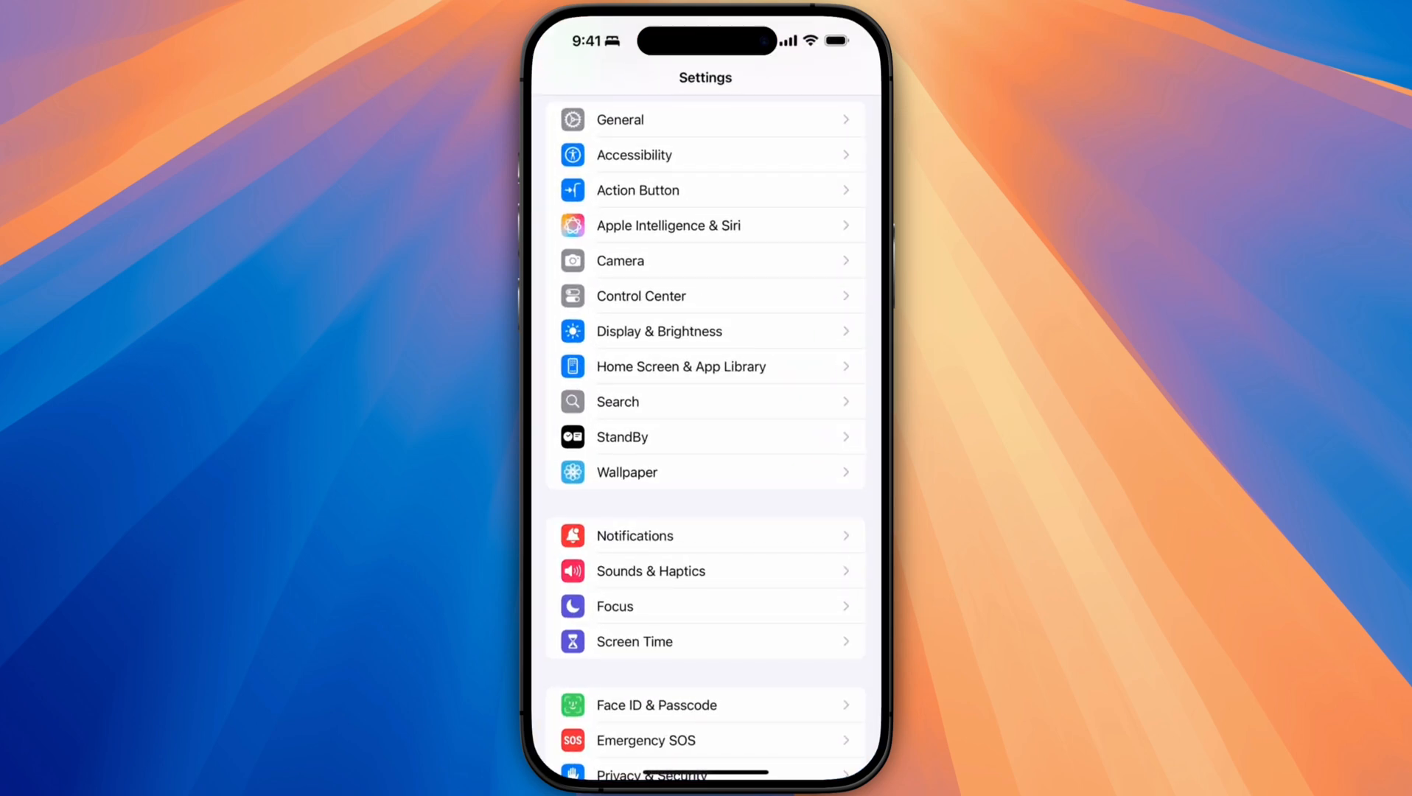
Reach the AutoFill & Passwords settings under General.
scroll("down", 3)
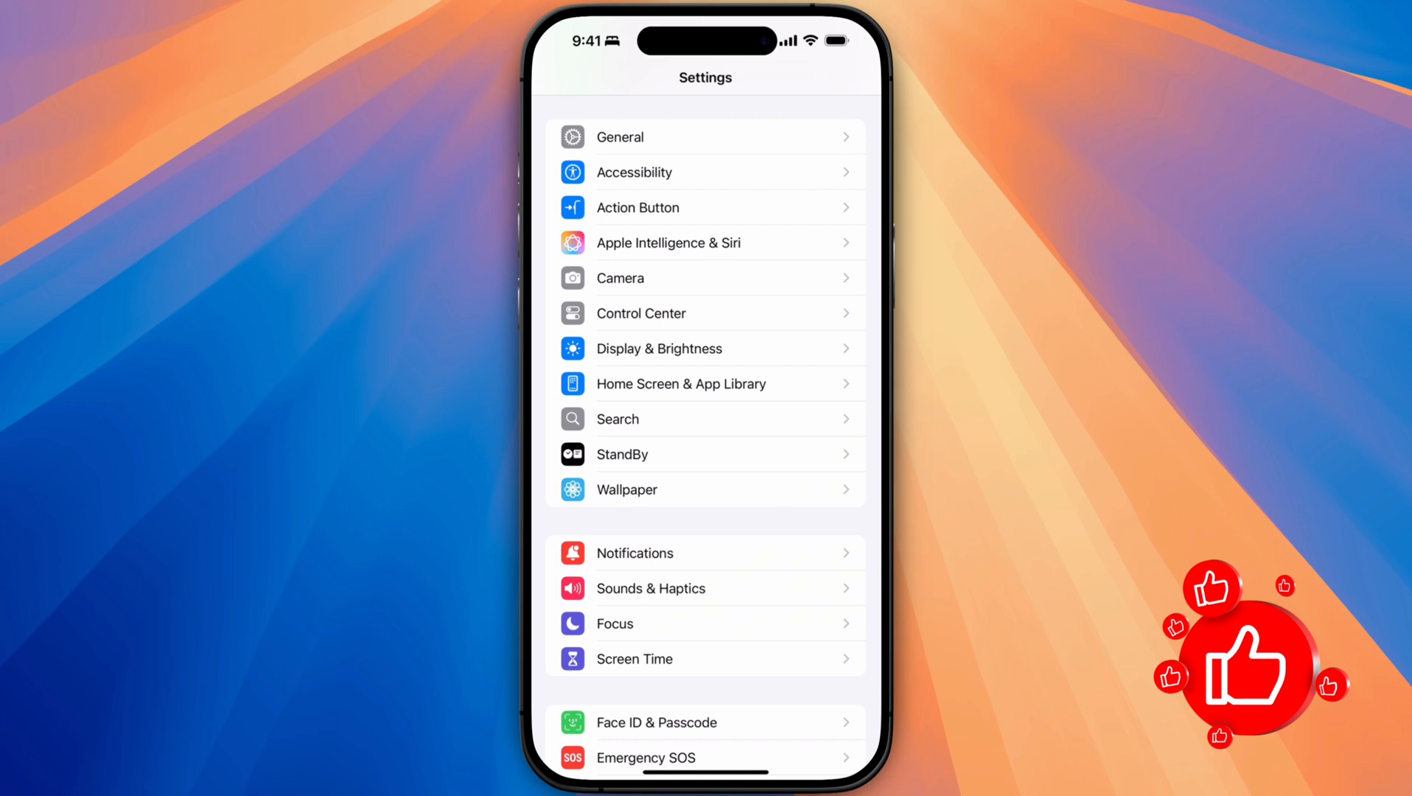
left_click(619, 135)
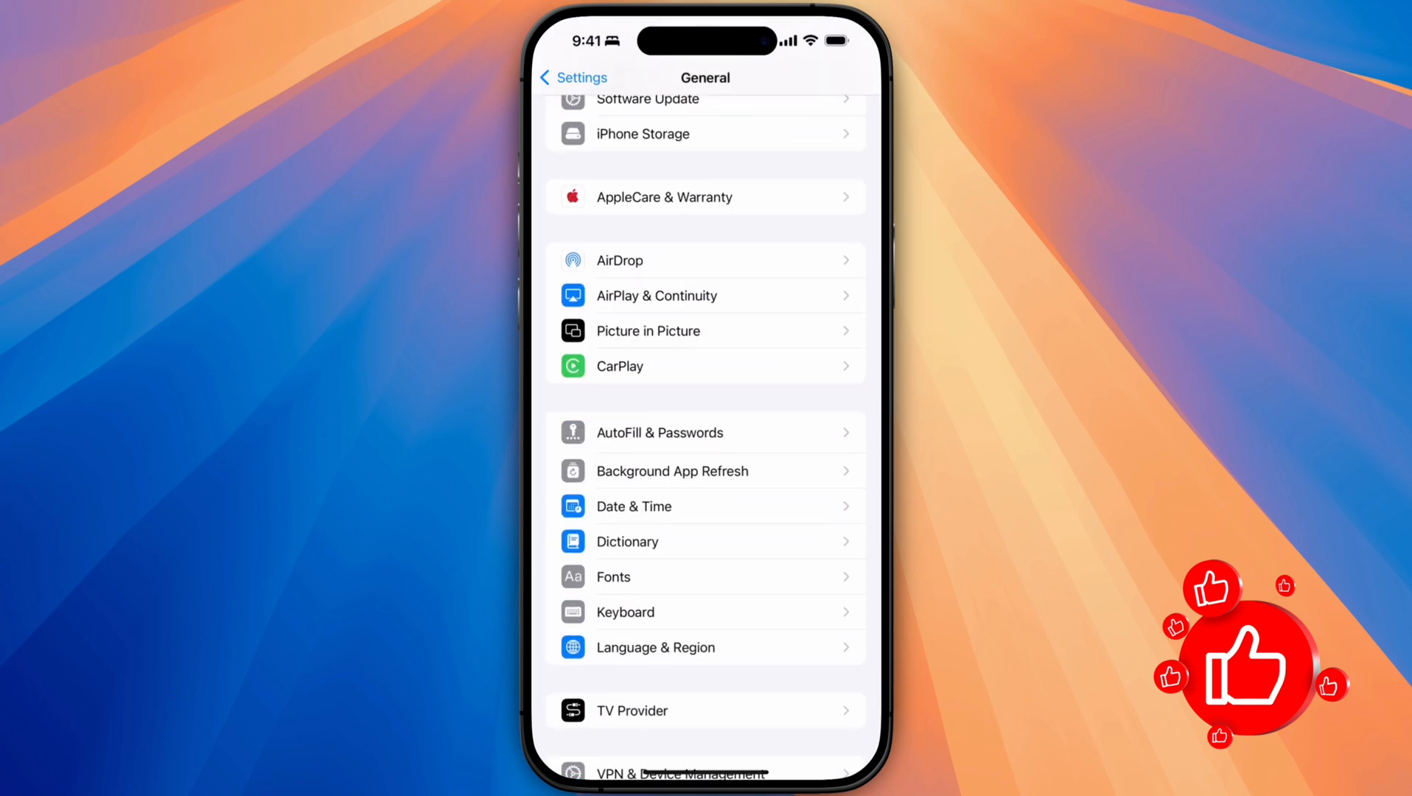
left_click(659, 432)
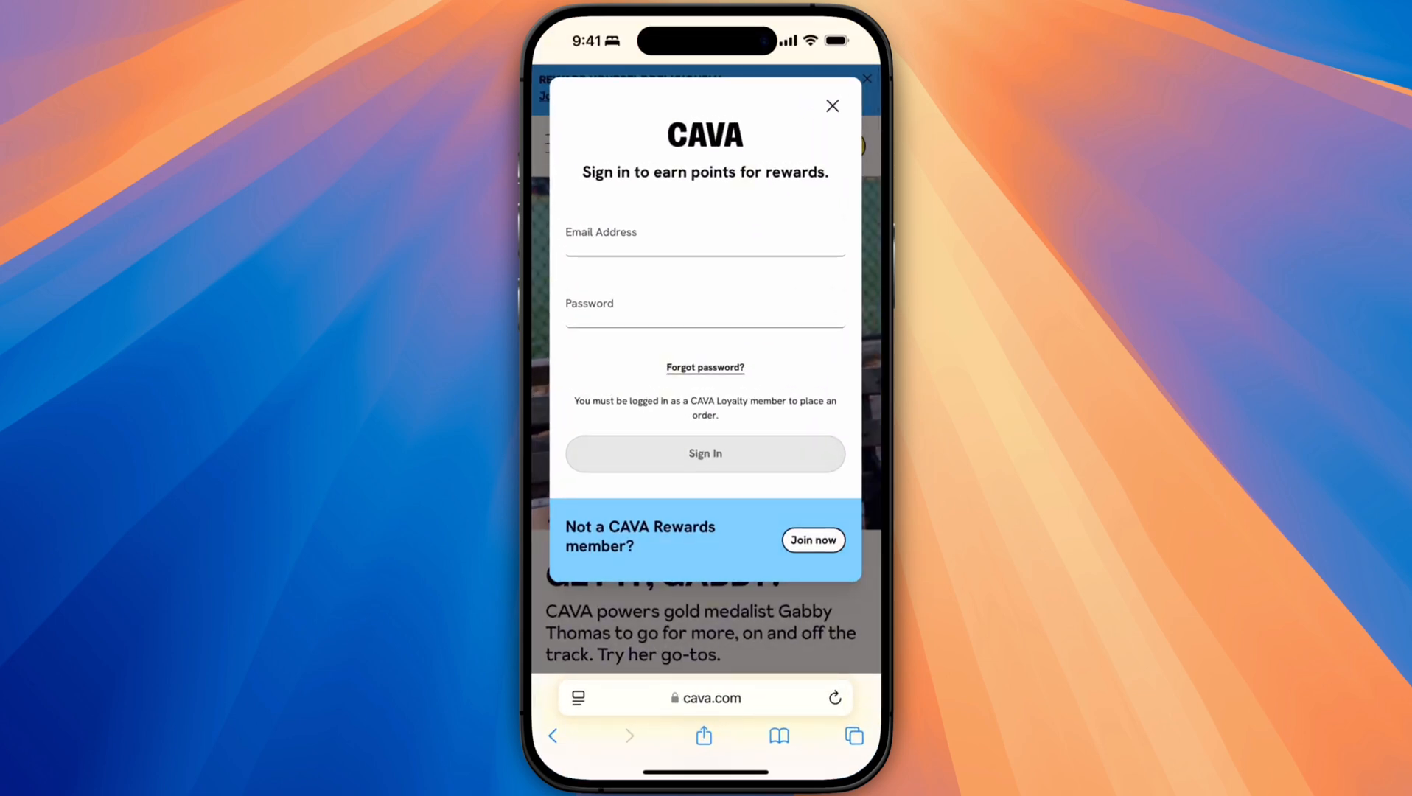
Begin signing in on the CAVA rewards form at cava.com.
left_click(704, 241)
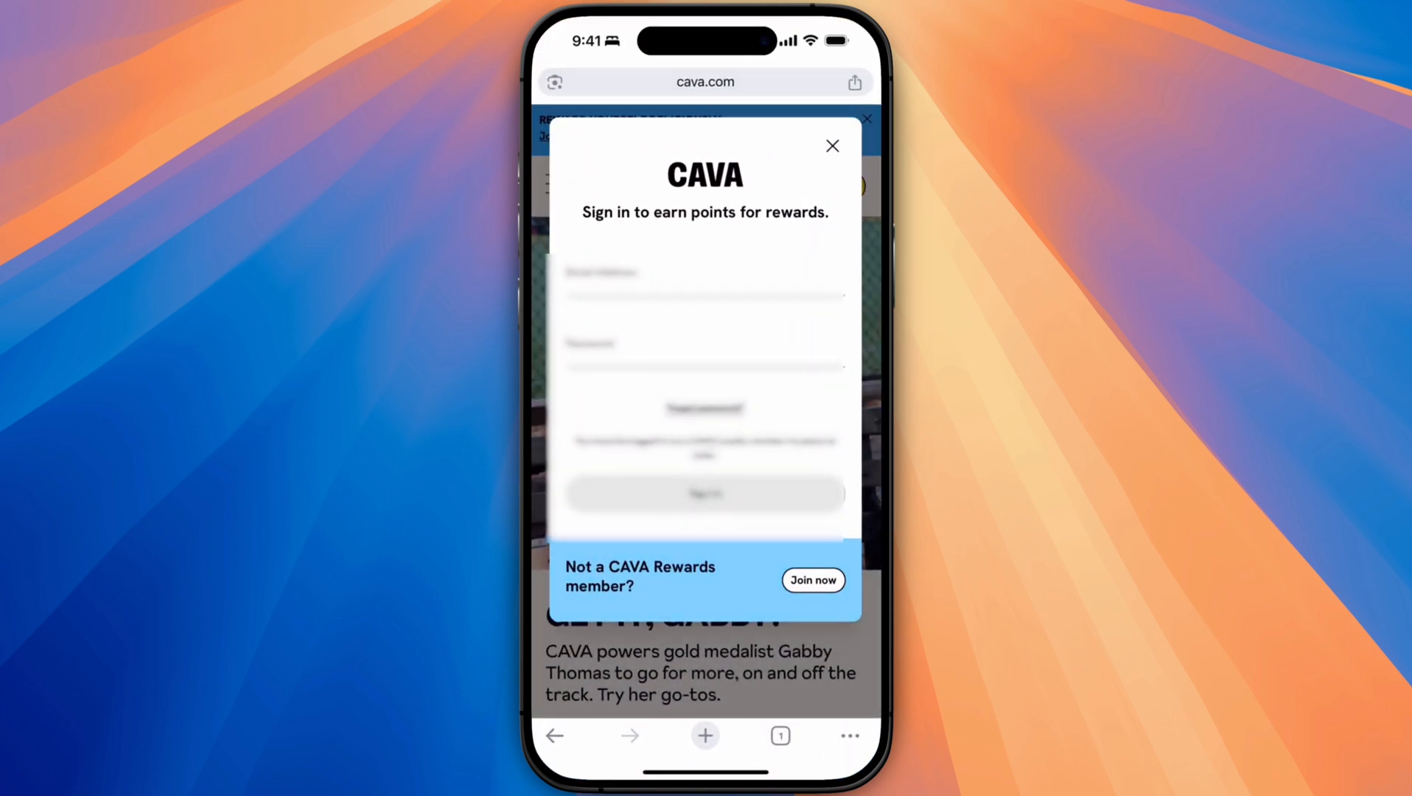
left_click(705, 277)
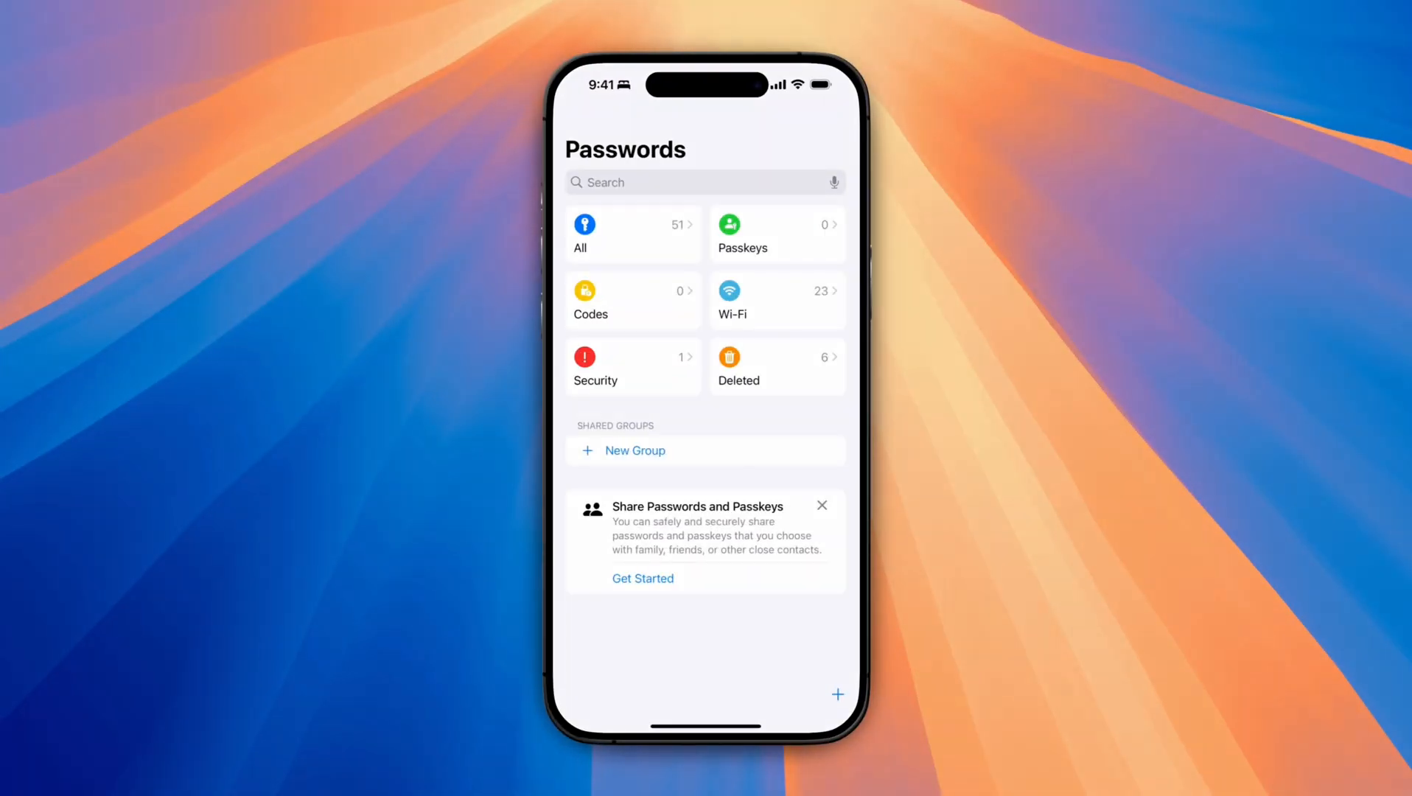
View the empty Passkeys category in Passwords.
left_click(773, 233)
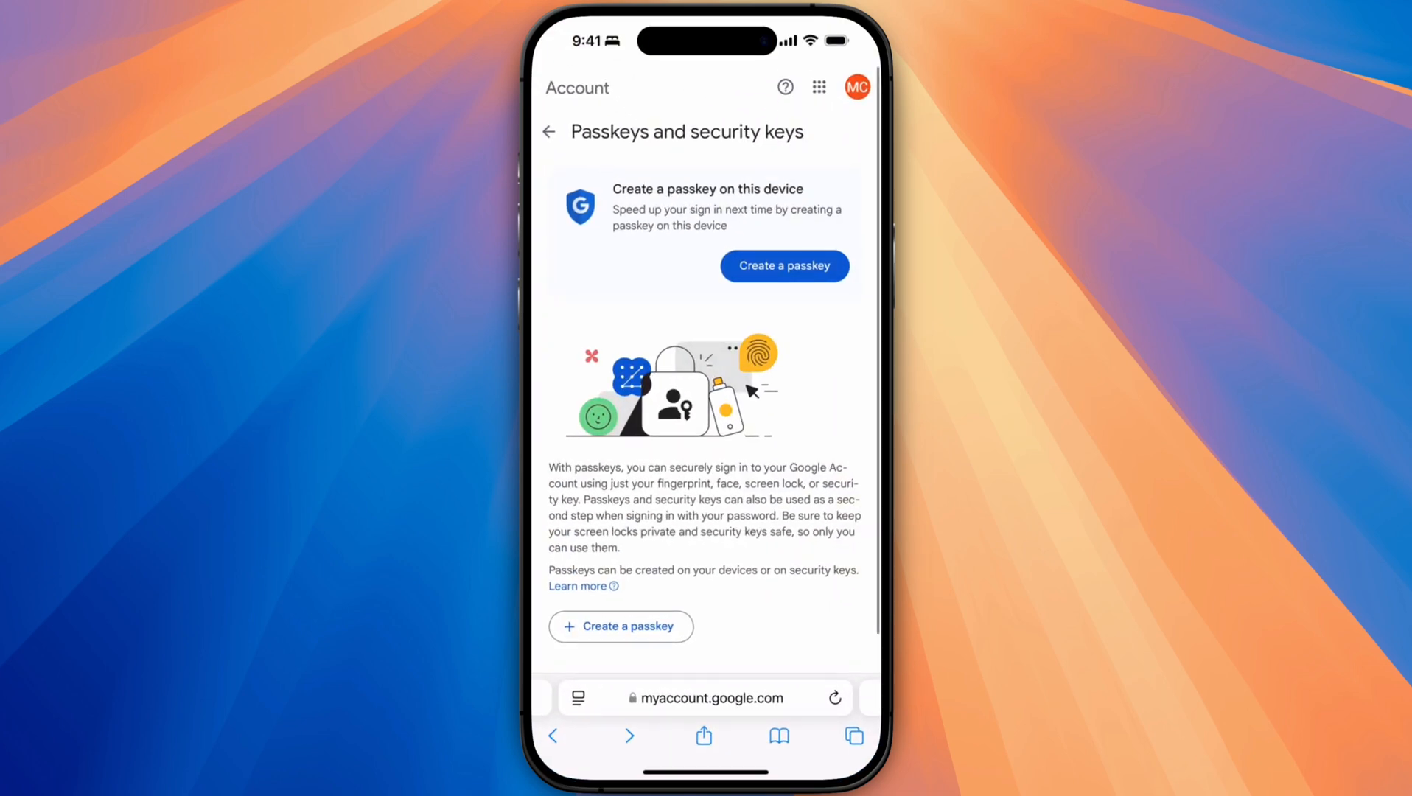
Create a Google Account passkey saved on the iPhone via Face ID, then leave the browser.
left_click(781, 265)
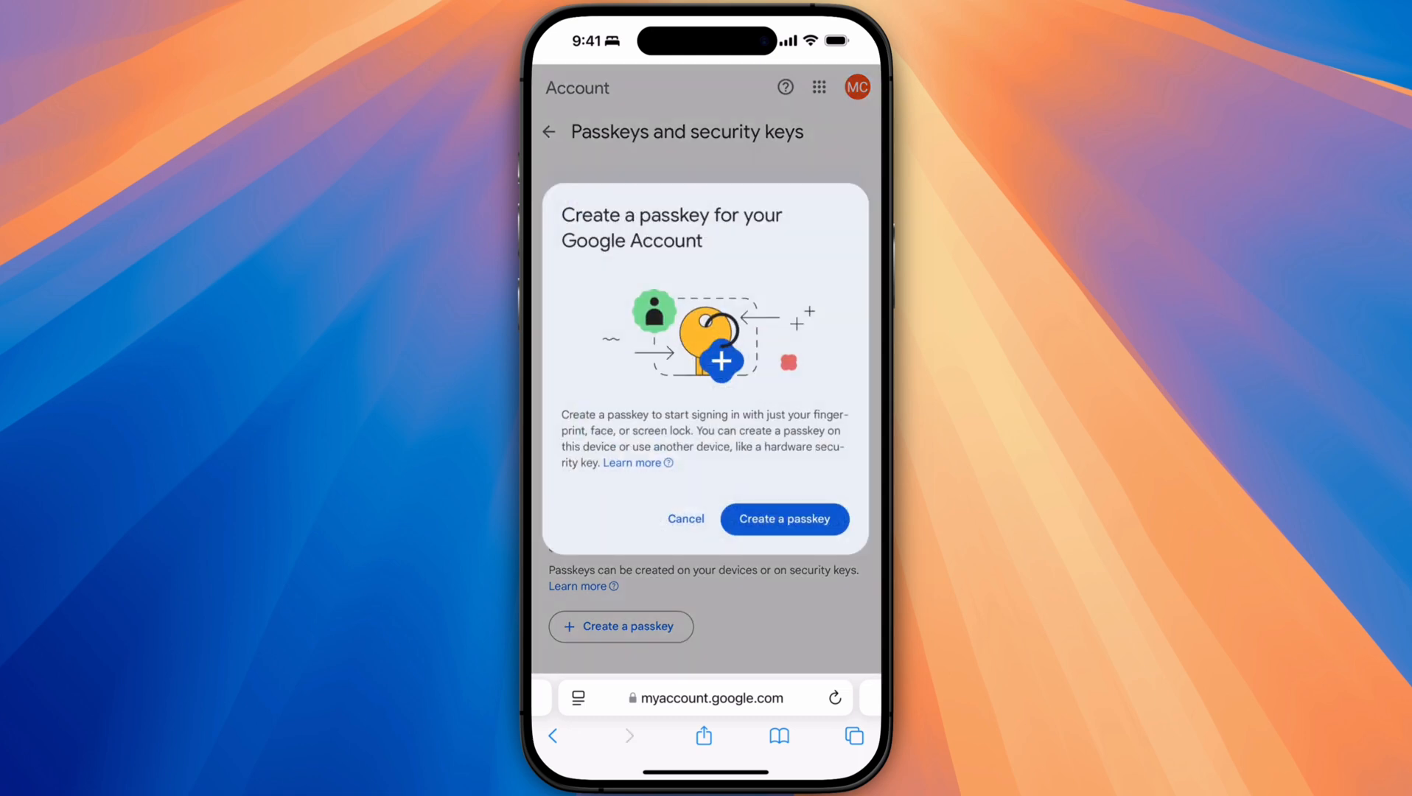
left_click(781, 519)
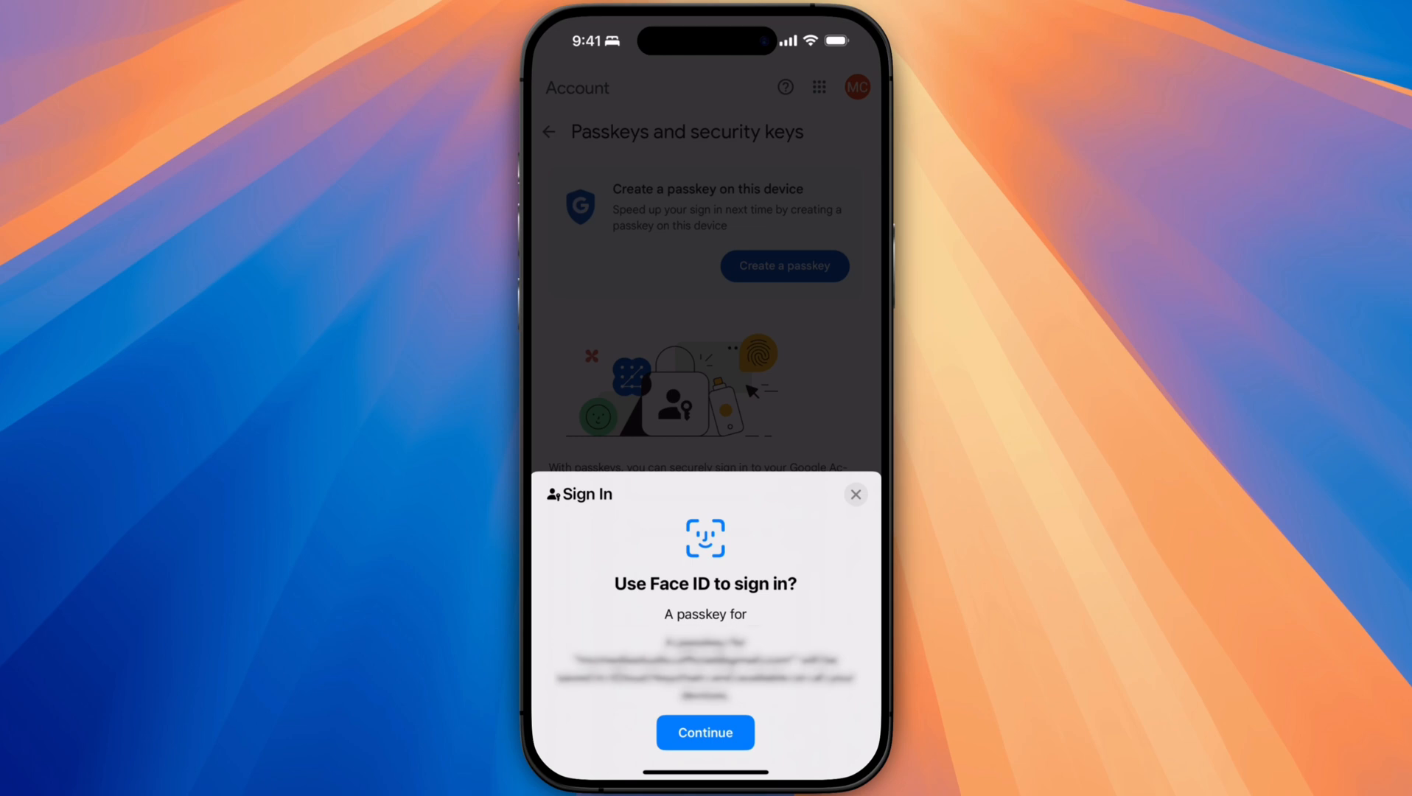
left_click(704, 732)
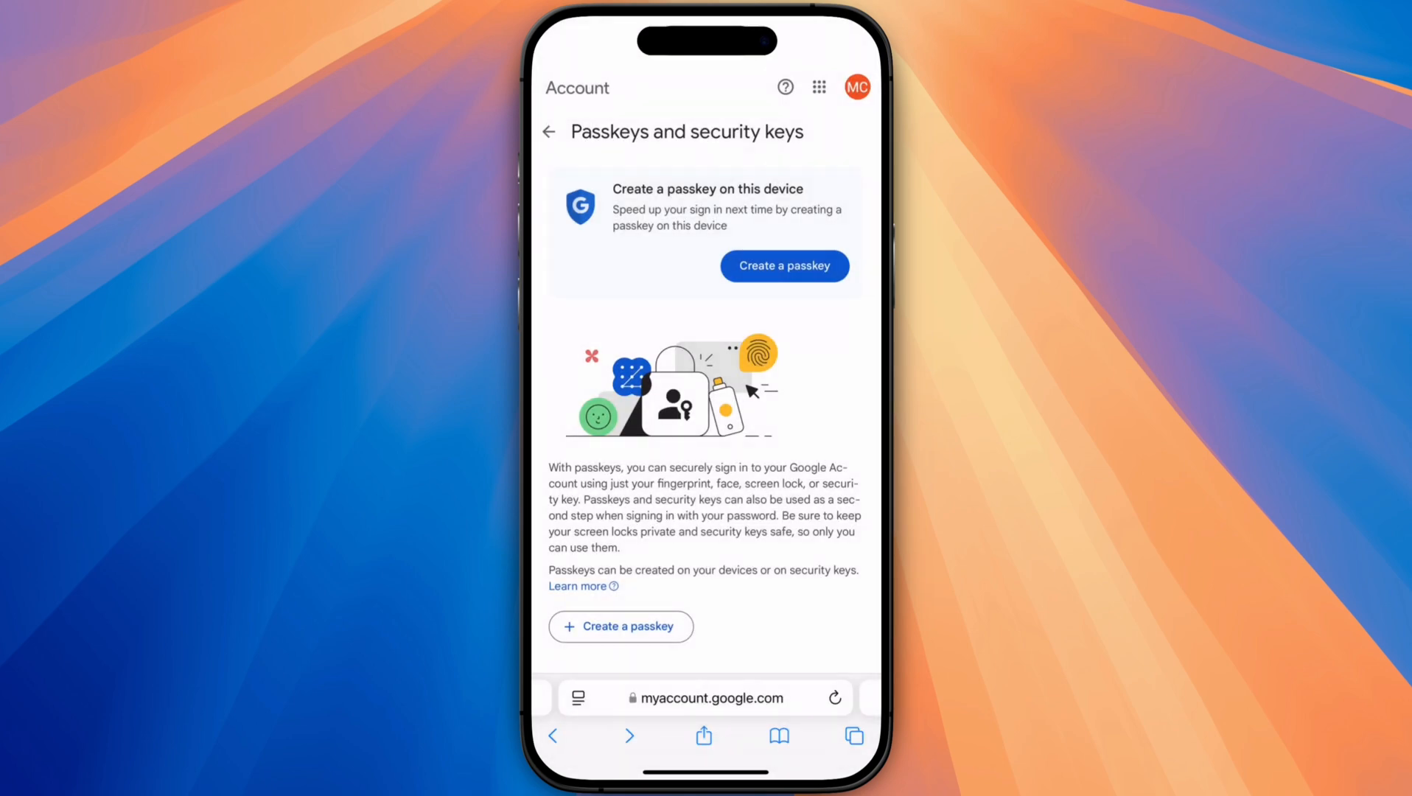
left_click(783, 265)
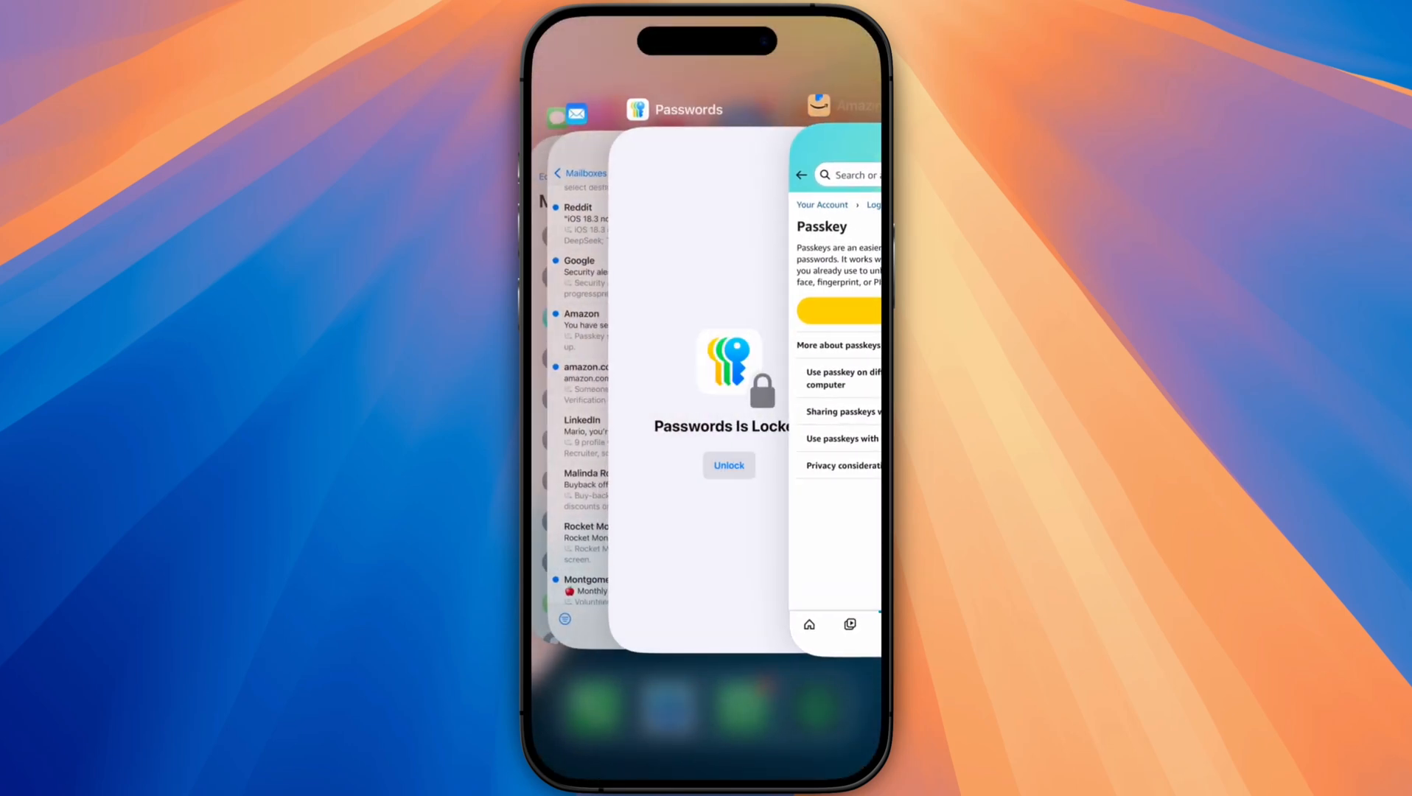
Return to Passwords and select the saved Google passkey from the Passkeys list.
left_click(728, 466)
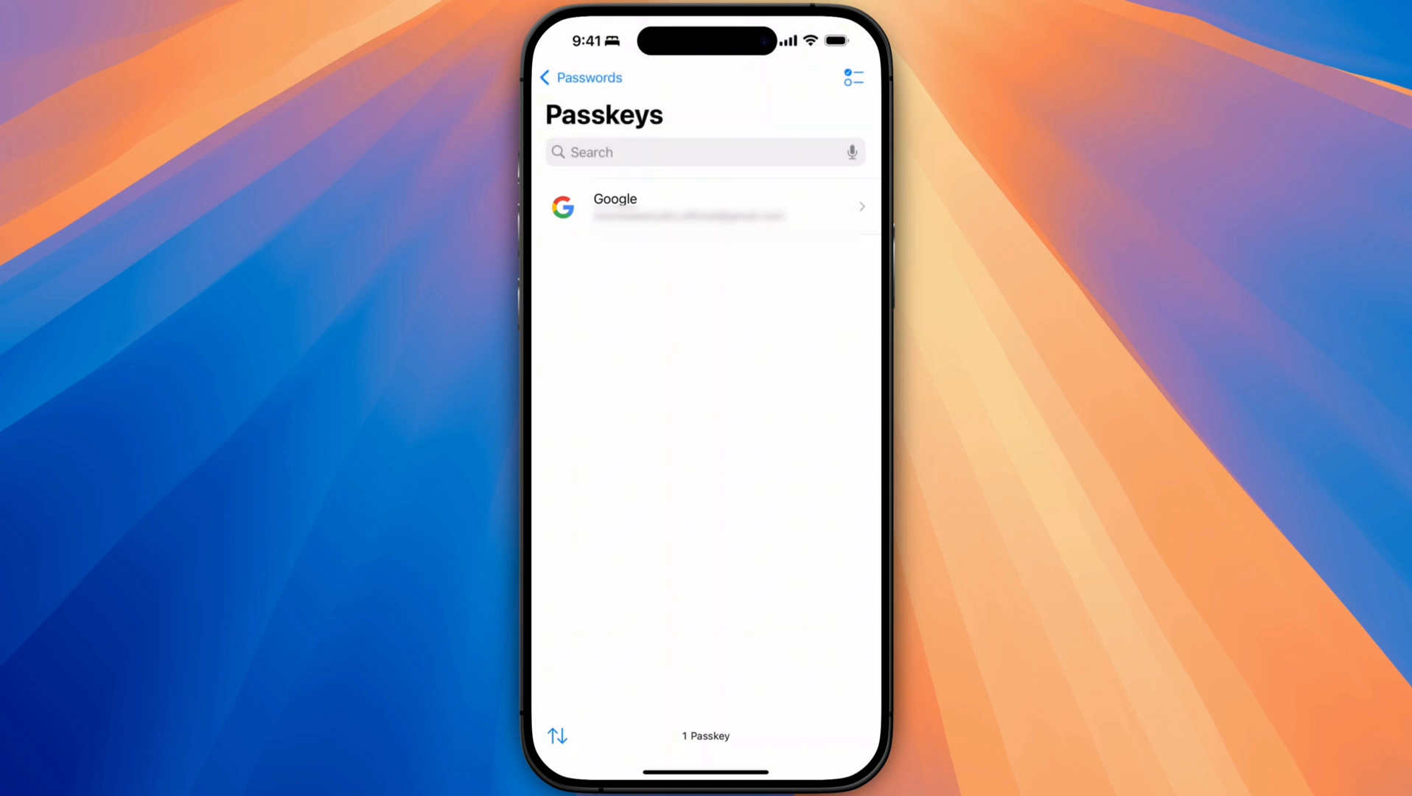
left_click(705, 206)
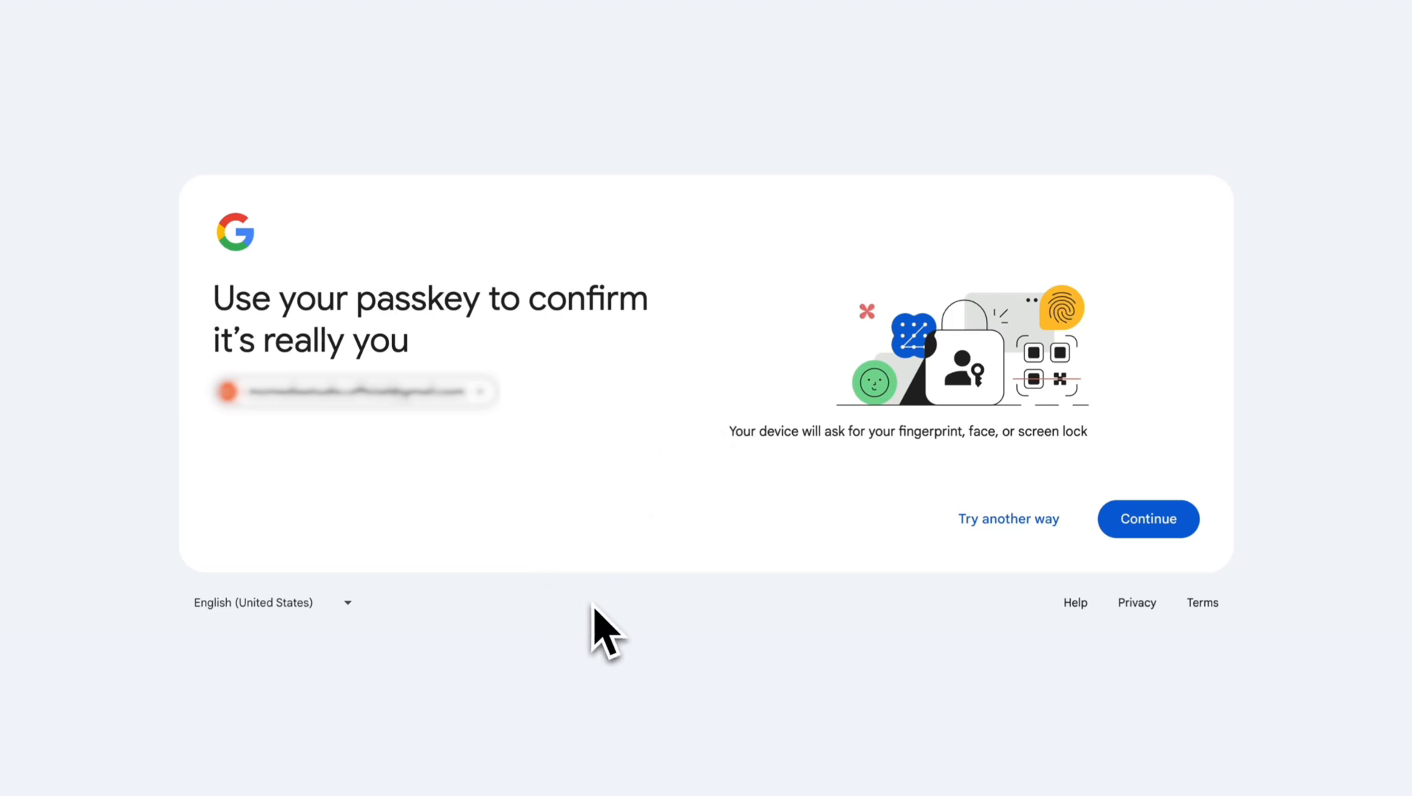
mouse_move(253, 486)
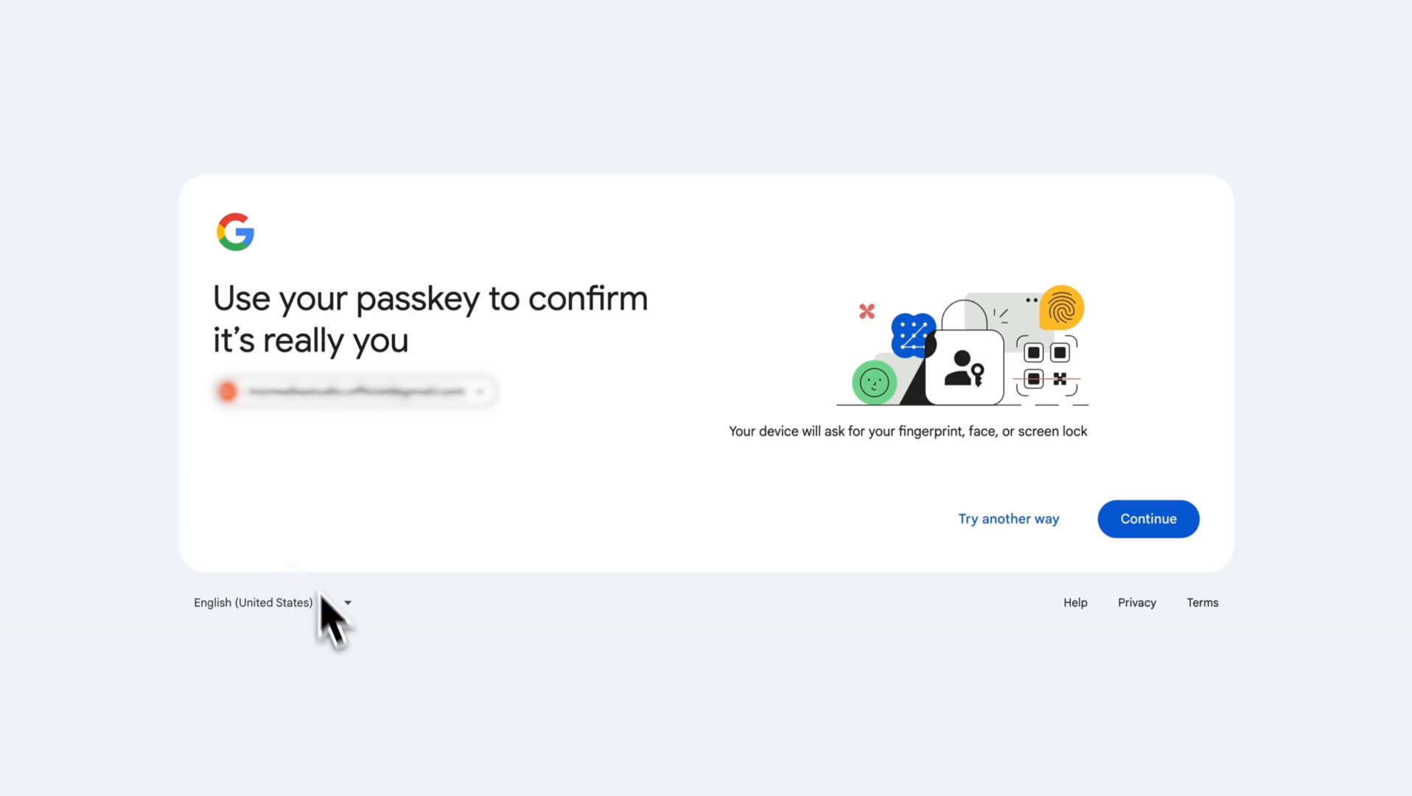
mouse_move(837, 671)
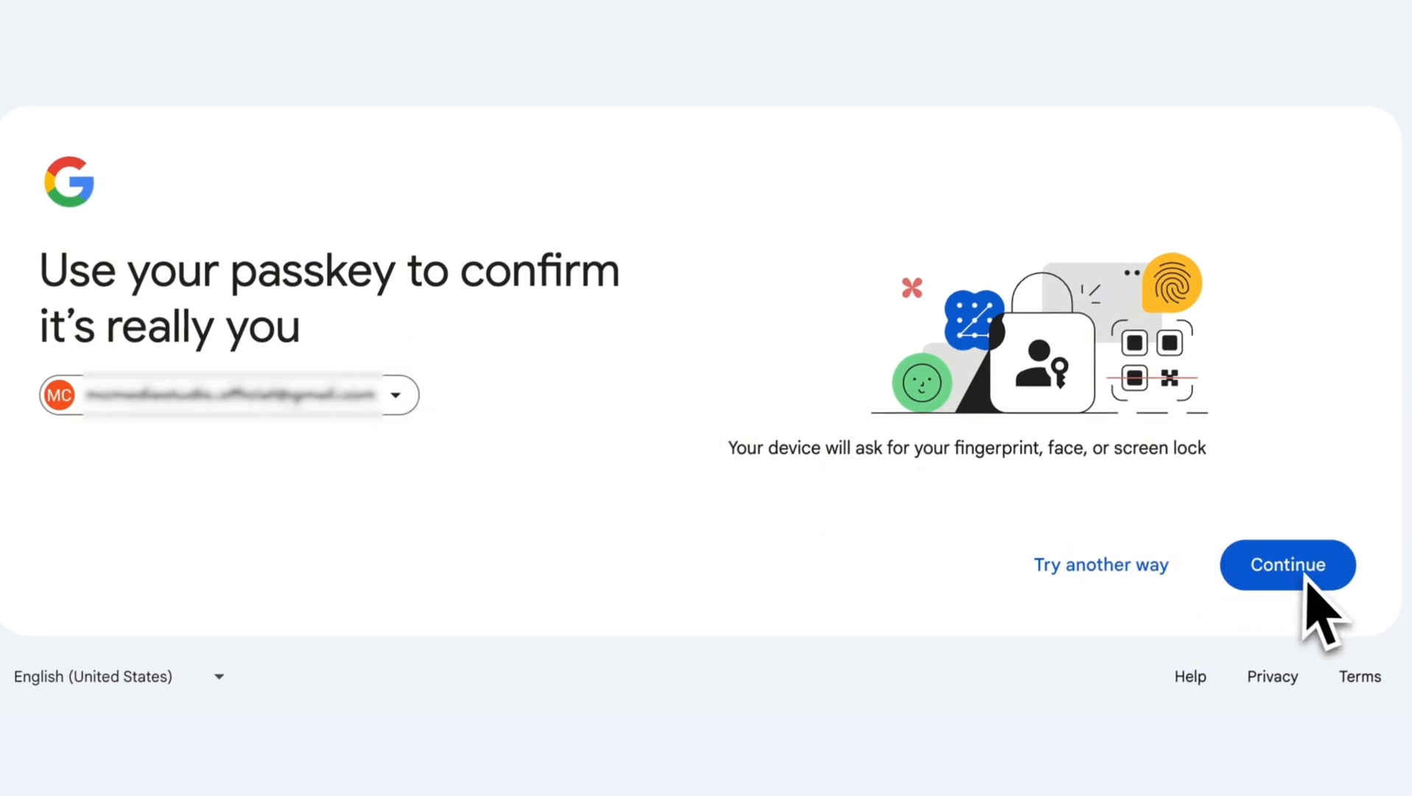
Complete the desktop Google sign-in by continuing and approving the Touch ID passkey prompt.
left_click(1286, 565)
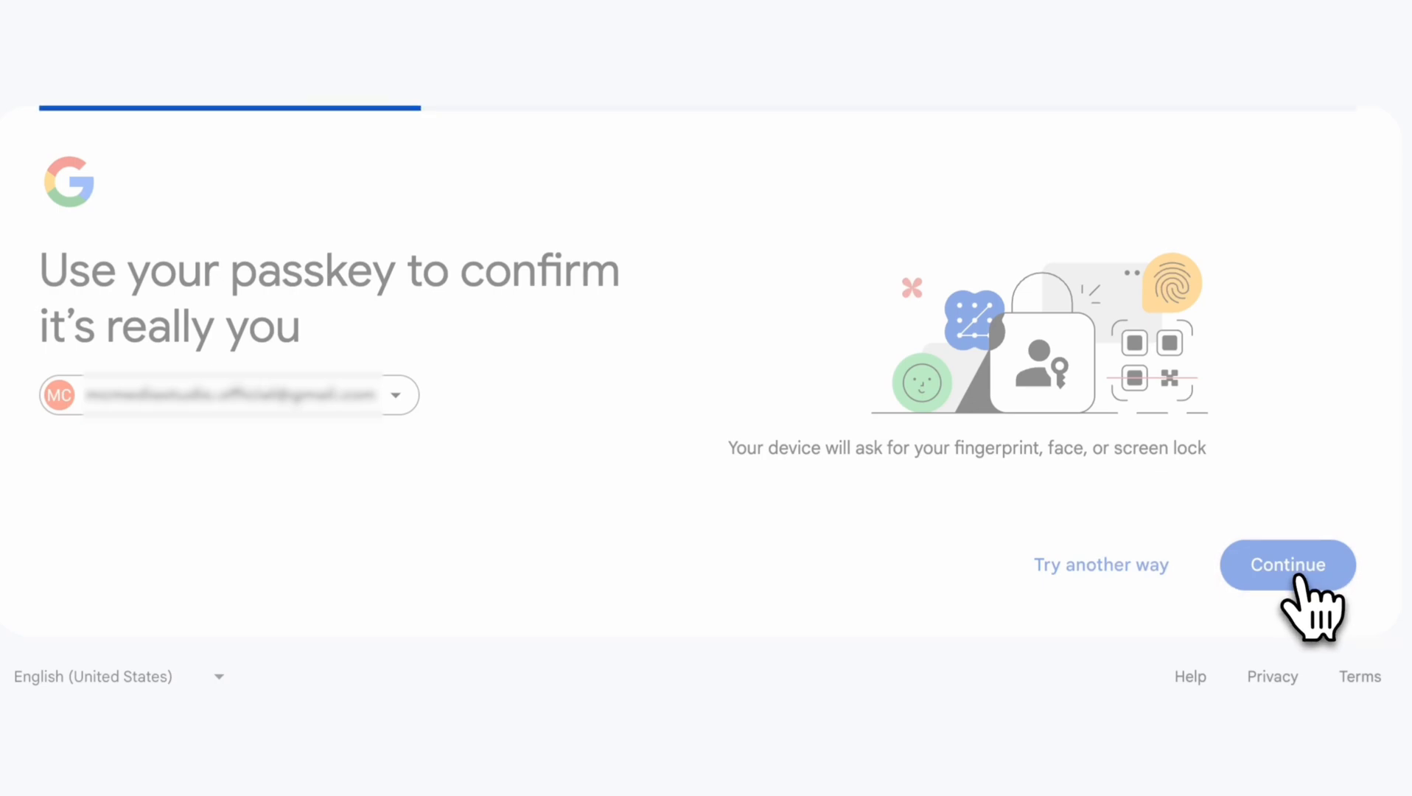
left_click(1286, 564)
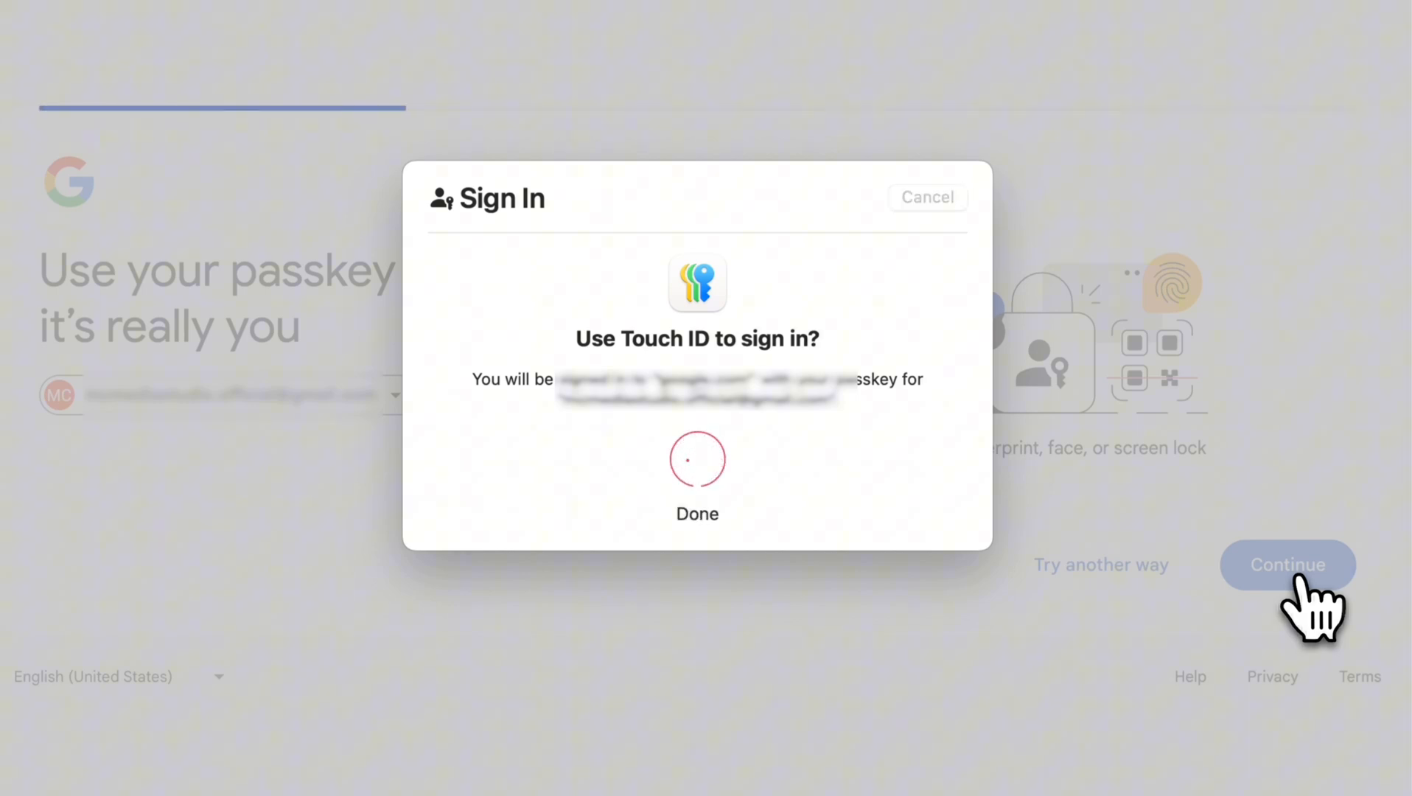
left_click(1286, 564)
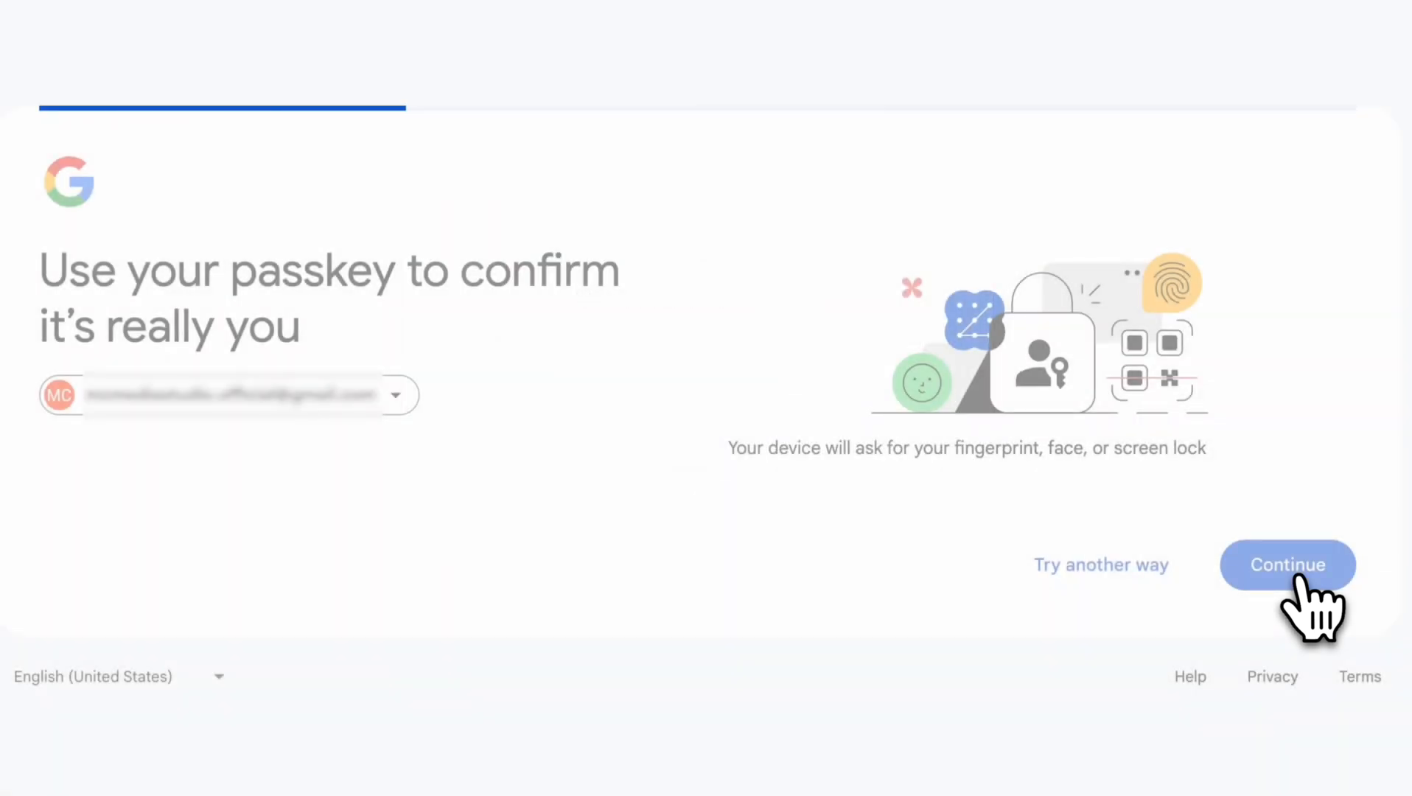
left_click(1287, 565)
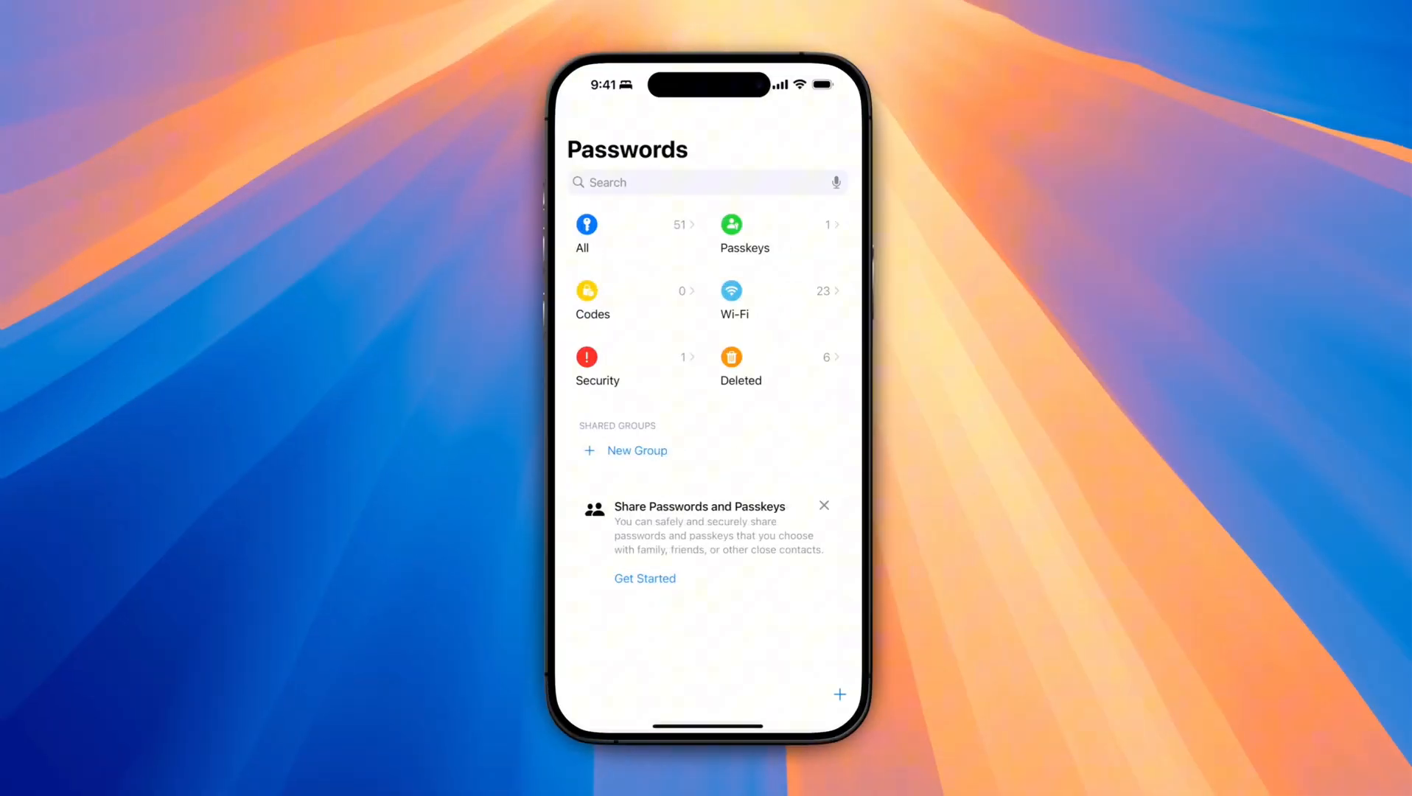
Copy the authenticator setup key from Coinbase's Set up Authenticator page.
left_click(592, 290)
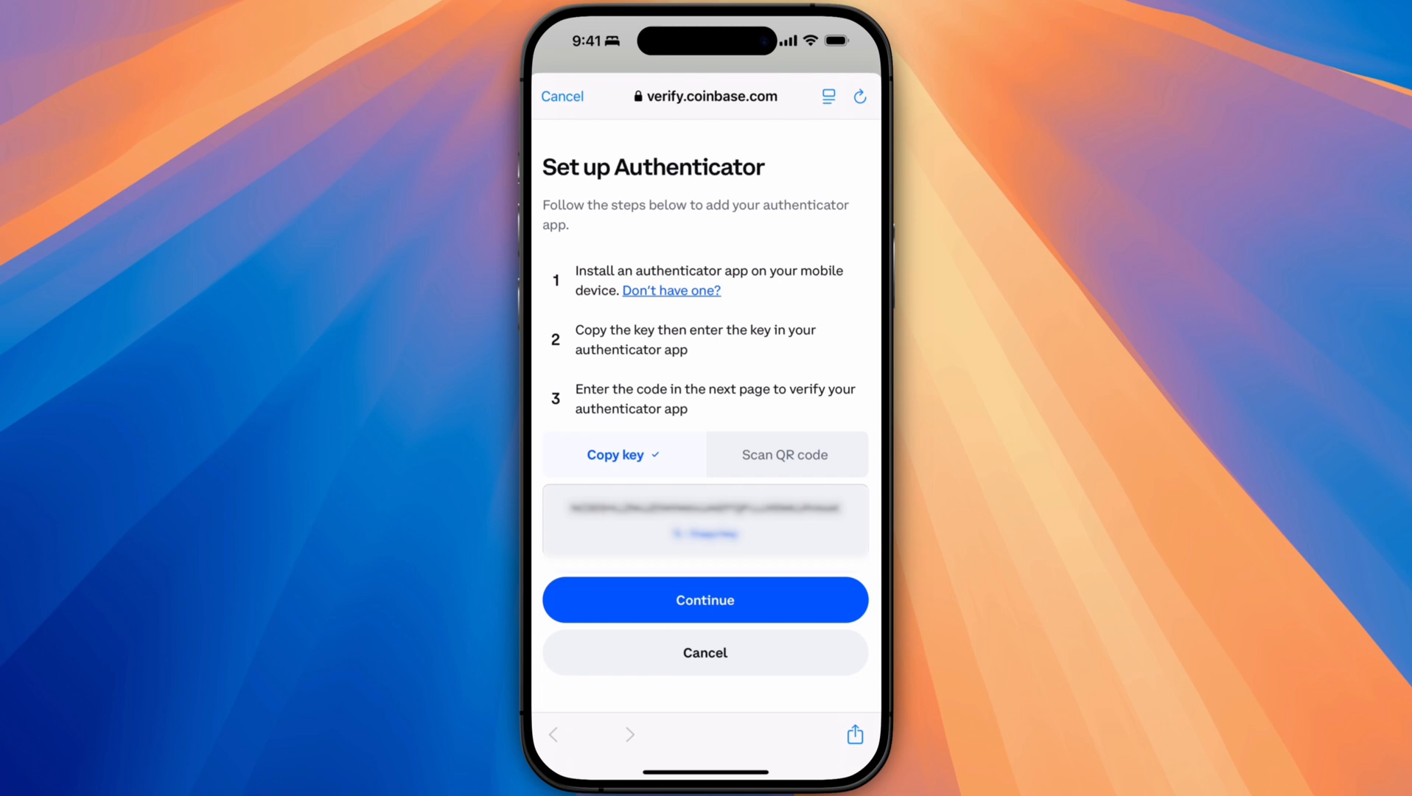
left_click(784, 453)
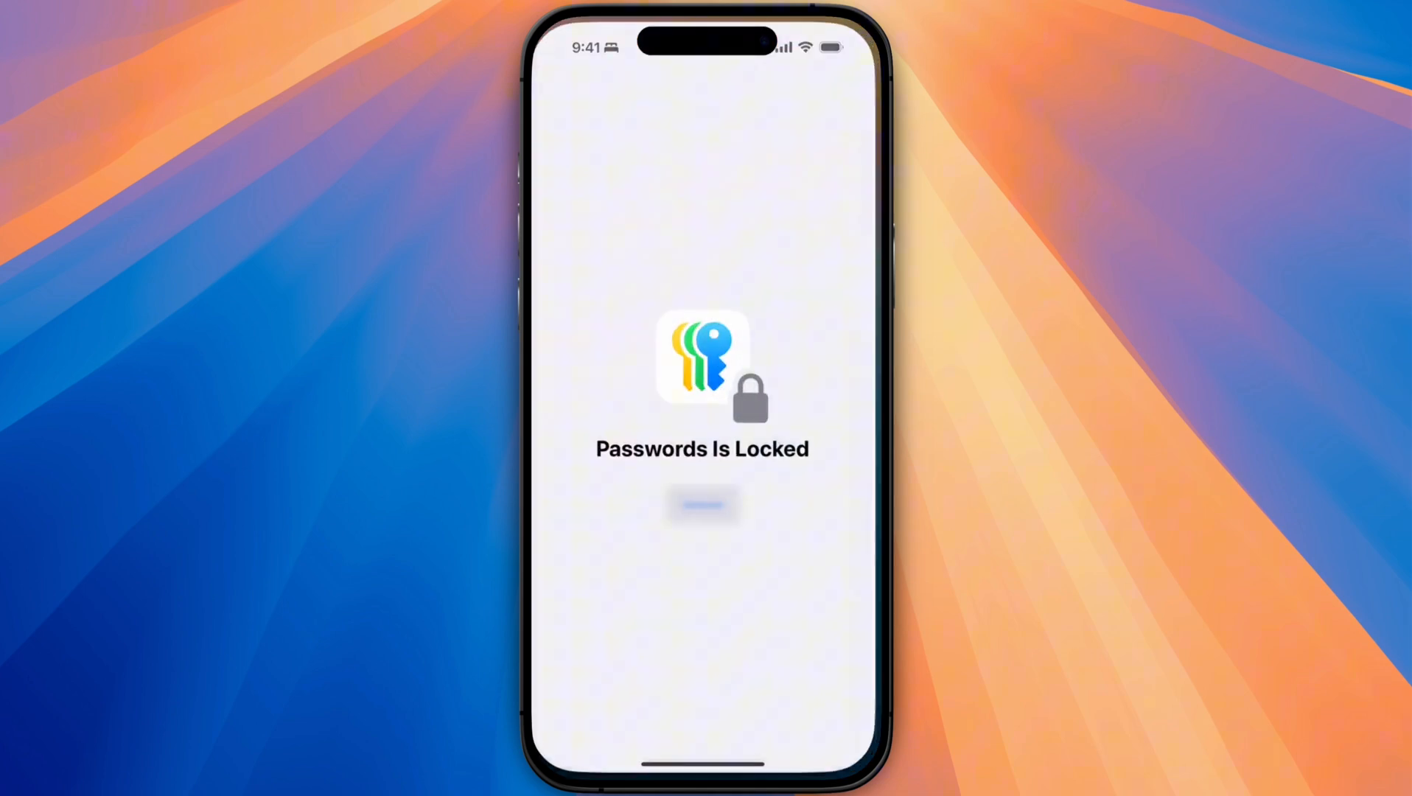
Add a Coinbase verification code from the copied setup key and return to the overview.
left_click(702, 504)
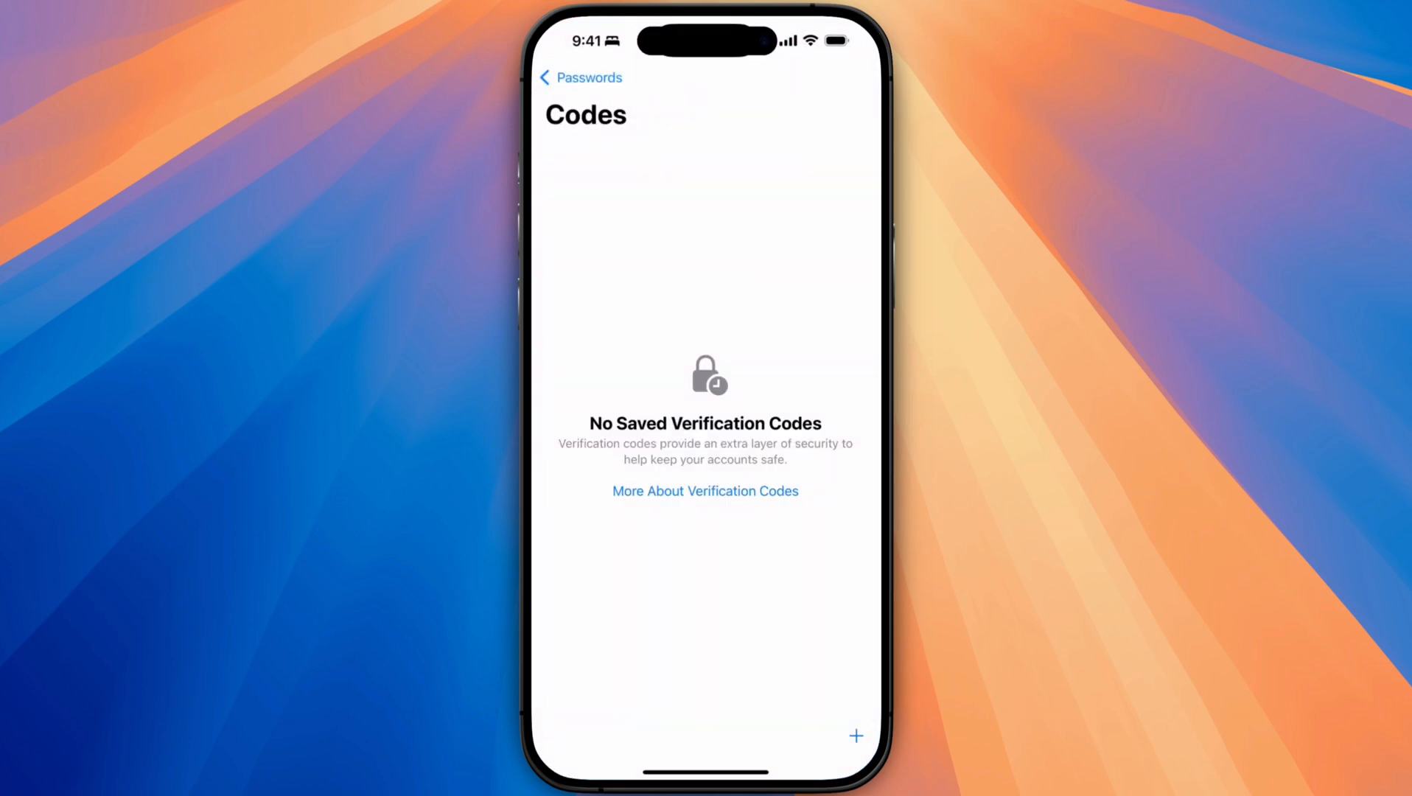
left_click(855, 734)
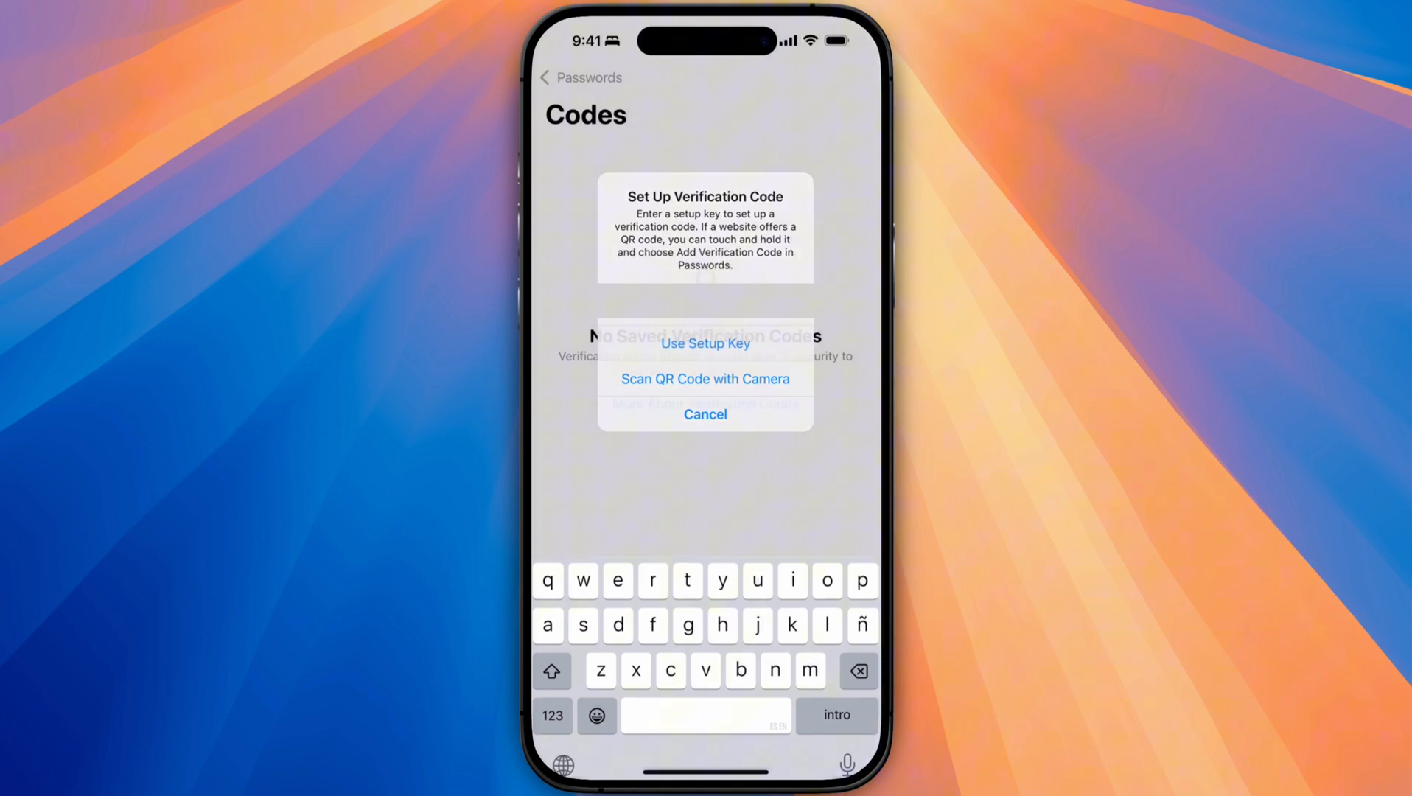
left_click(704, 414)
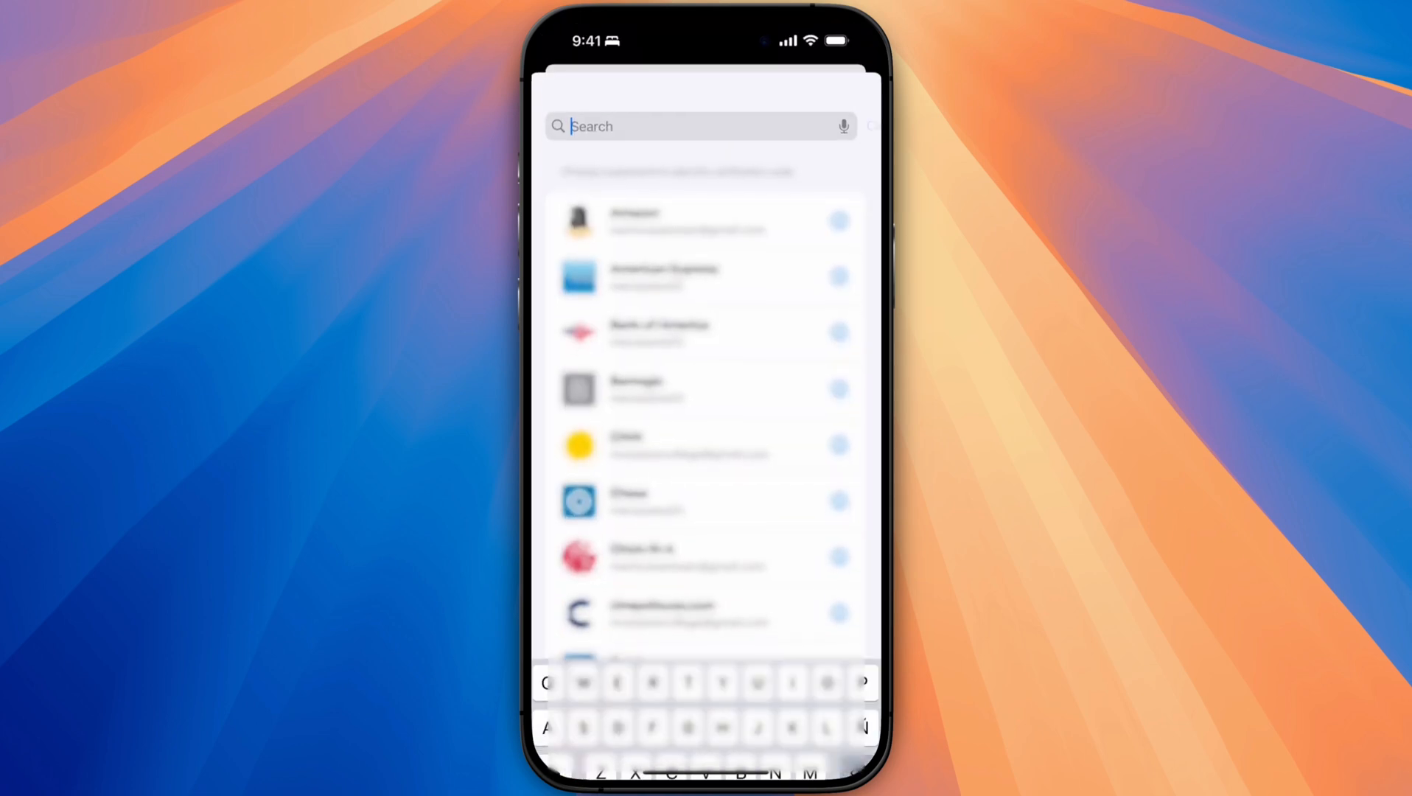
type("Coi")
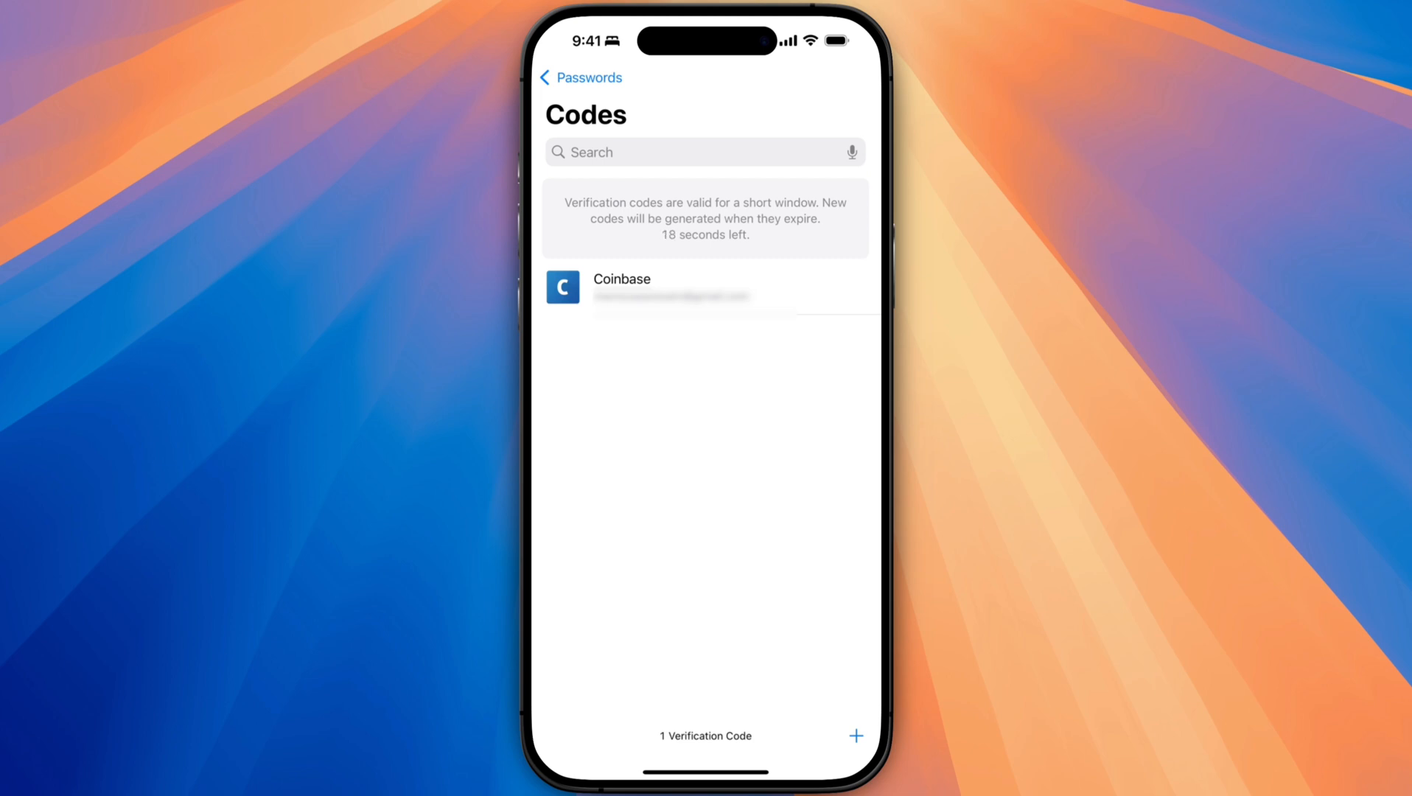
left_click(581, 78)
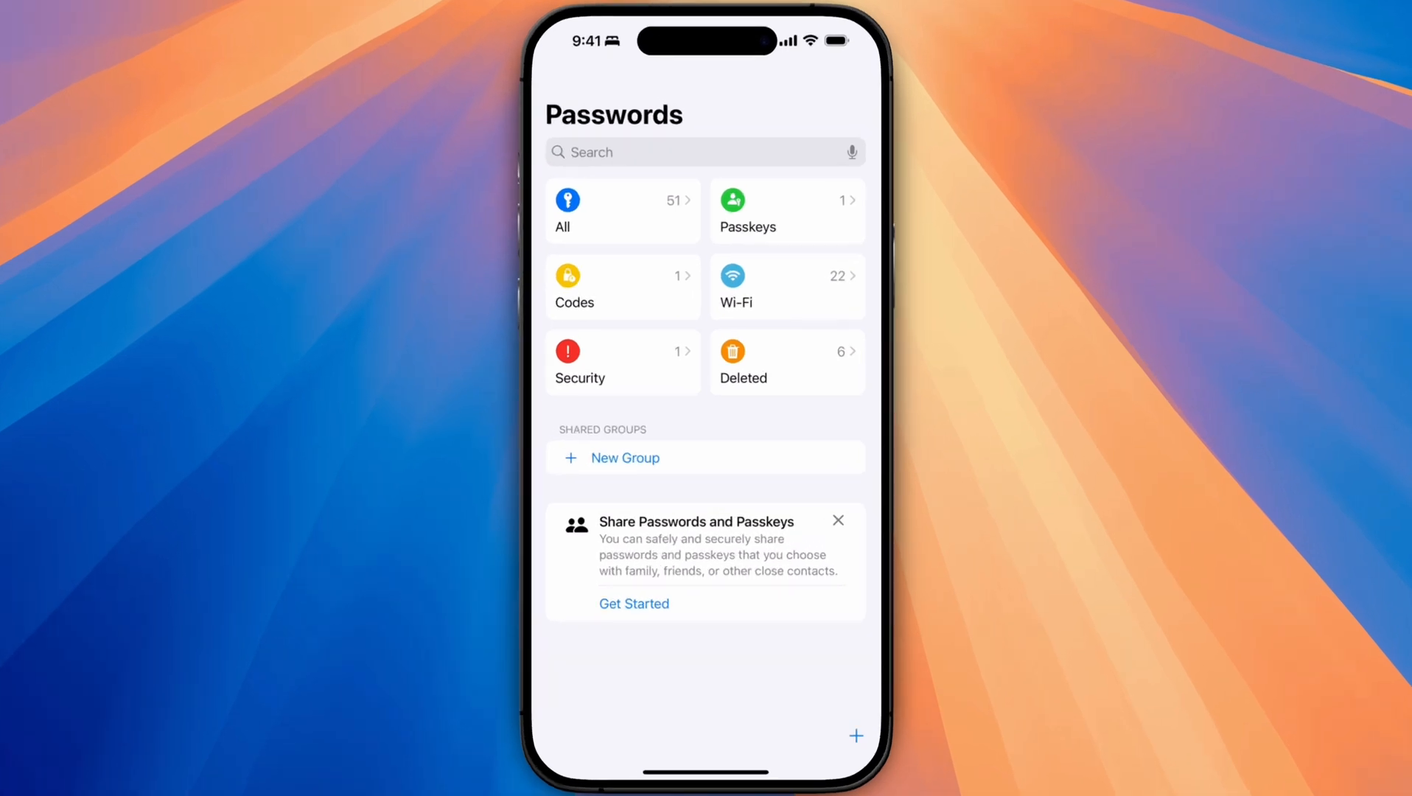
Display the QR code for the saved ALTGUEST Wi-Fi network, then dismiss it.
left_click(785, 286)
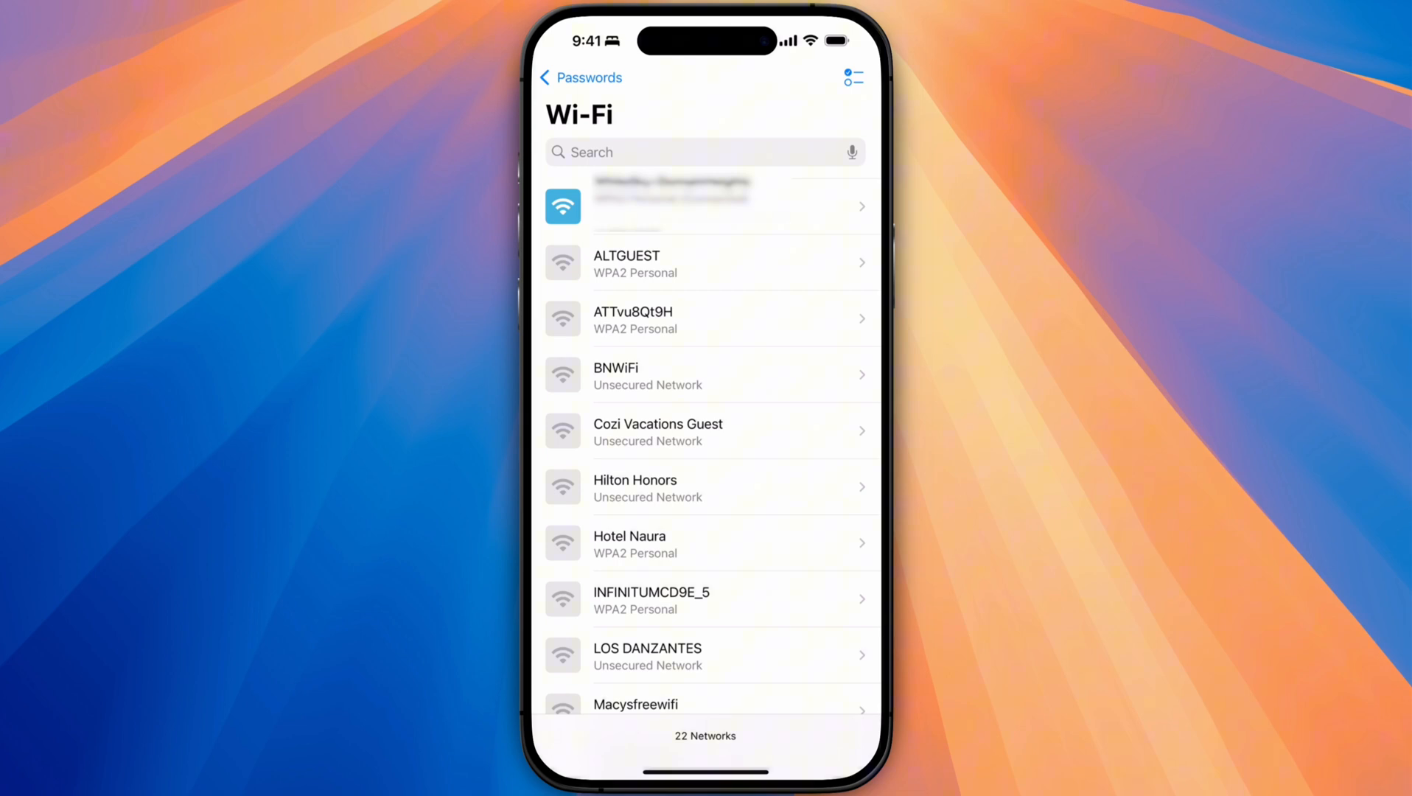
left_click(707, 263)
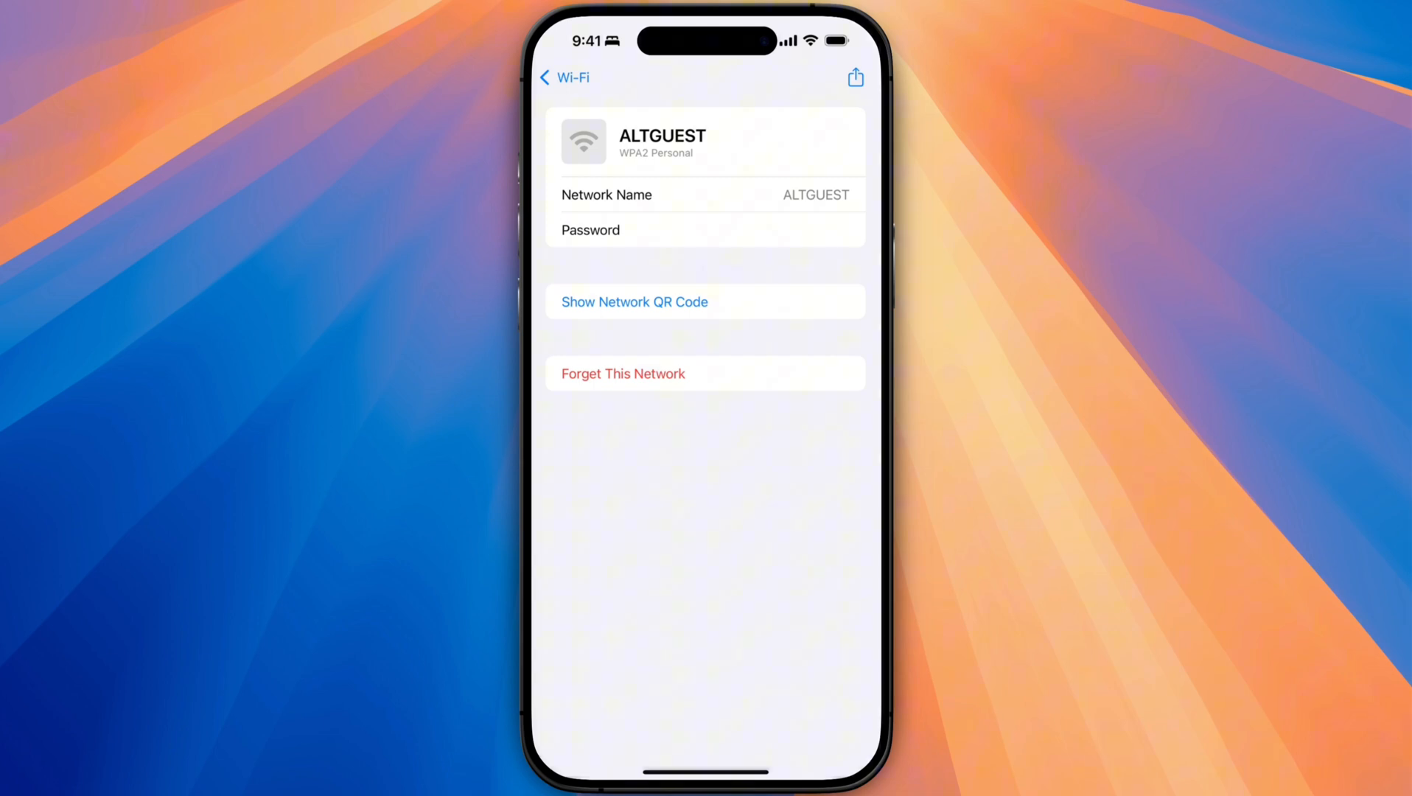
left_click(633, 302)
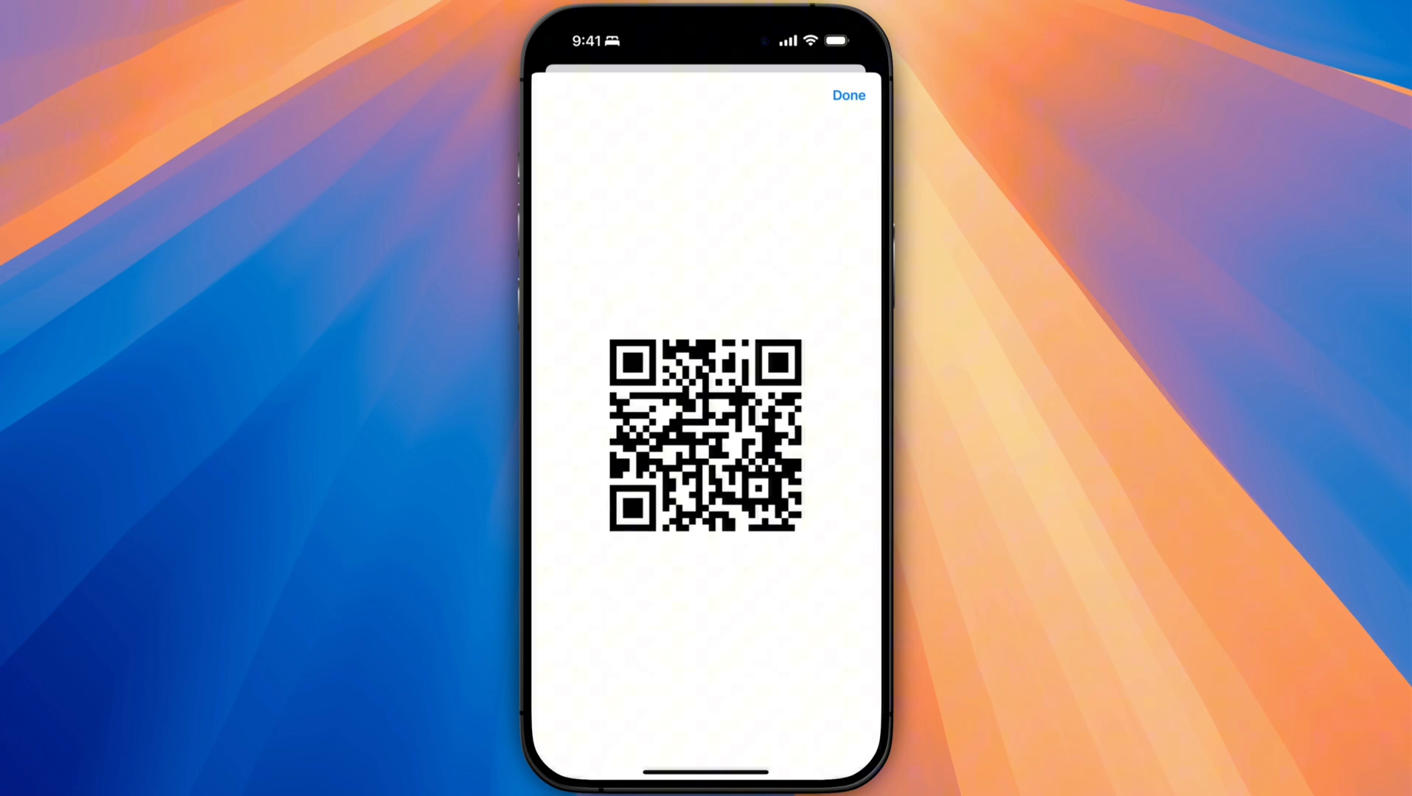
left_click(846, 96)
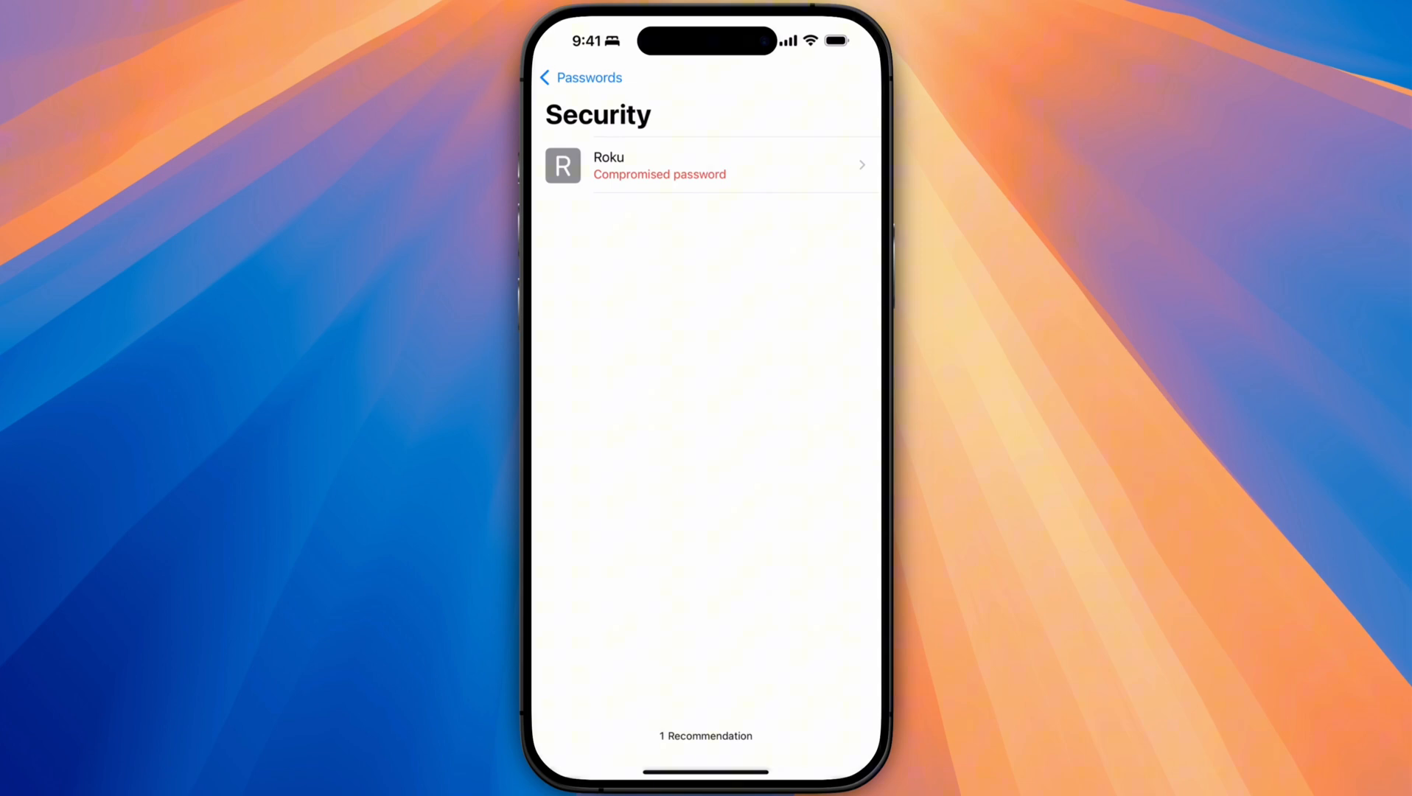
Review the Recently Deleted list of six items and go back to the overview.
left_click(579, 78)
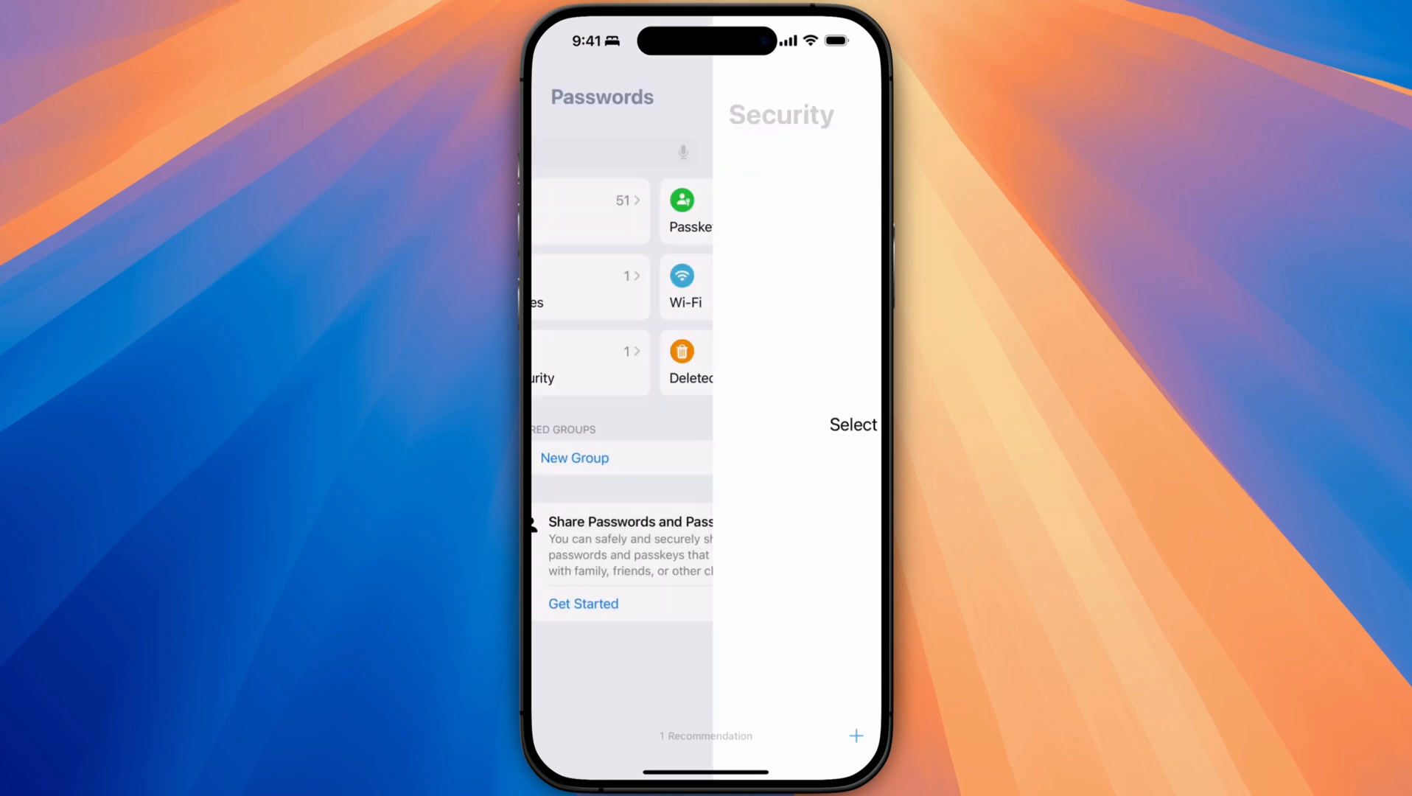
left_click(682, 351)
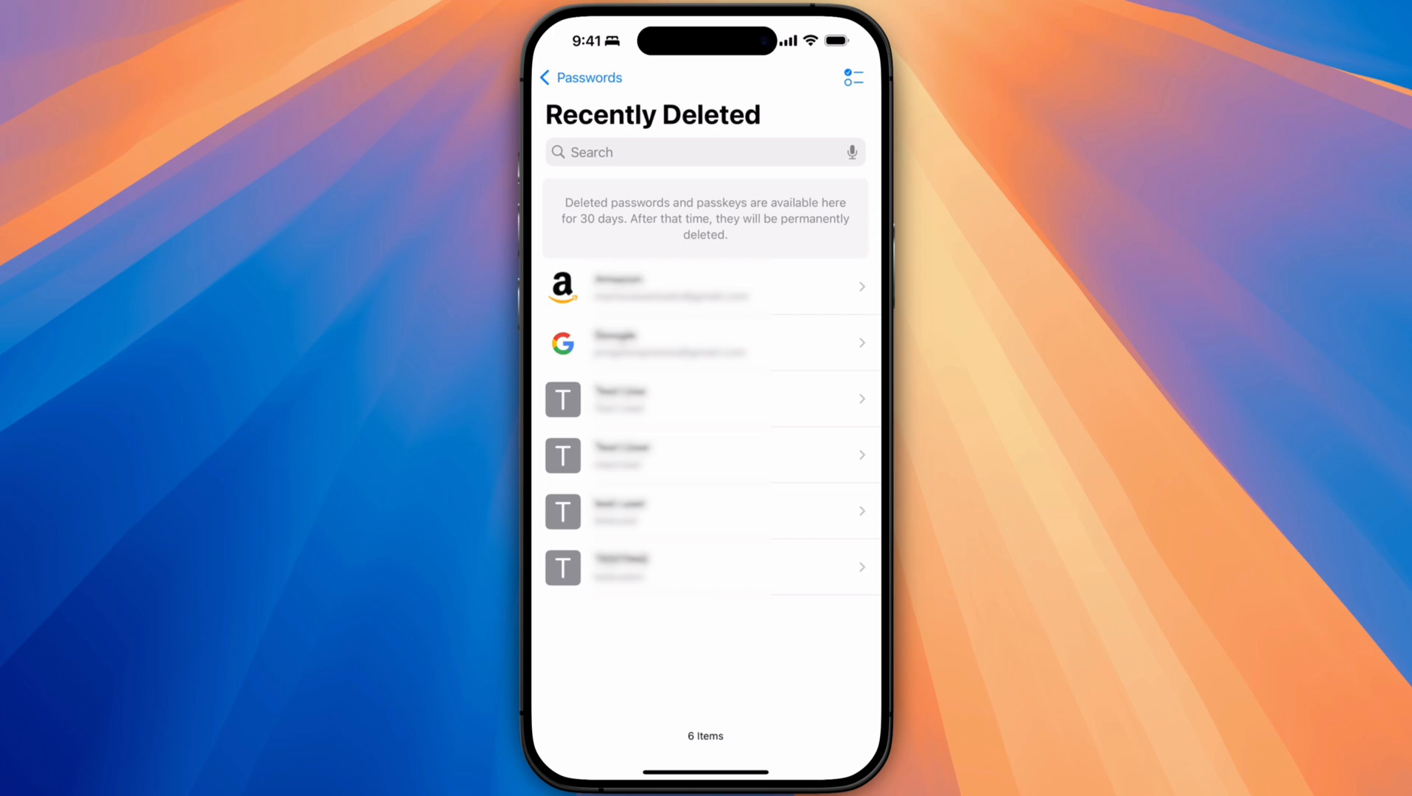
left_click(581, 78)
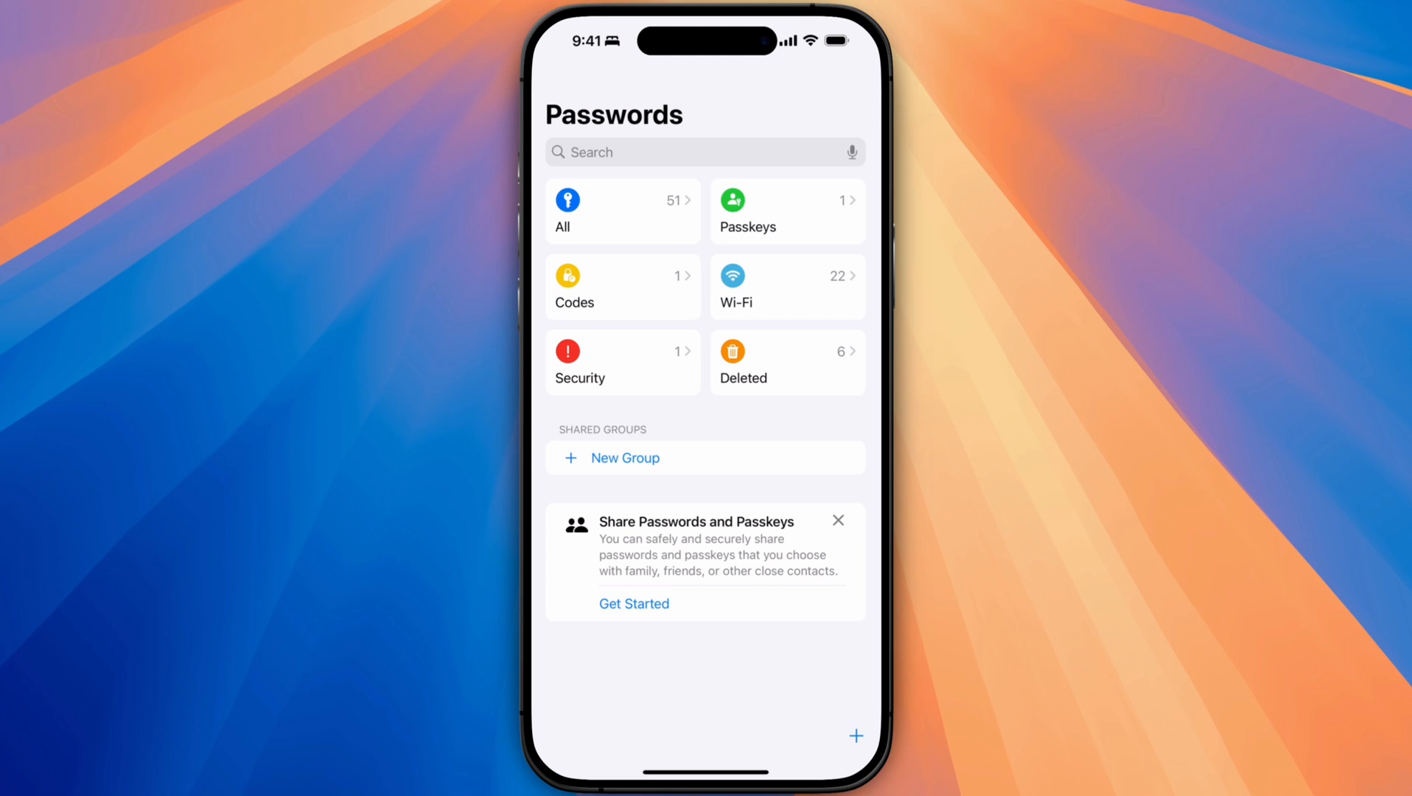
Start a new shared group and name it 'Test'.
left_click(633, 602)
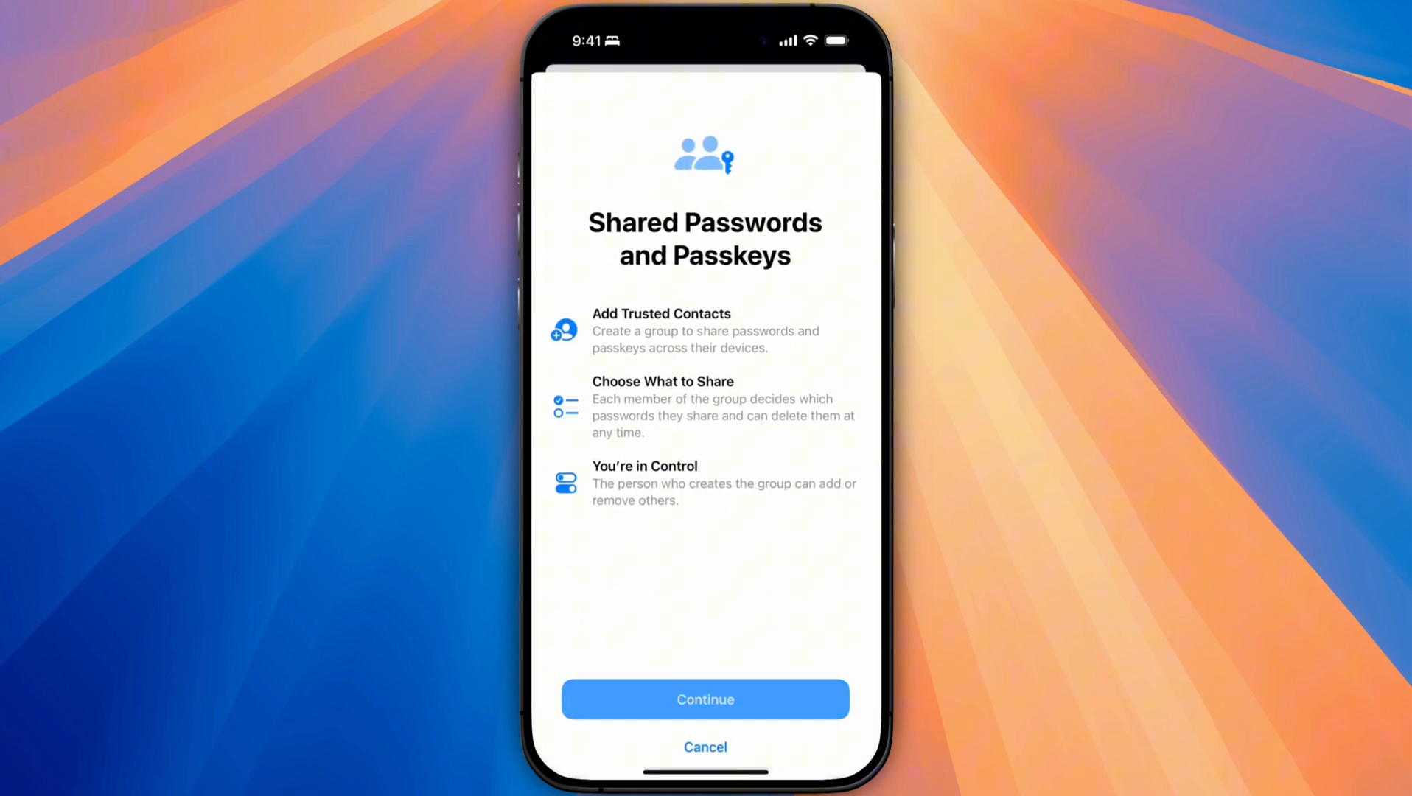
left_click(705, 698)
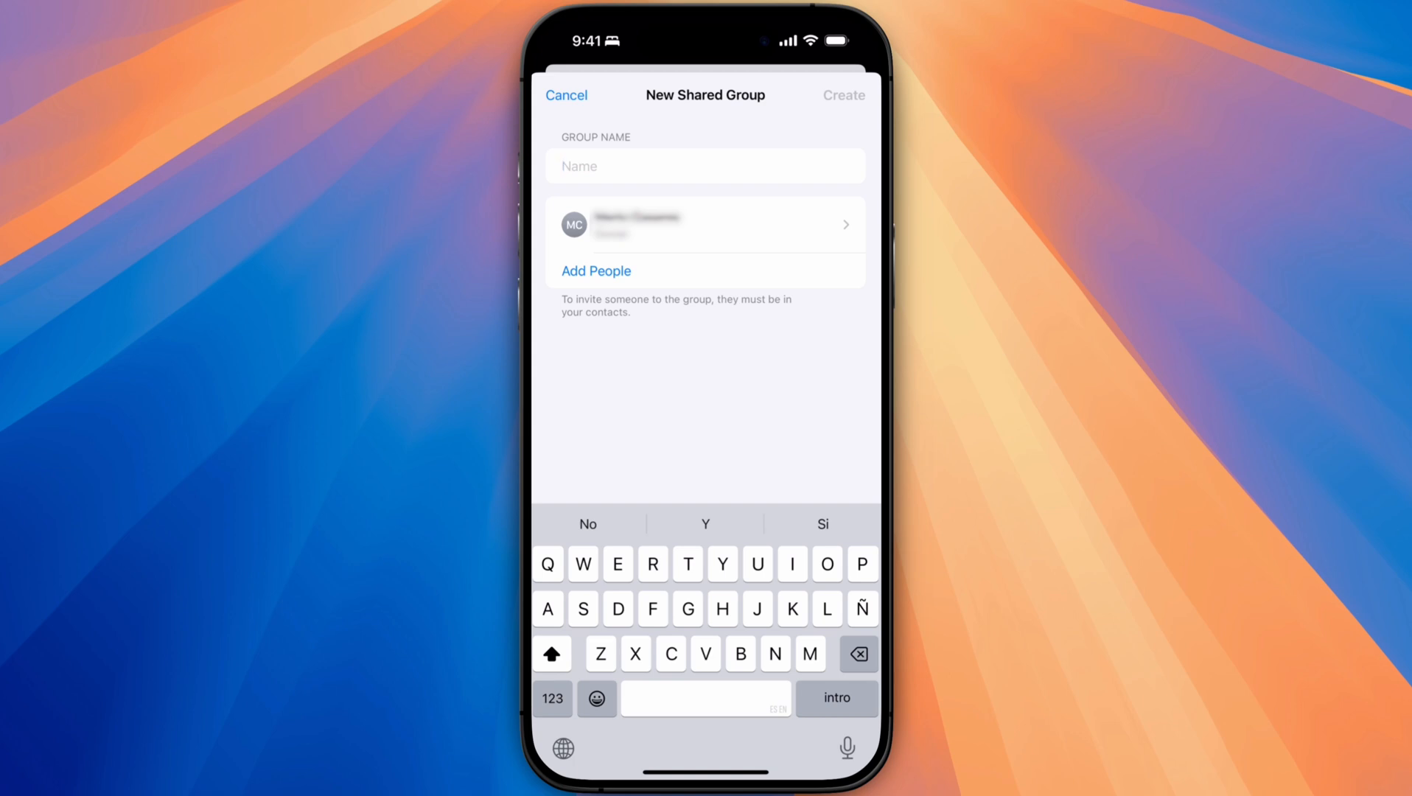
type("Test")
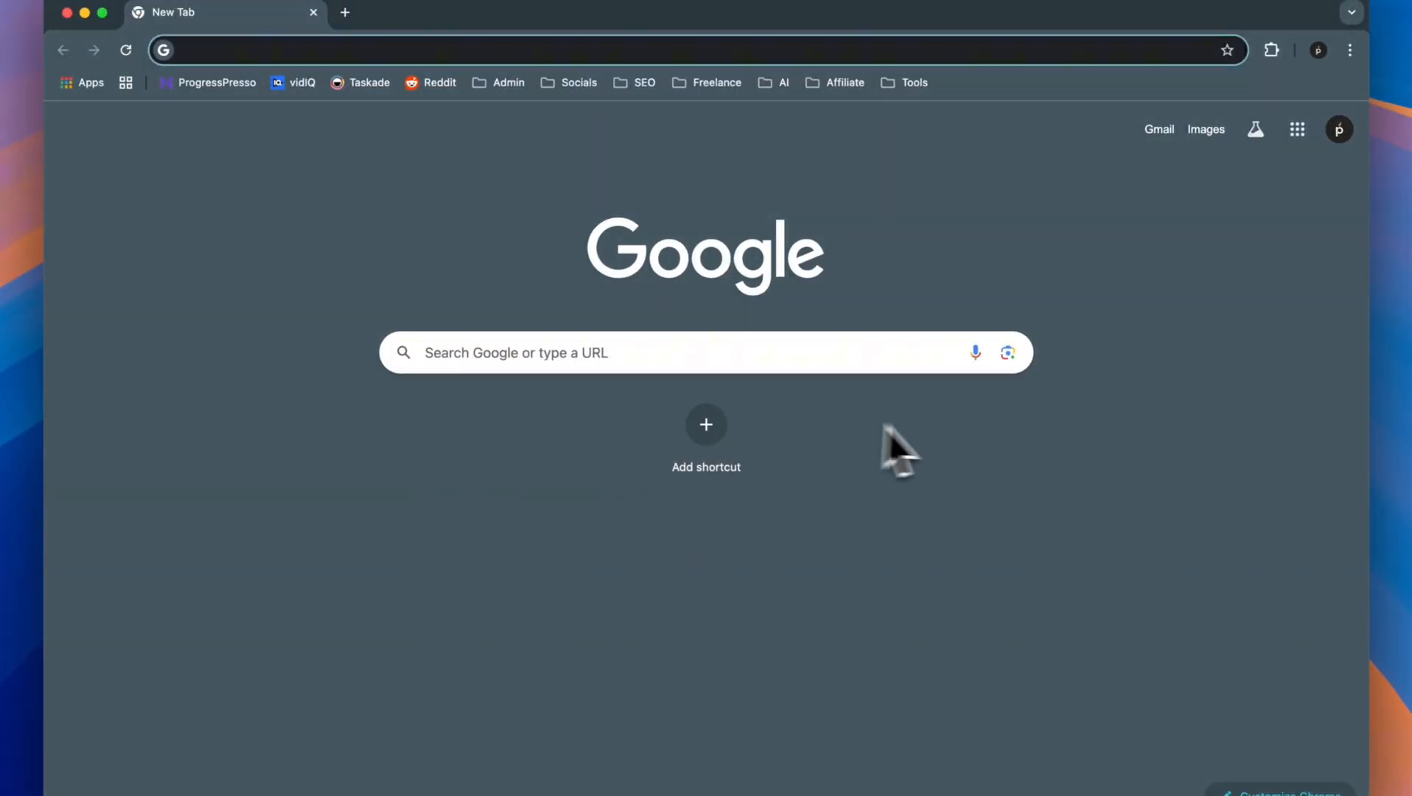
mouse_move(956, 457)
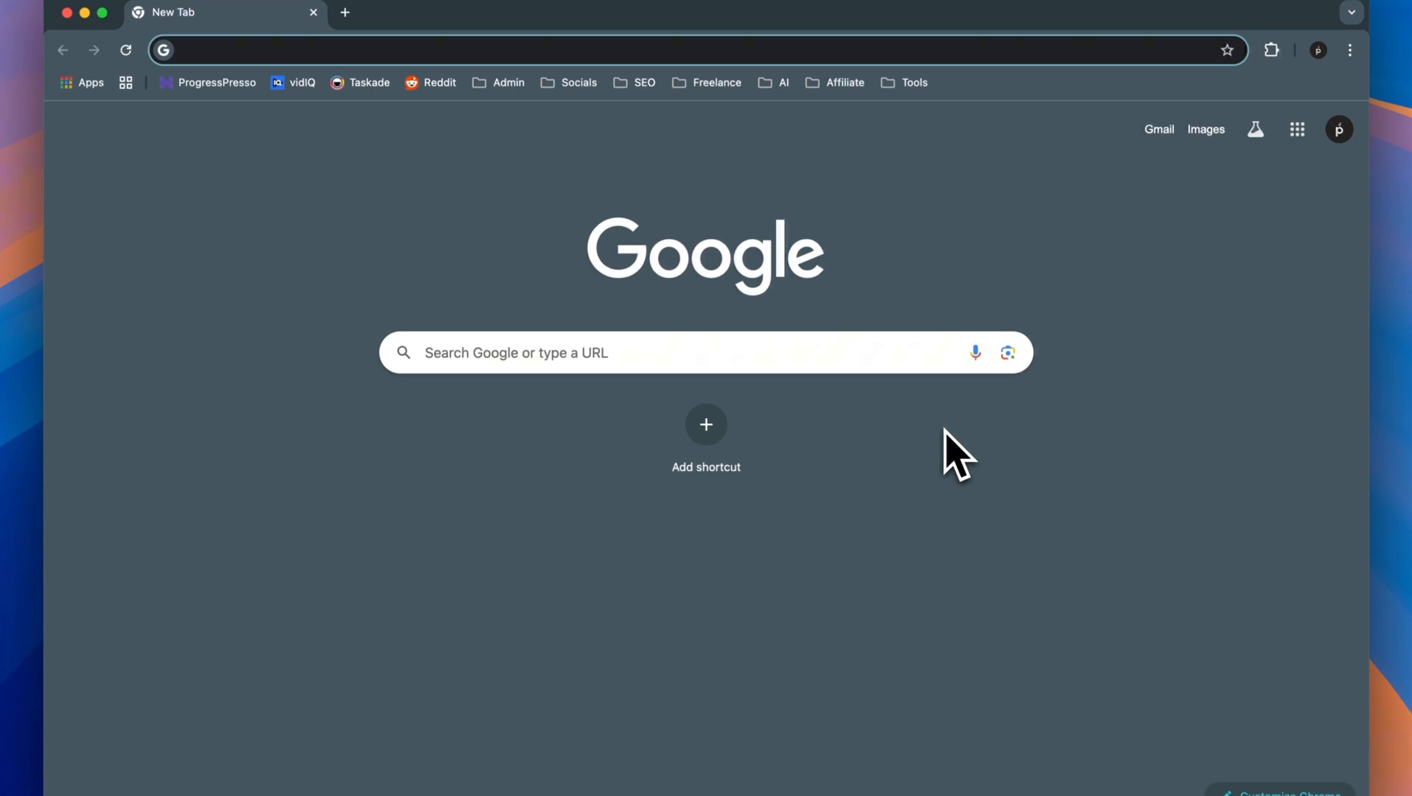
mouse_move(995, 631)
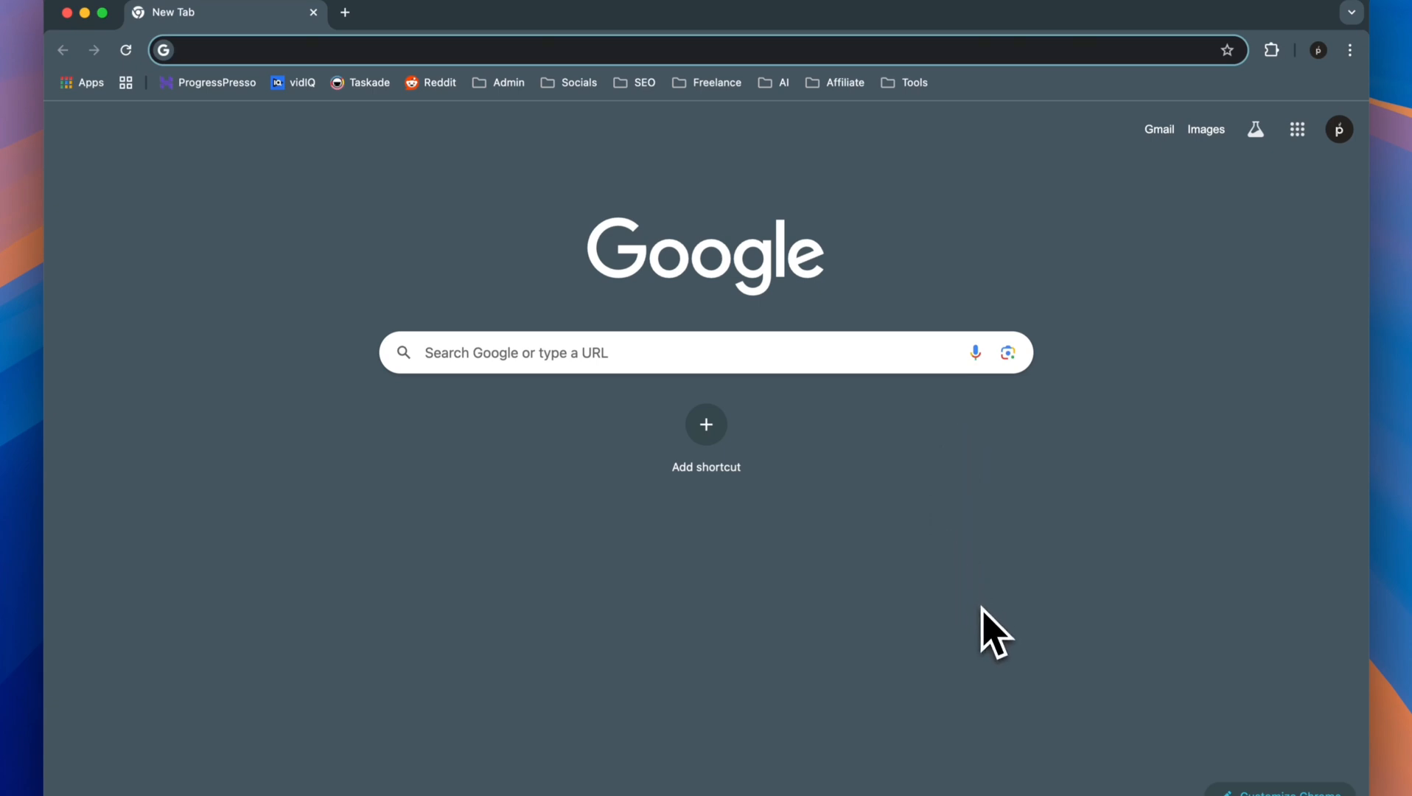
mouse_move(1007, 480)
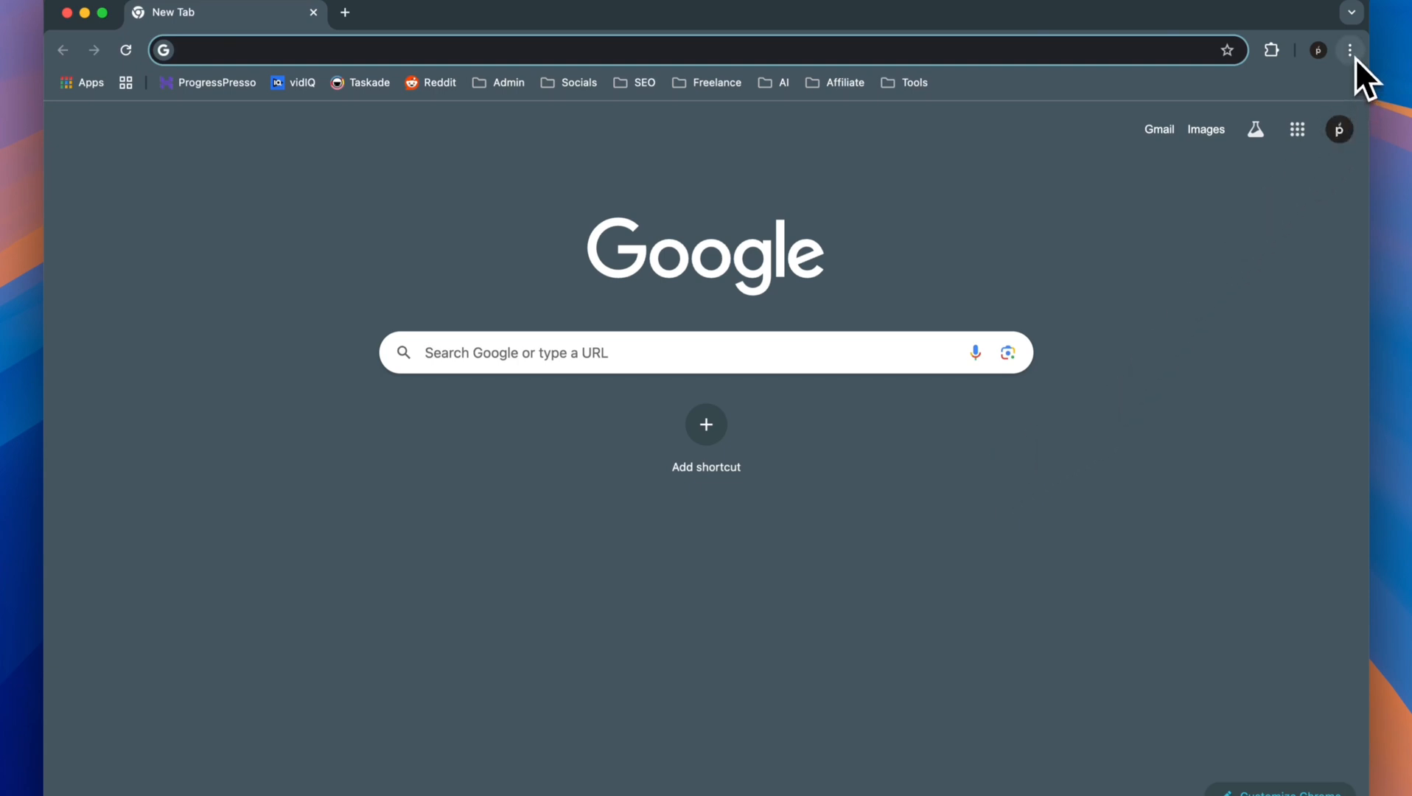
Reach Google Password Manager from Chrome's menu, showing the saved youtube.com password.
left_click(1348, 50)
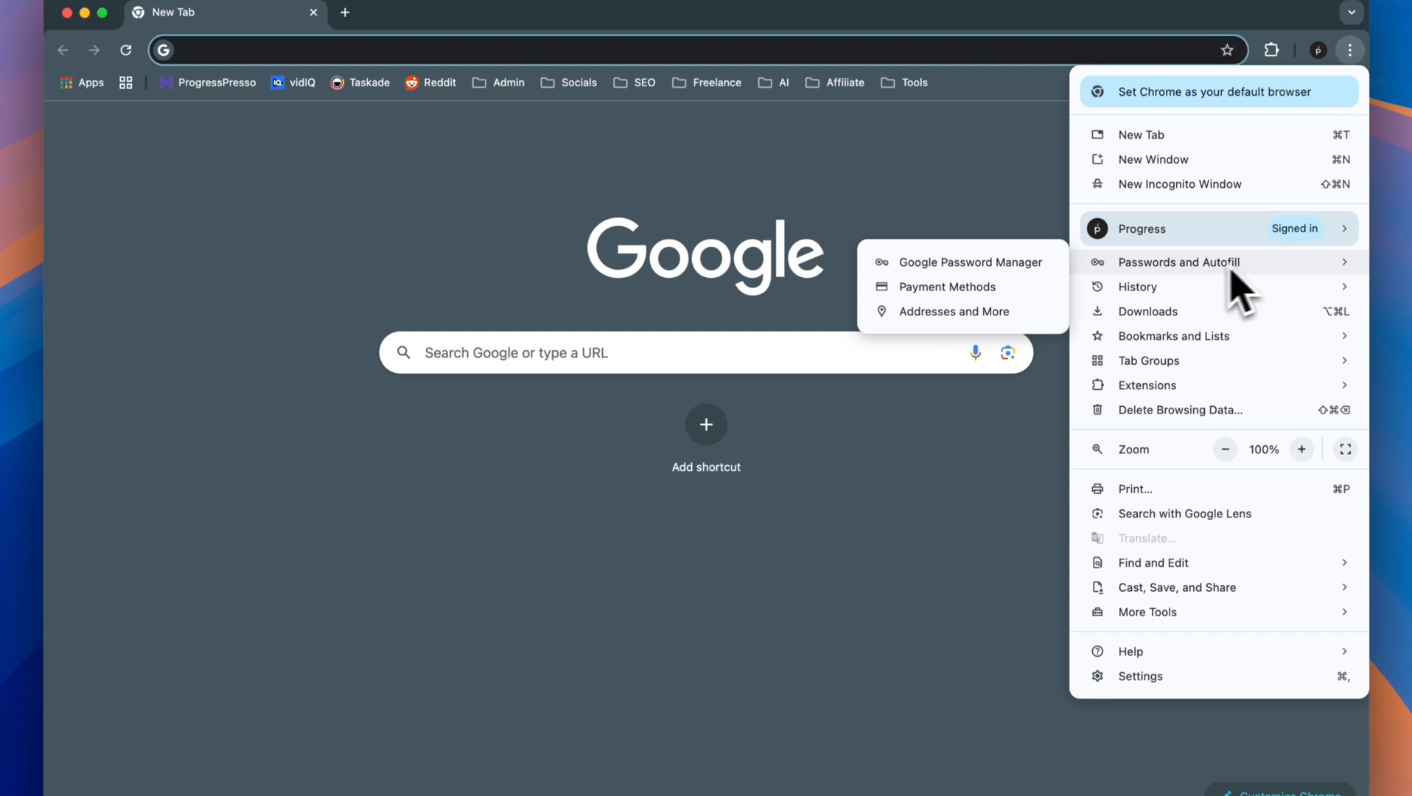
left_click(969, 262)
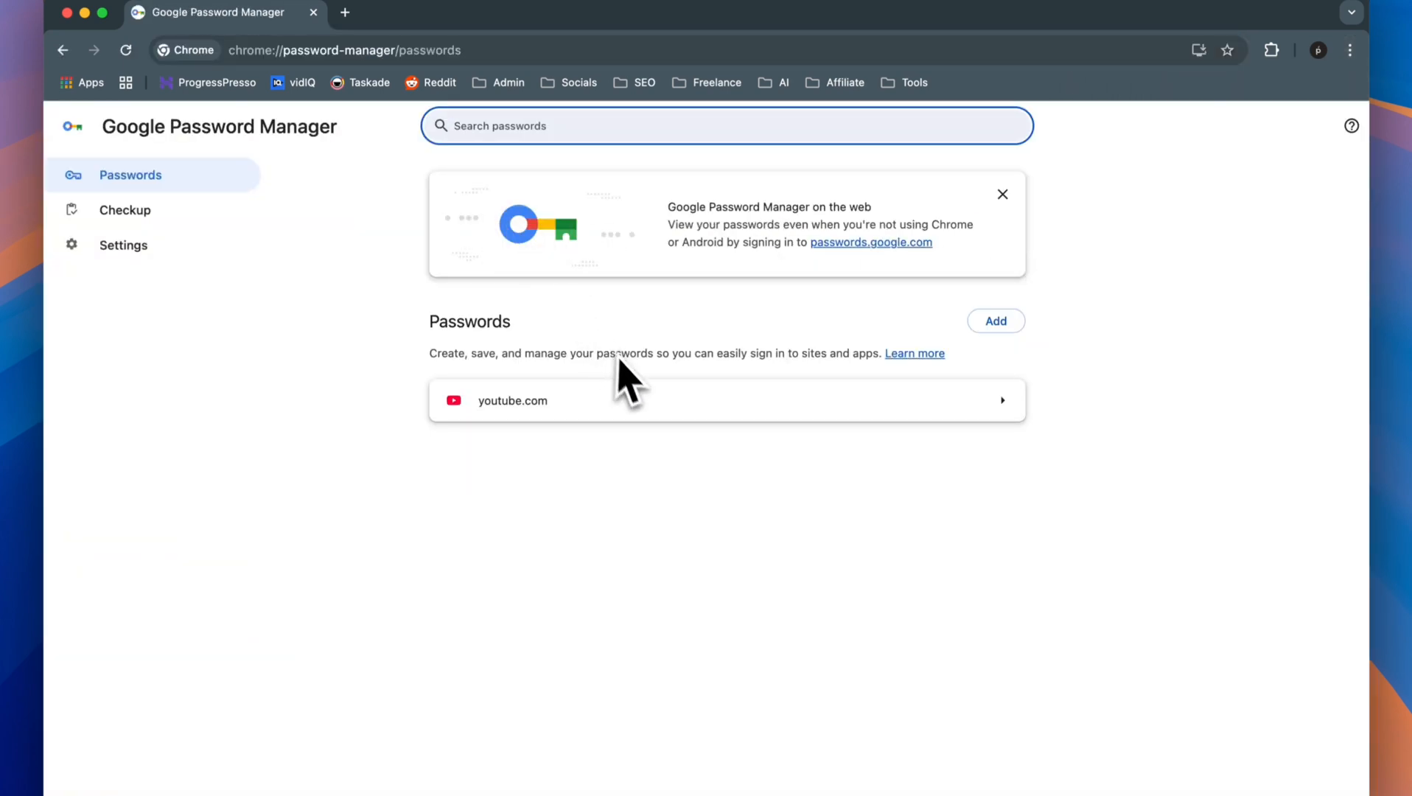
mouse_move(823, 504)
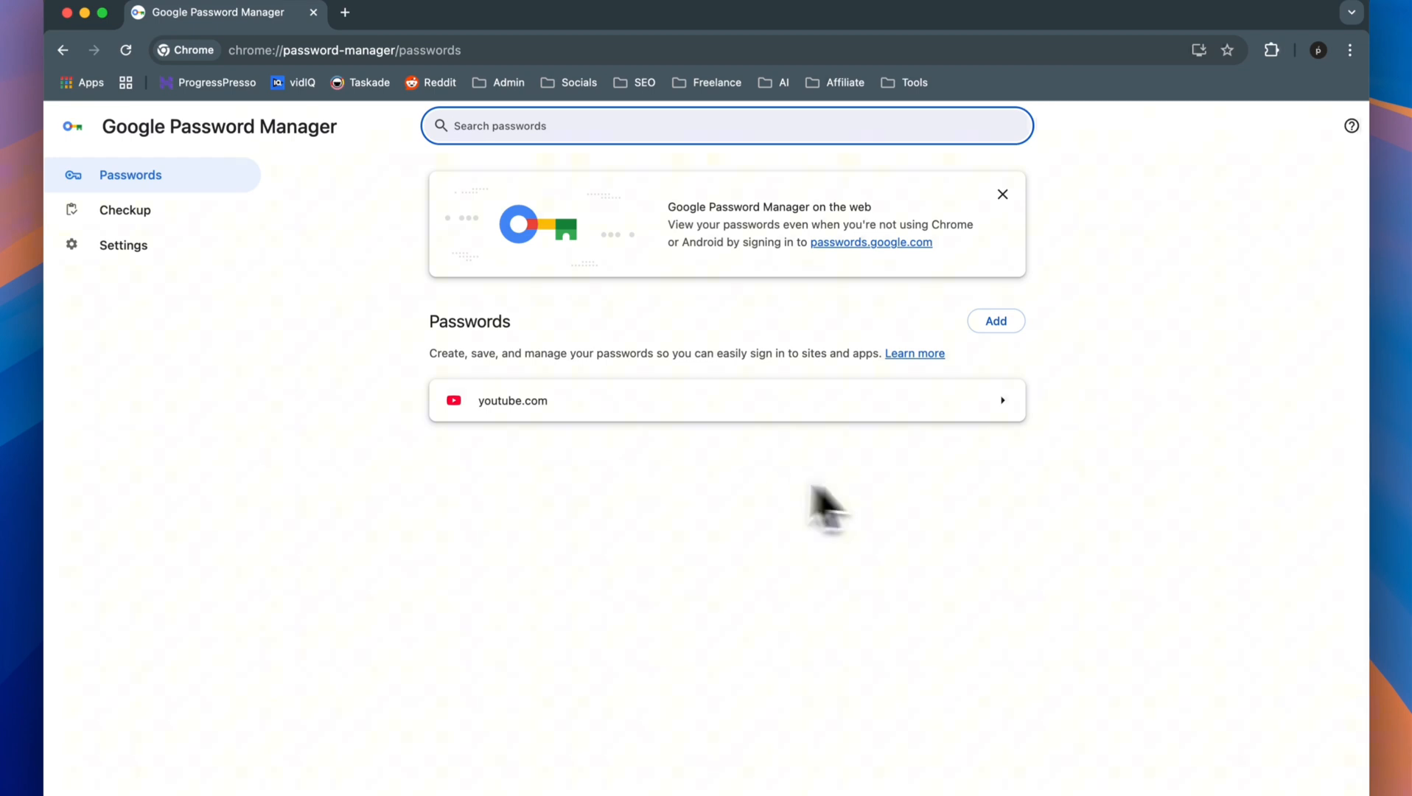
mouse_move(124, 244)
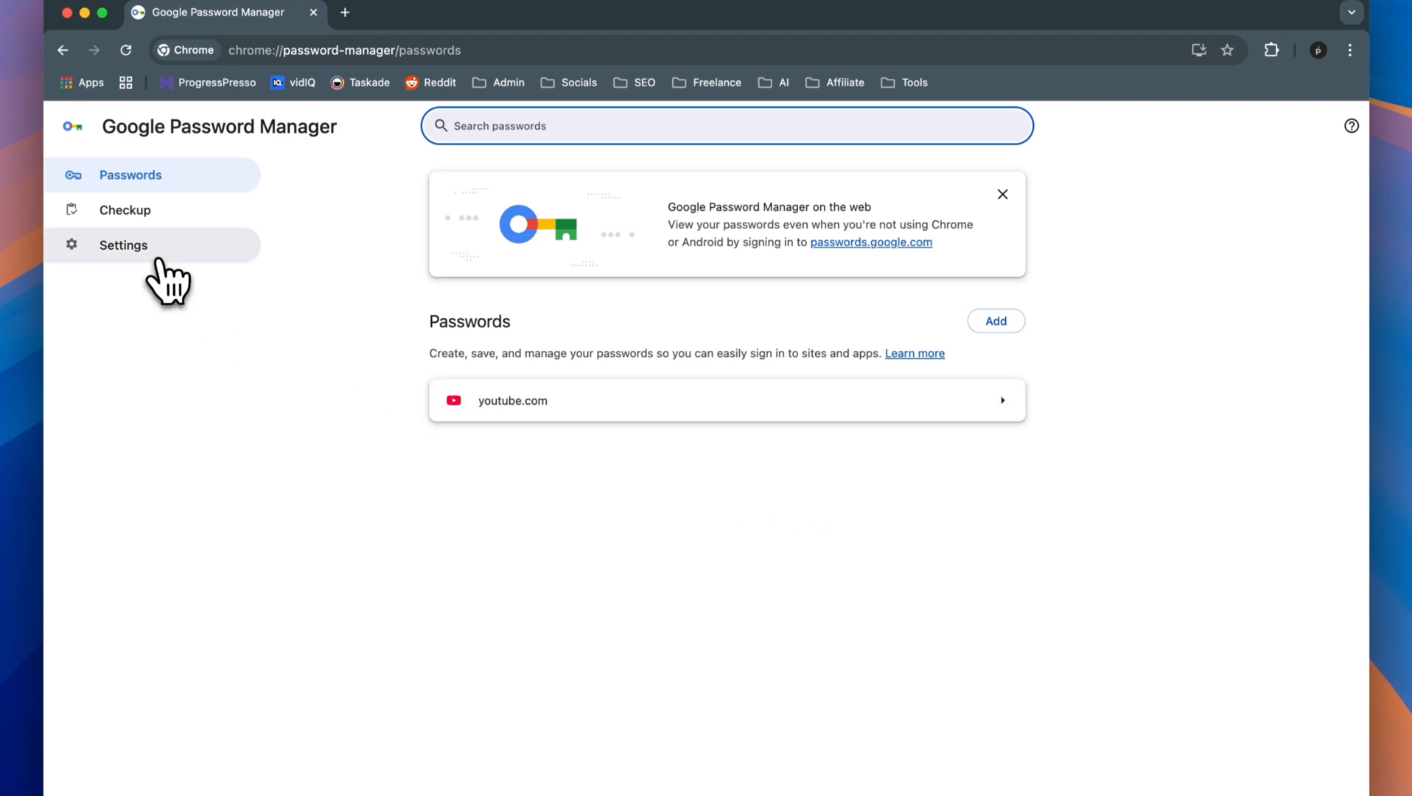
Export Chrome's saved passwords as Chrome Passwords.csv to the Downloads folder.
left_click(124, 245)
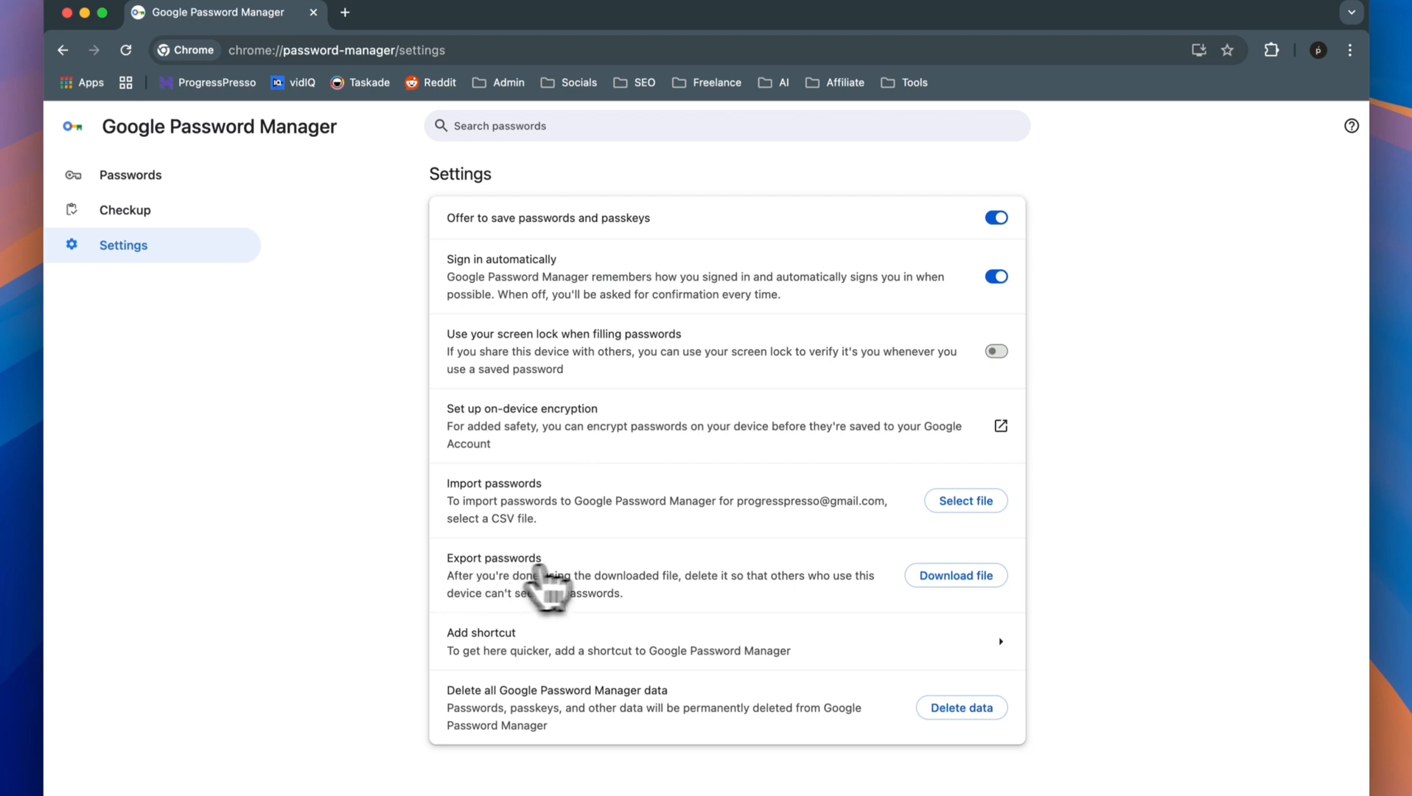
left_click(955, 575)
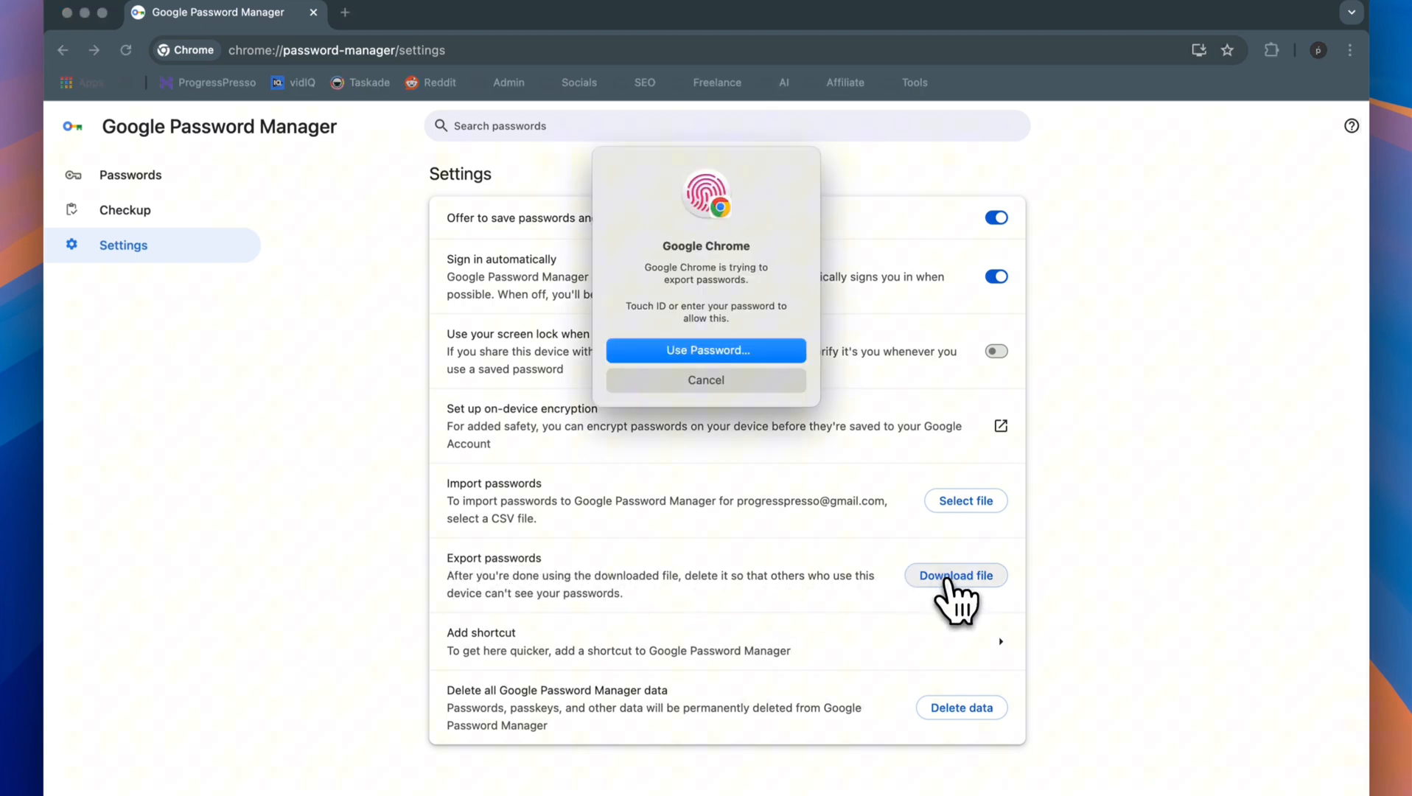
left_click(704, 351)
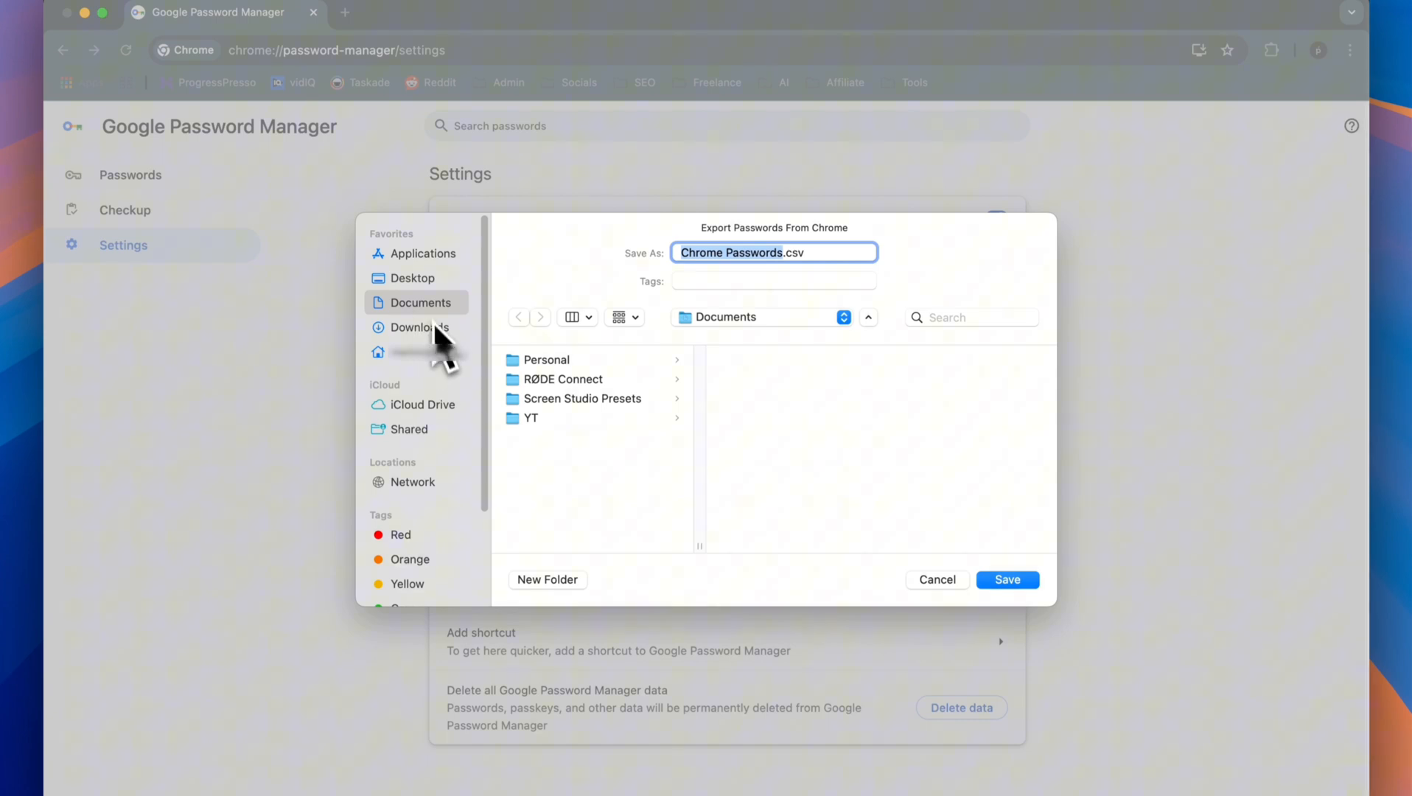
left_click(420, 327)
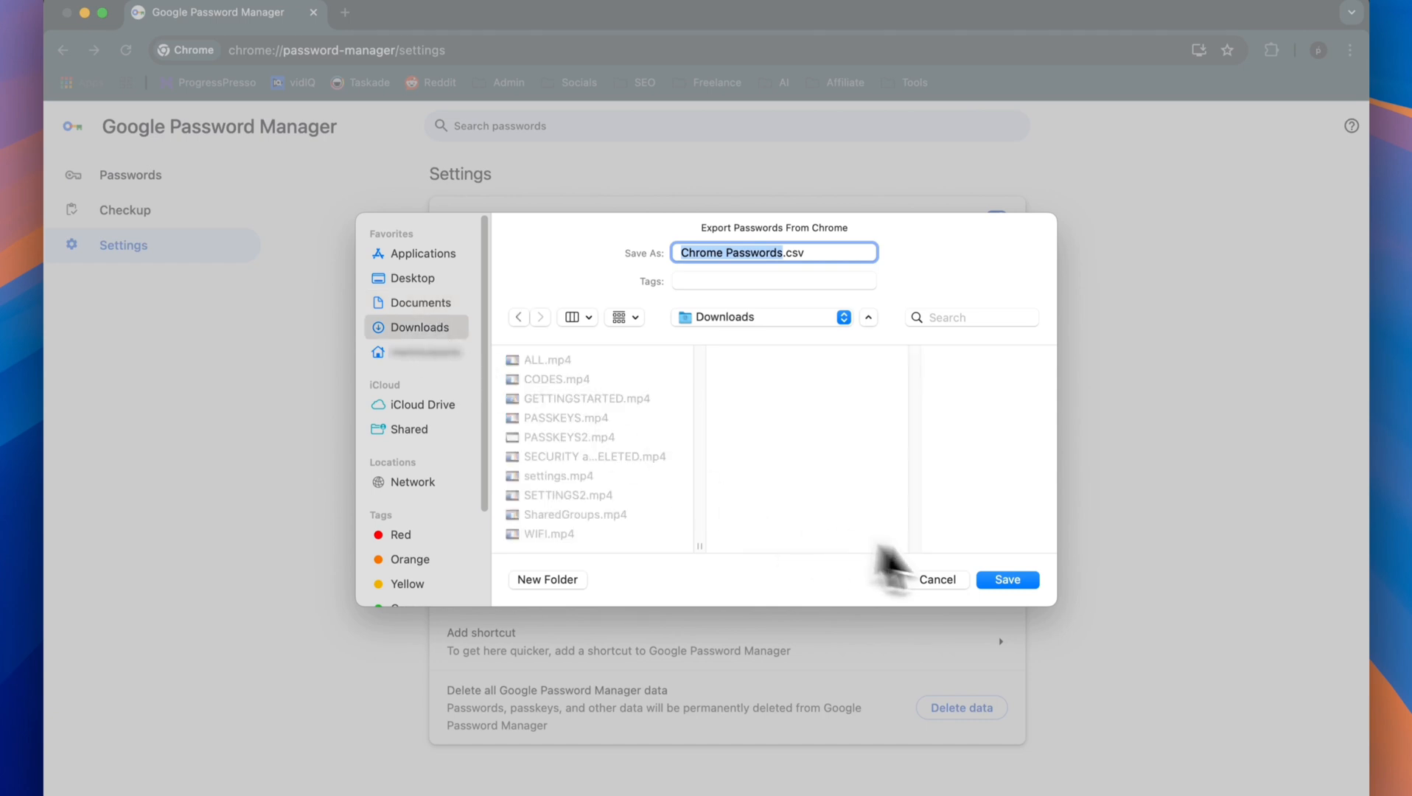
left_click(1006, 579)
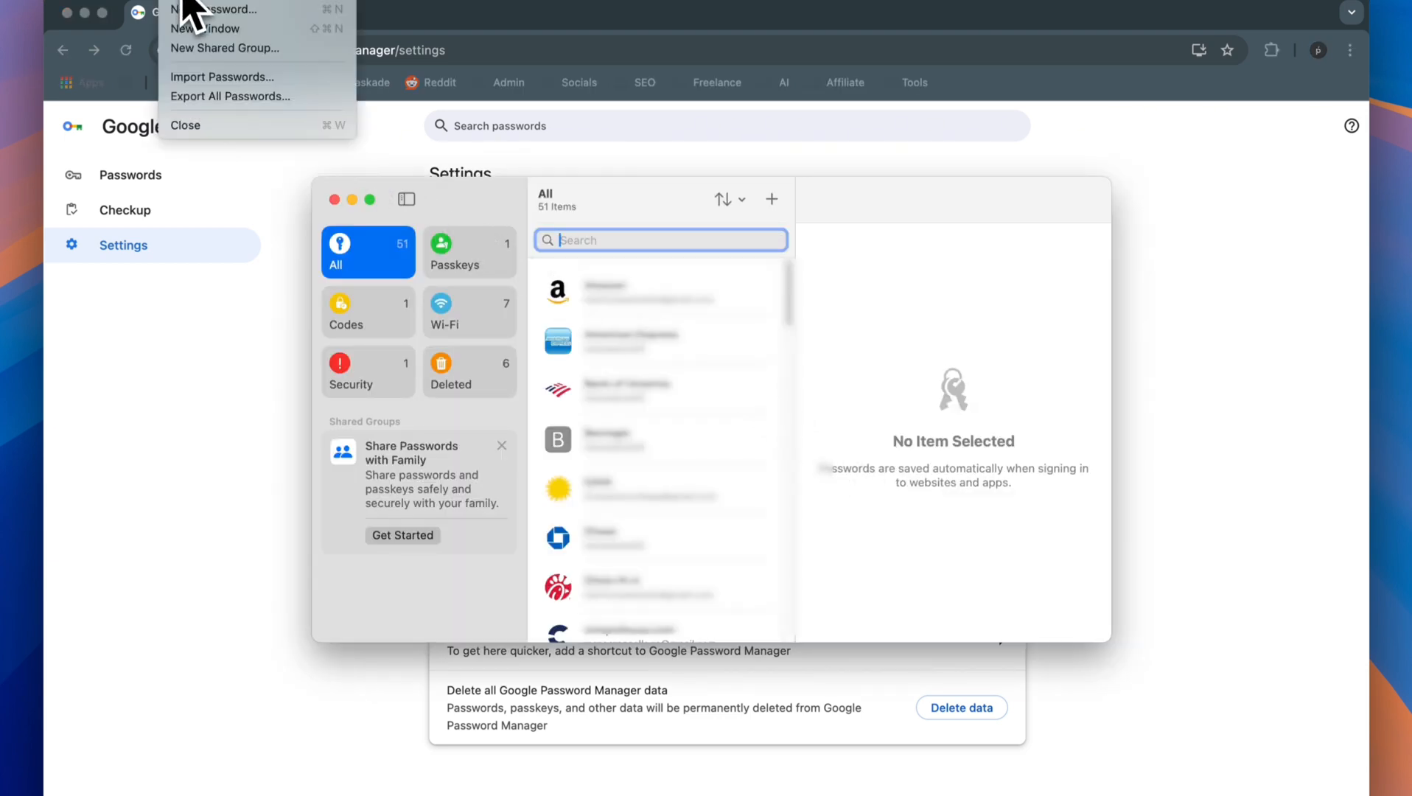
mouse_move(252, 76)
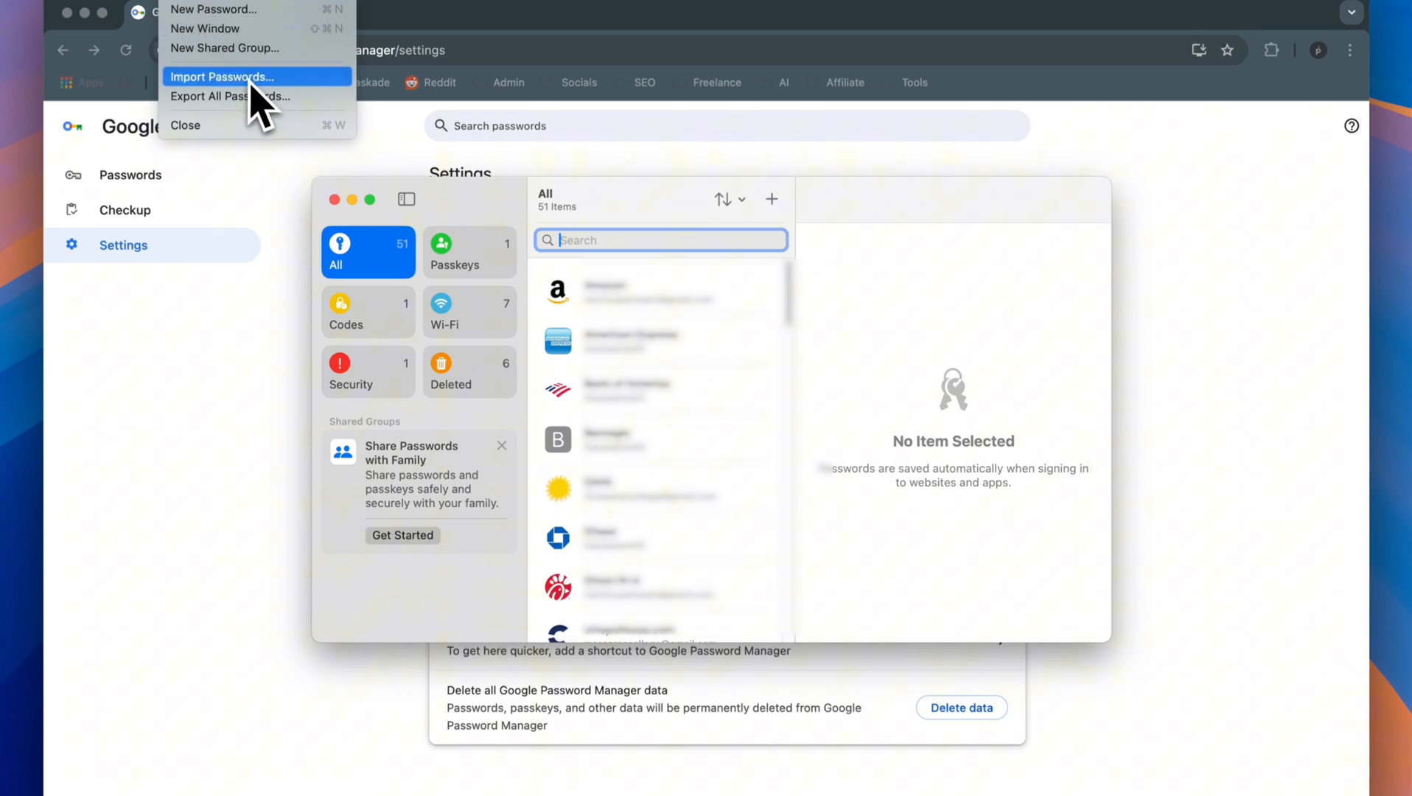
Import Chrome Passwords.csv into Apple Passwords and search 'test' to find the youtube.com entry.
left_click(221, 76)
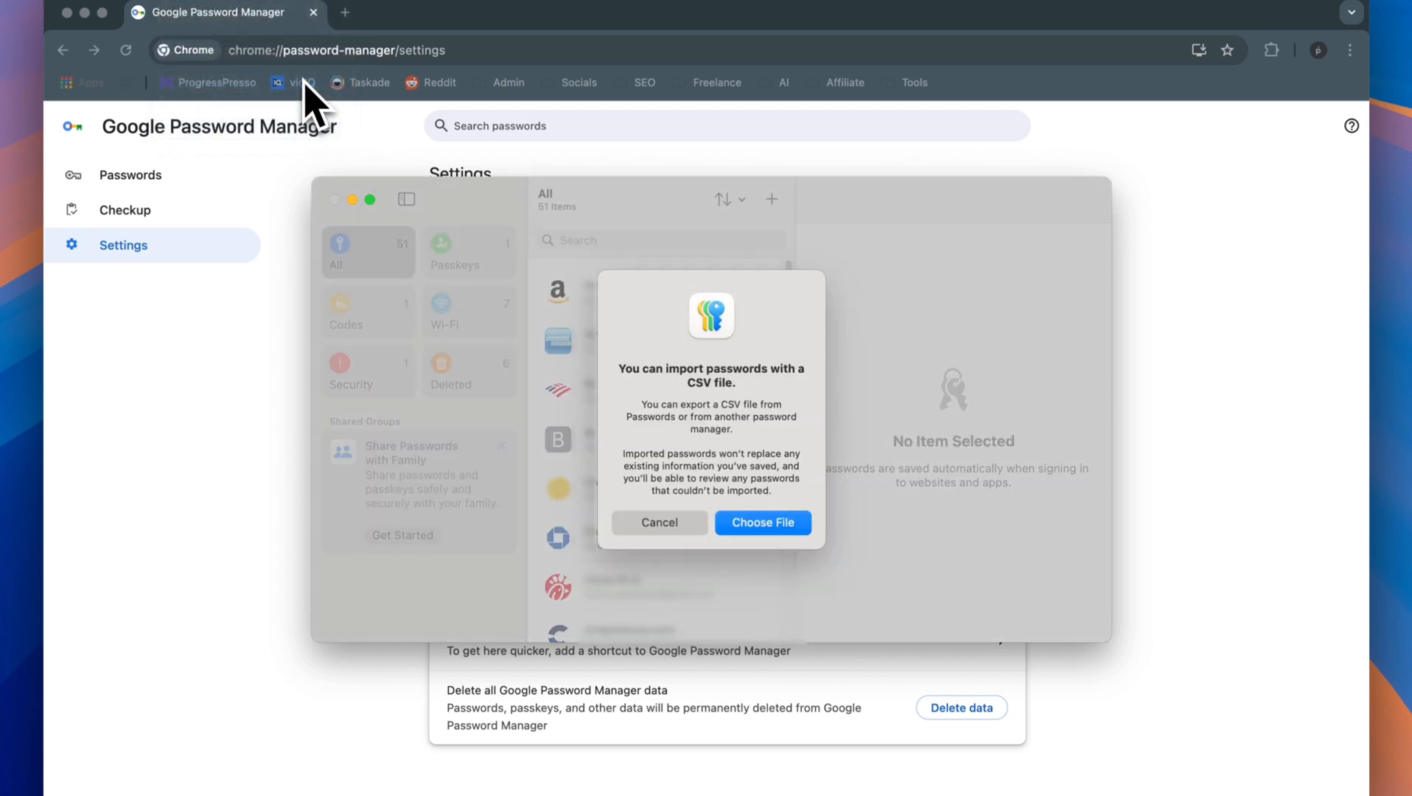
left_click(659, 522)
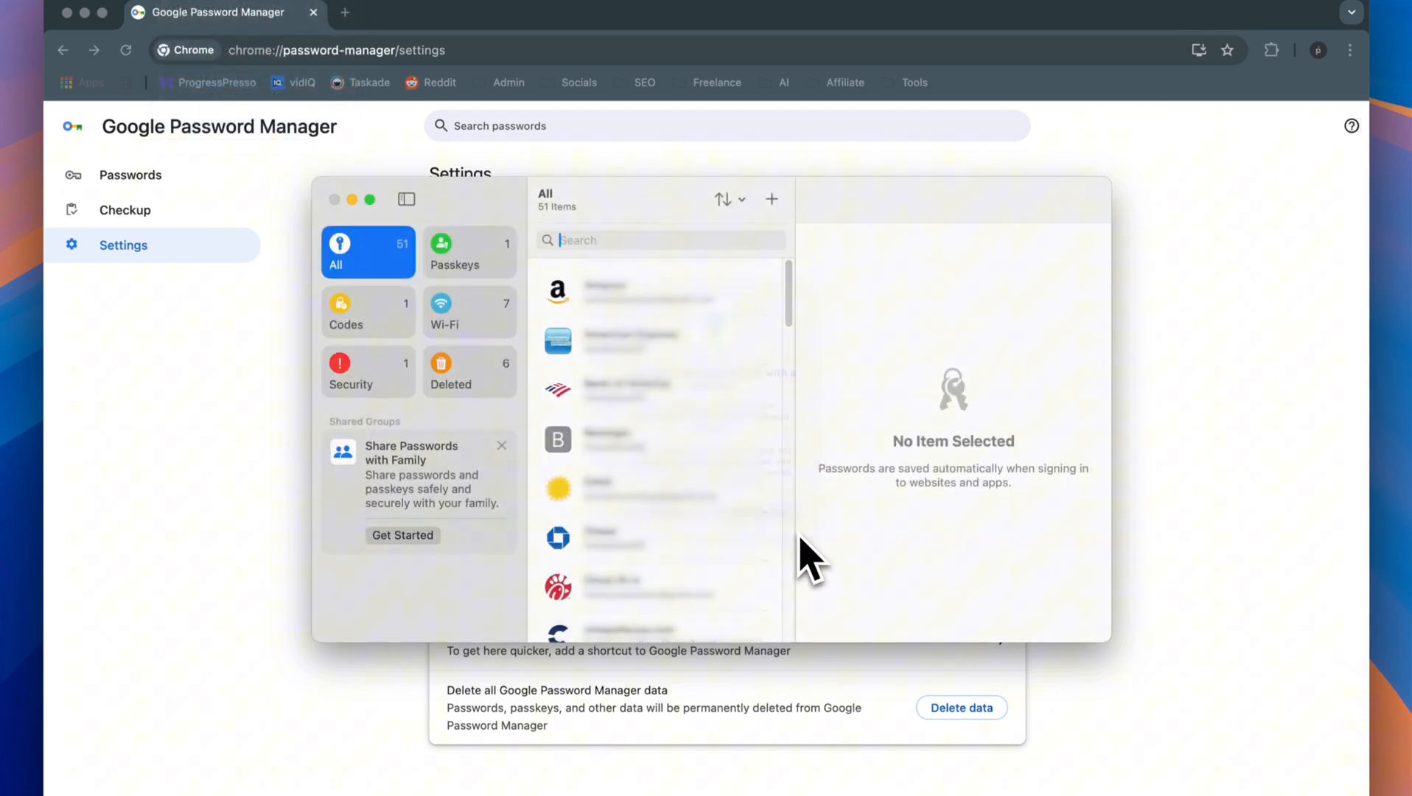
left_click(590, 331)
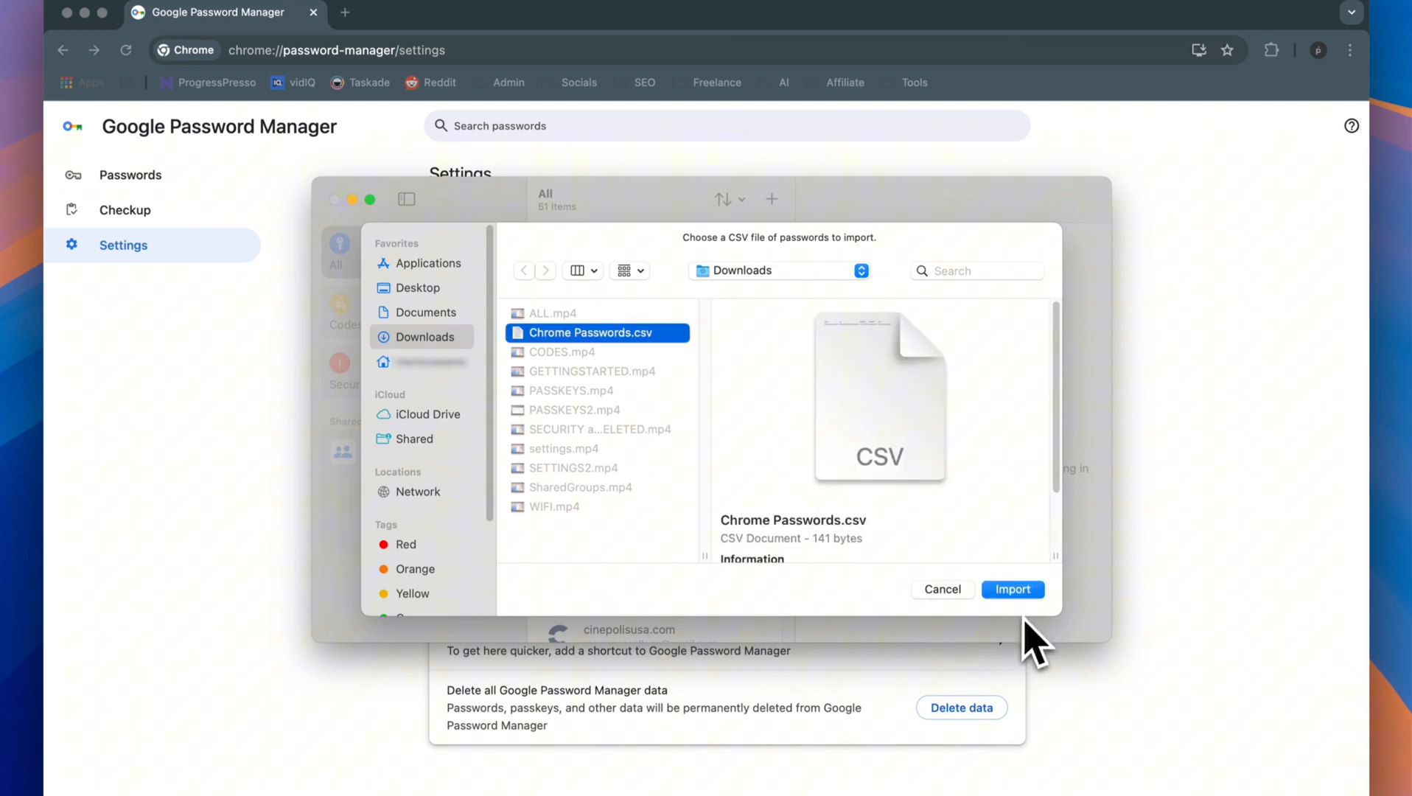
left_click(1012, 590)
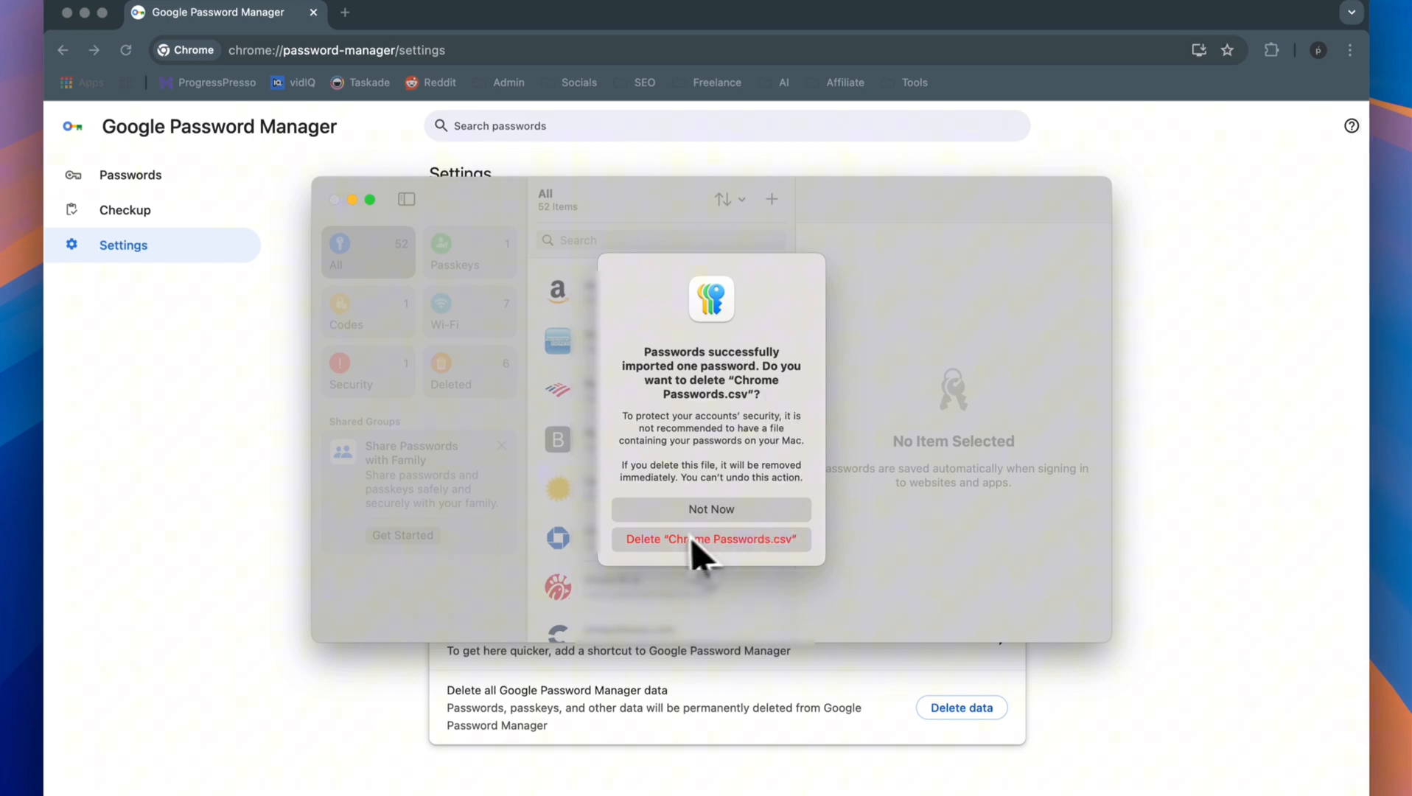
mouse_move(729, 585)
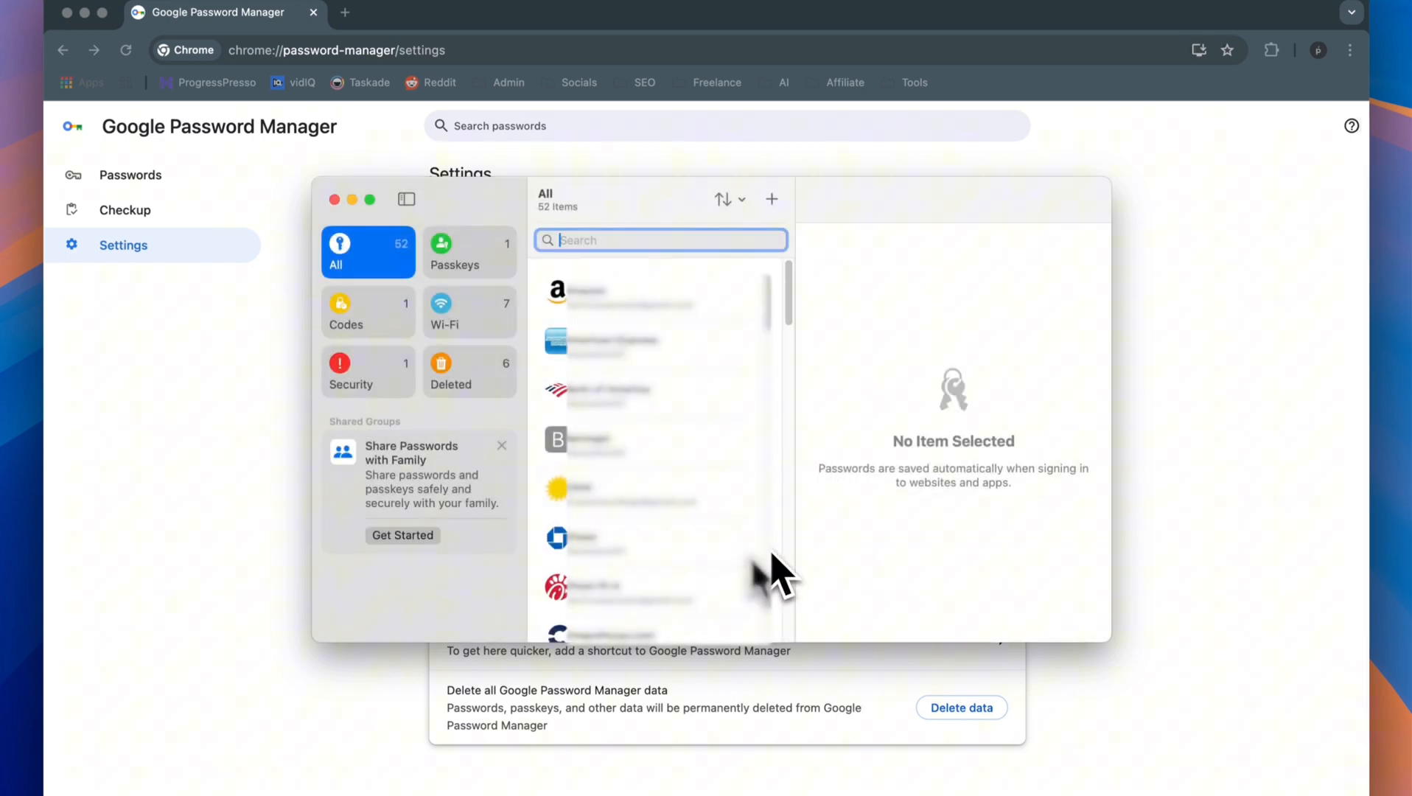
type("test")
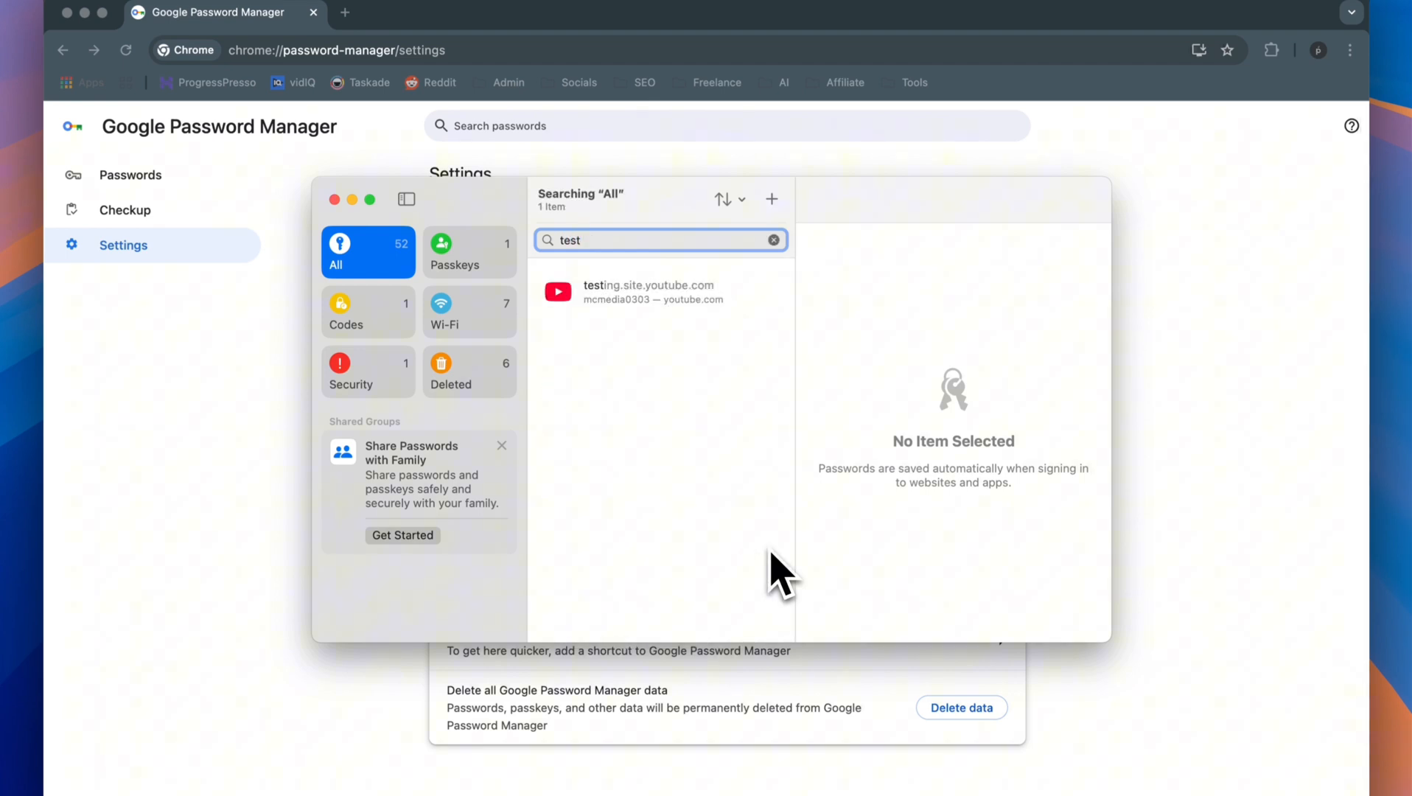
mouse_move(734, 338)
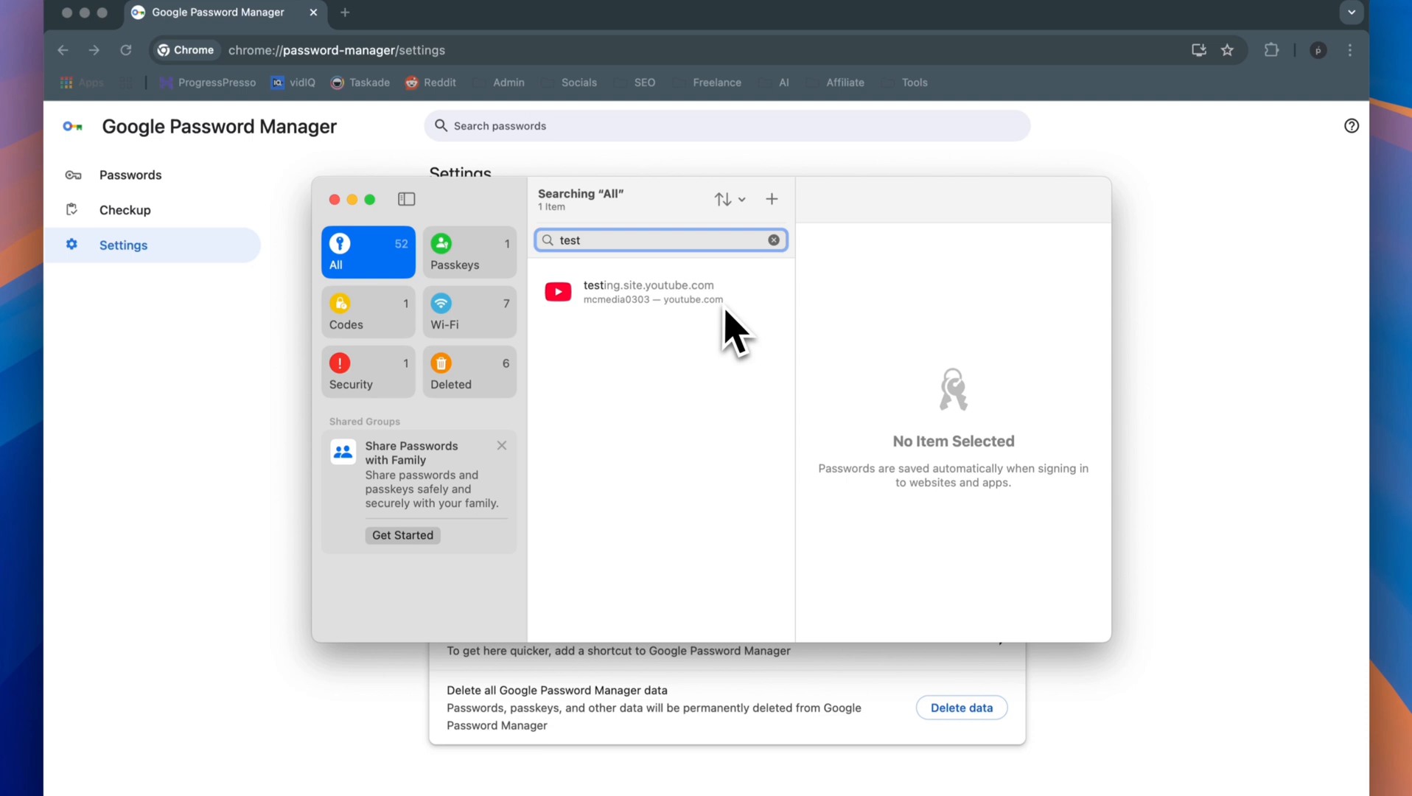